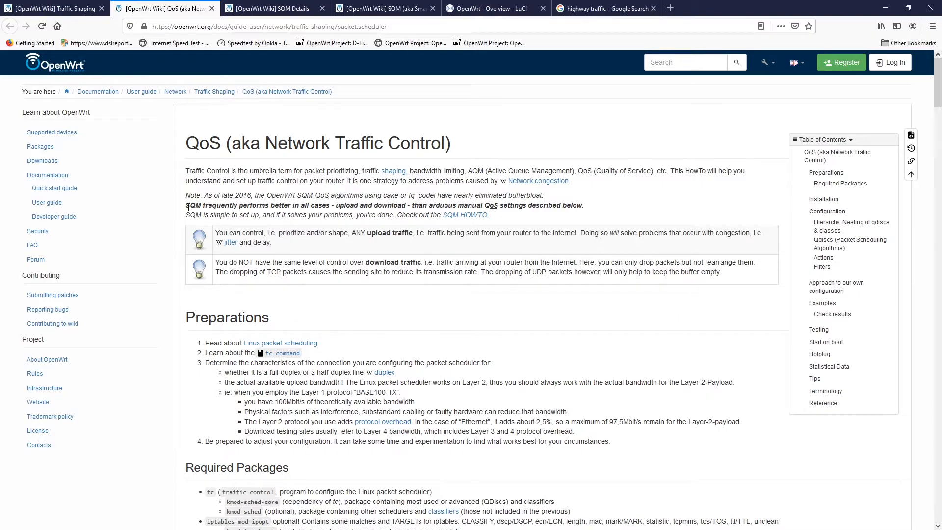
# Highlight the wiki note recommending SQM over manual QoS, then clear the selection.
pyautogui.doubleClick(226, 205)
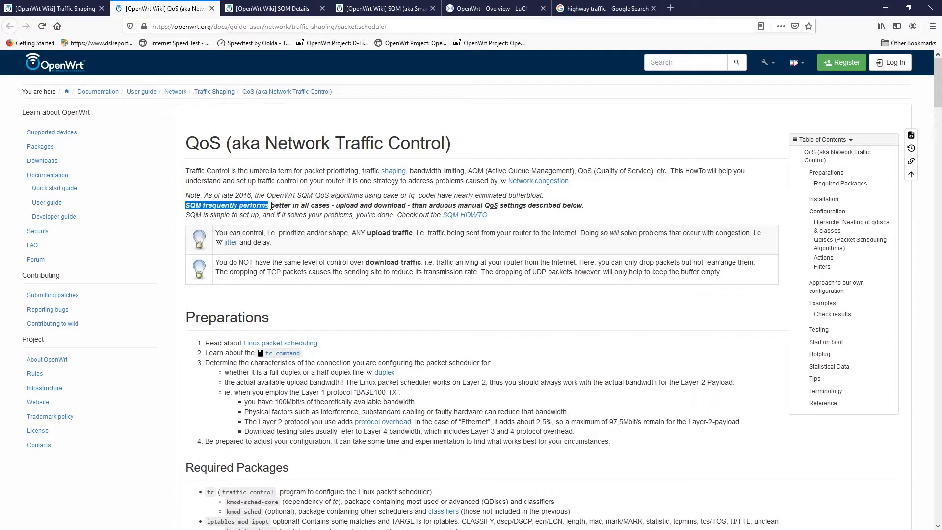
pyautogui.moveTo(270, 205); pyautogui.dragTo(330, 205)
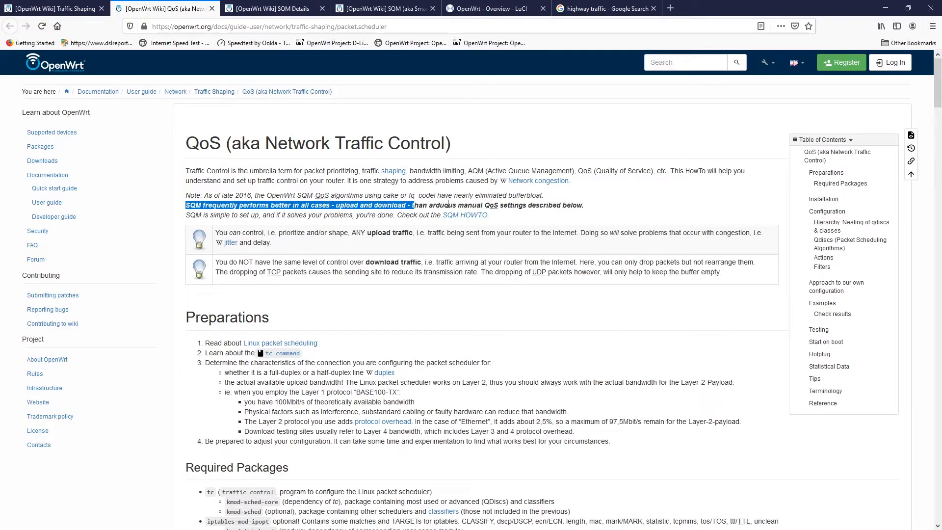
pyautogui.click(487, 195)
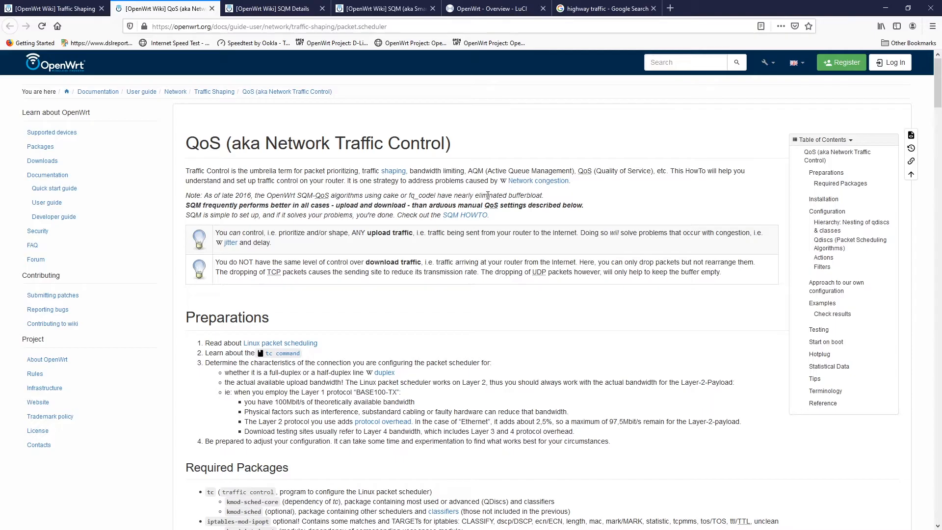
pyautogui.moveTo(553, 200)
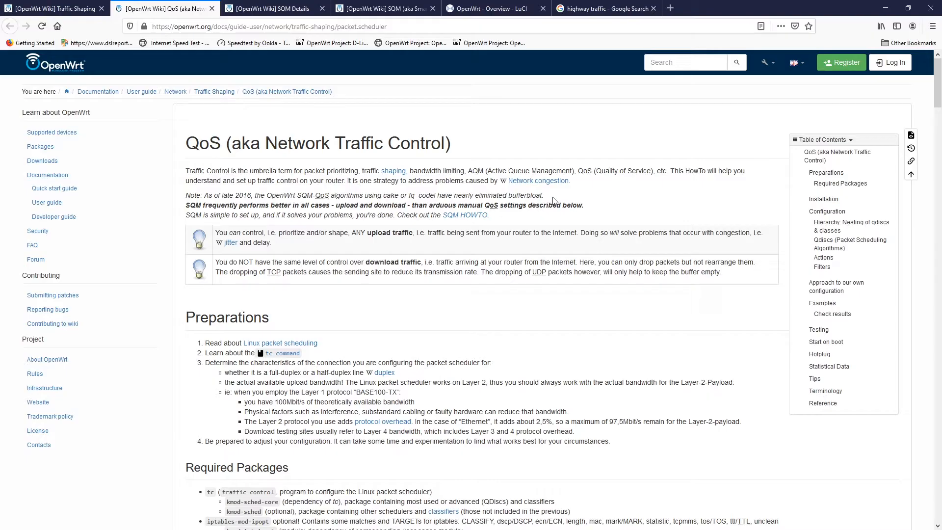
# Return to the router's LuCI status overview page.
pyautogui.click(605, 9)
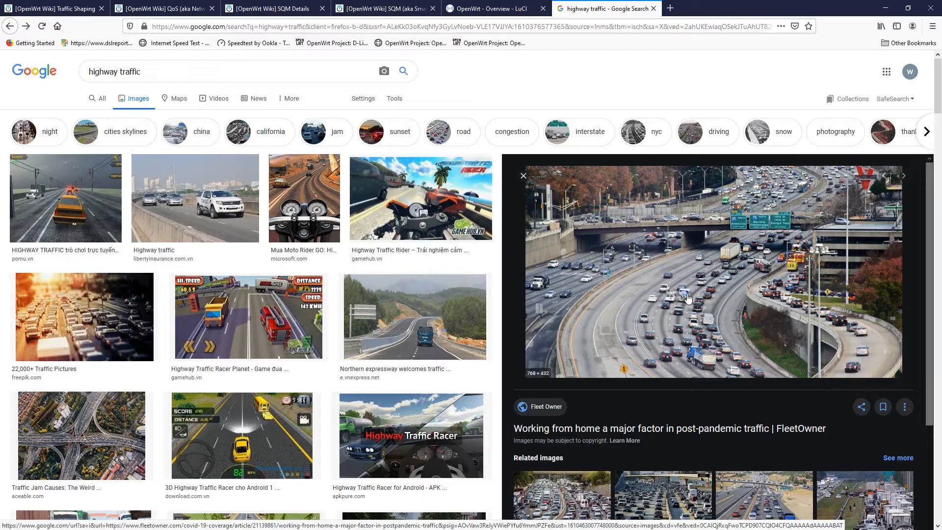
pyautogui.click(492, 9)
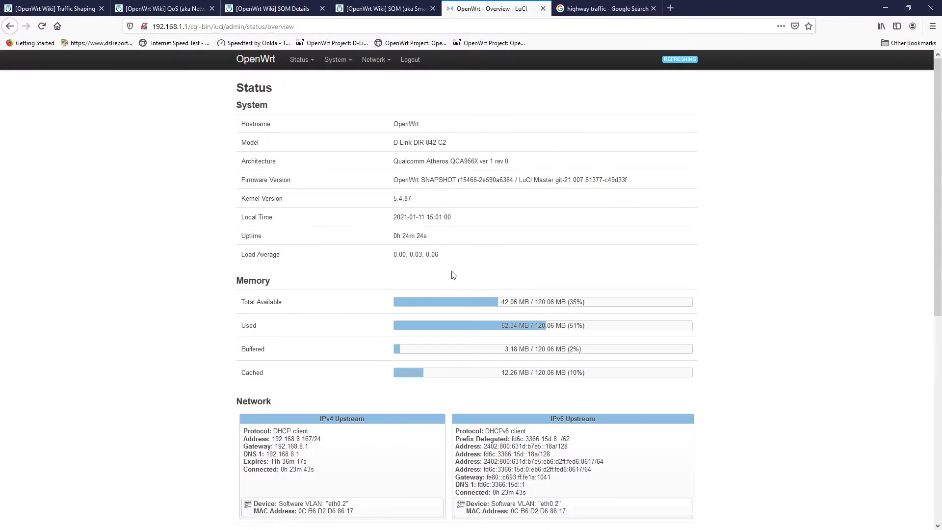
pyautogui.moveTo(438, 142)
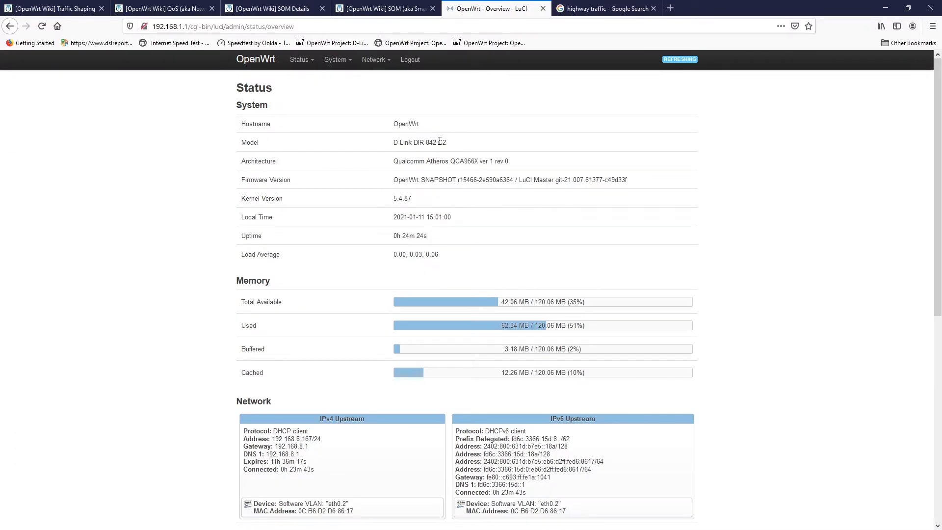
pyautogui.doubleClick(419, 143)
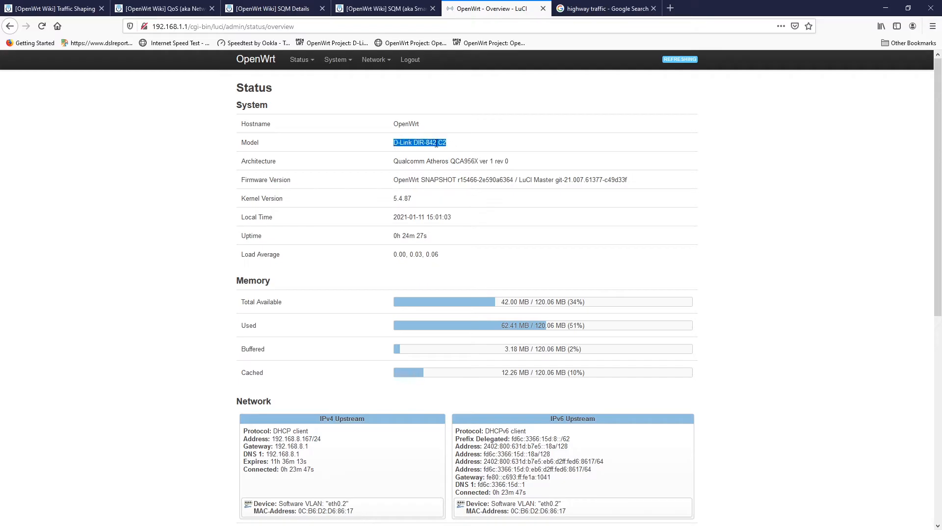
pyautogui.click(433, 162)
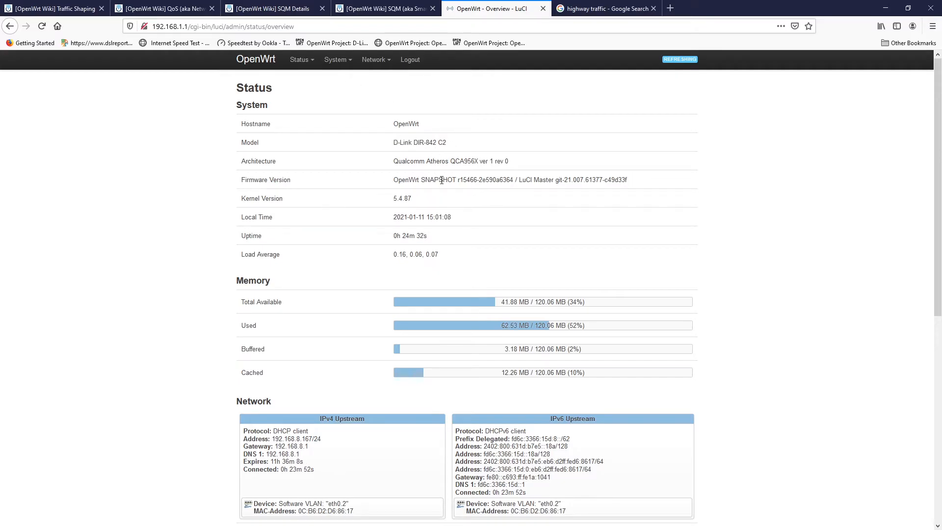
pyautogui.moveTo(439, 171)
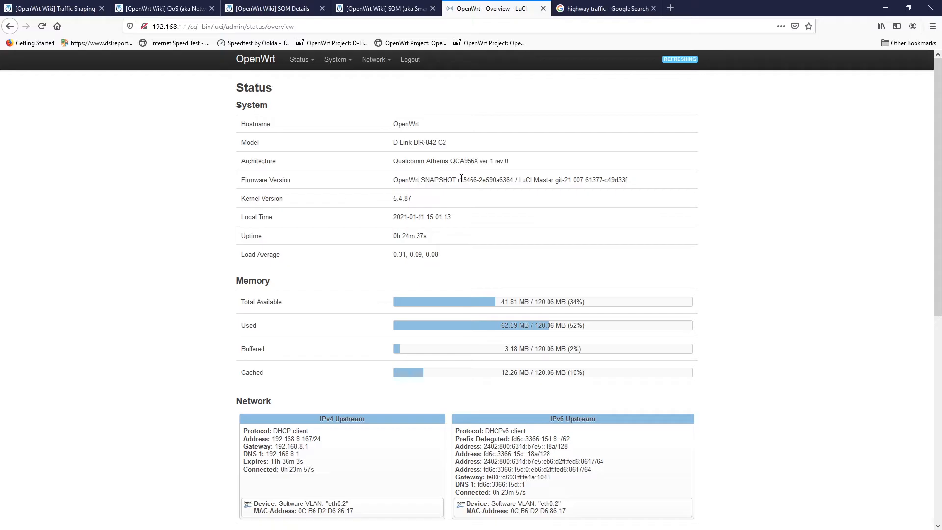
# Go to System > Software, let the package lists update, and dismiss the log.
pyautogui.click(336, 59)
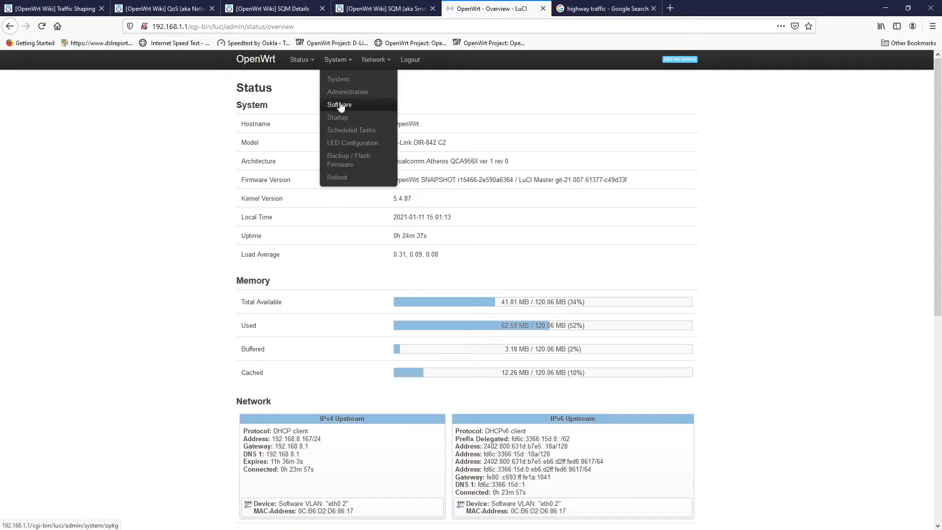
pyautogui.click(339, 106)
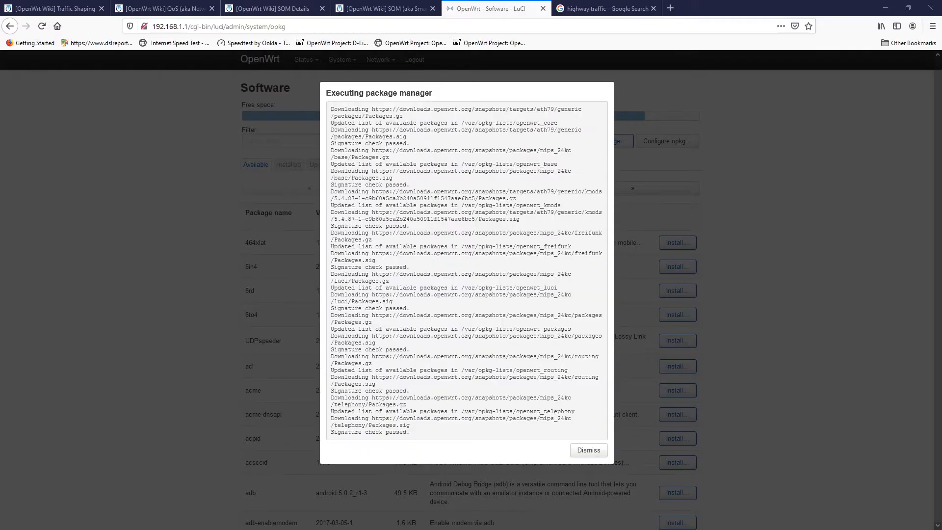
pyautogui.click(588, 450)
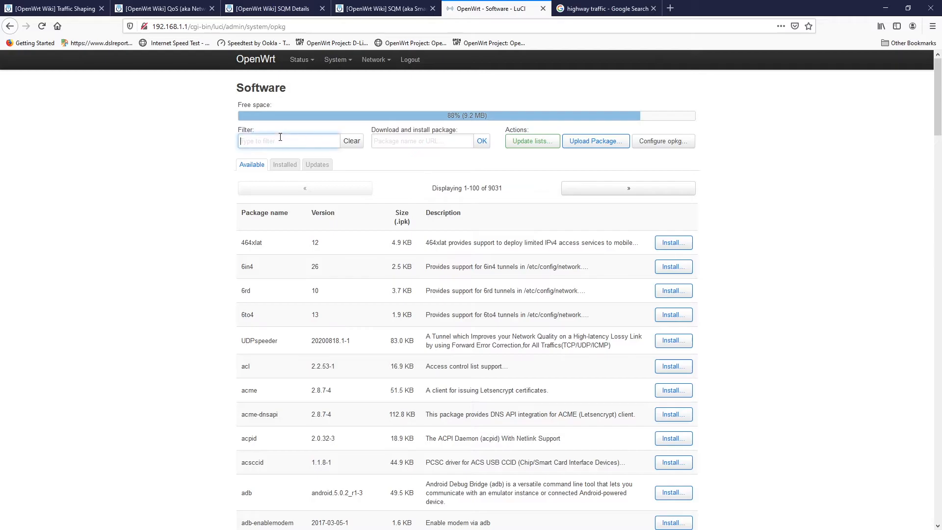
# Filter for luci-app-sqm and install it together with its SQM dependencies.
pyautogui.write('luci-app-sqm')
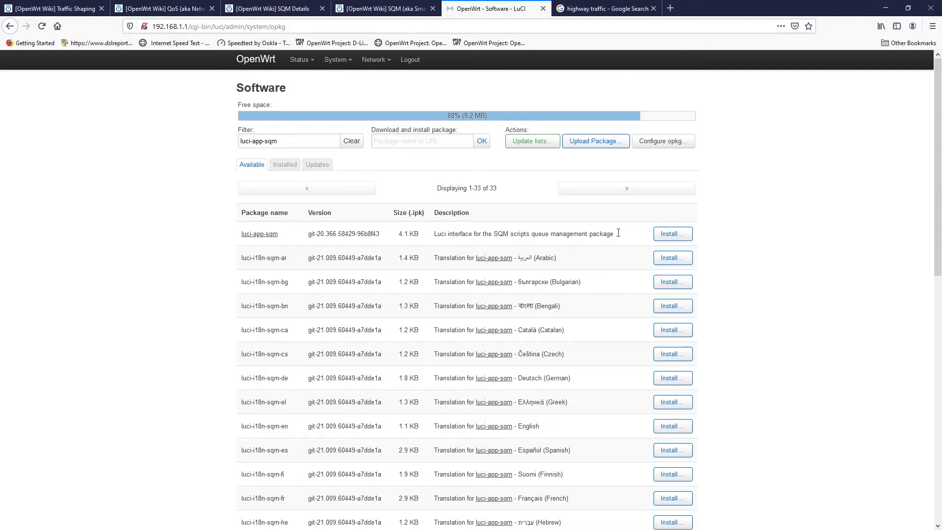
pyautogui.click(672, 234)
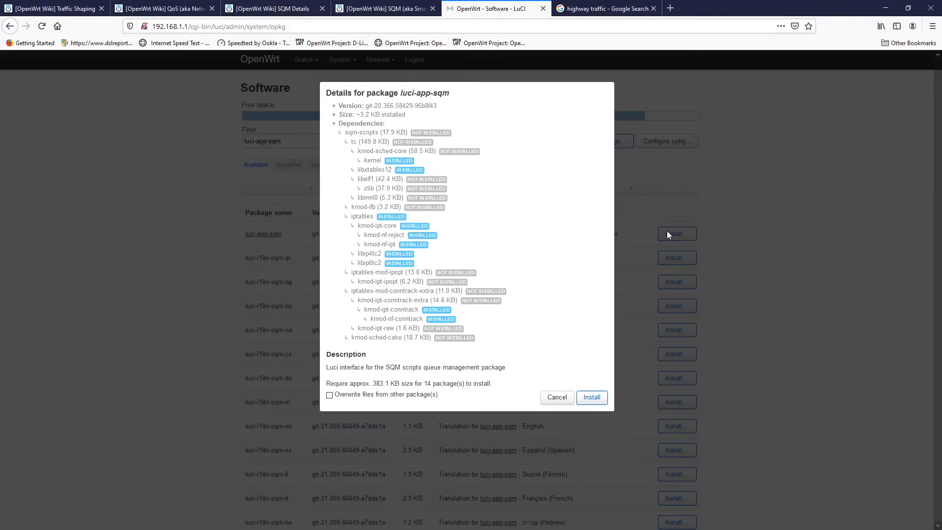
pyautogui.moveTo(652, 241)
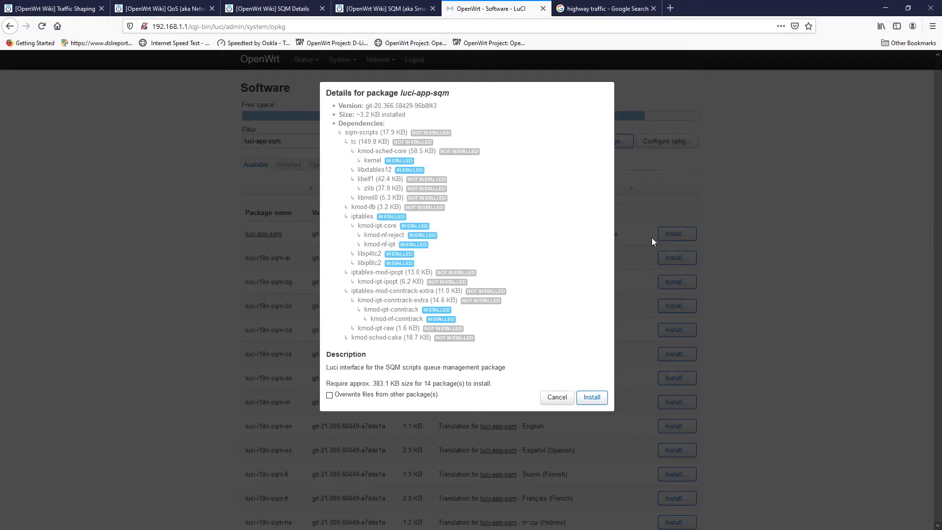
pyautogui.moveTo(592, 397)
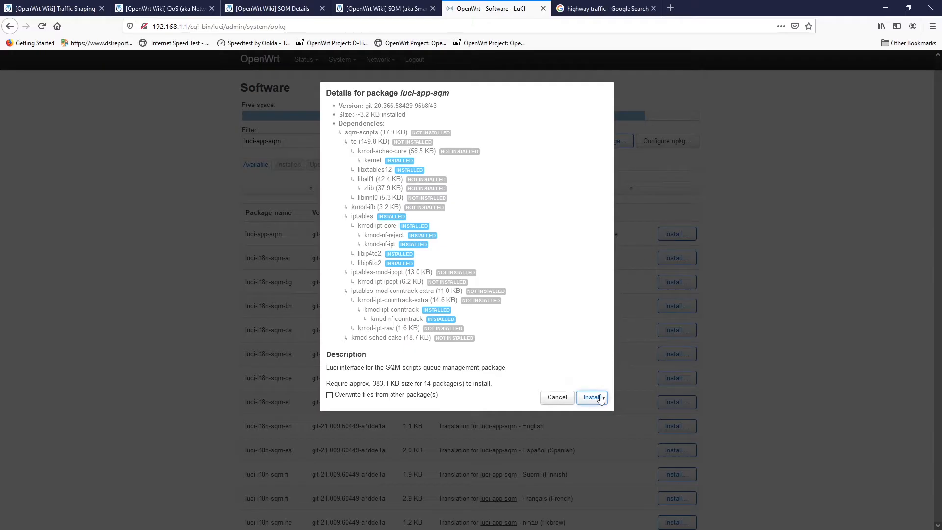
pyautogui.click(591, 397)
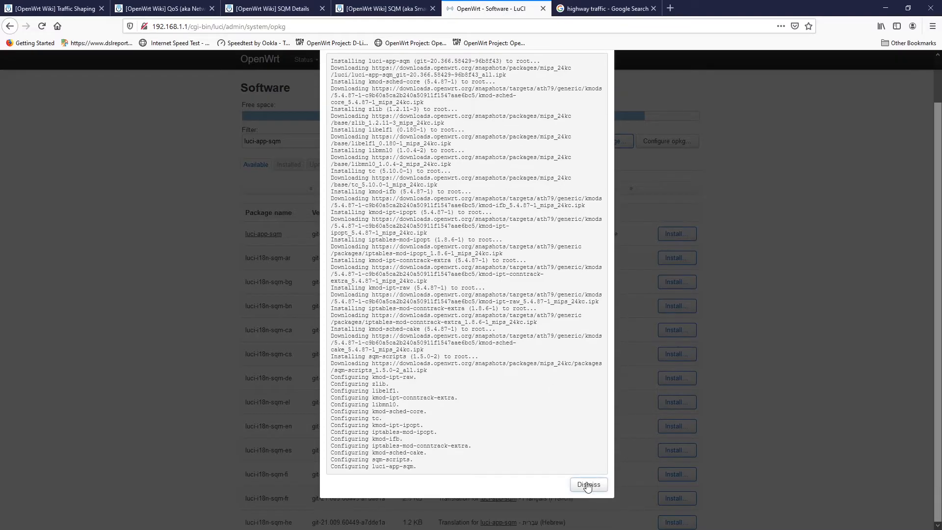
# Dismiss the install log, log out of LuCI and log back in.
pyautogui.click(587, 484)
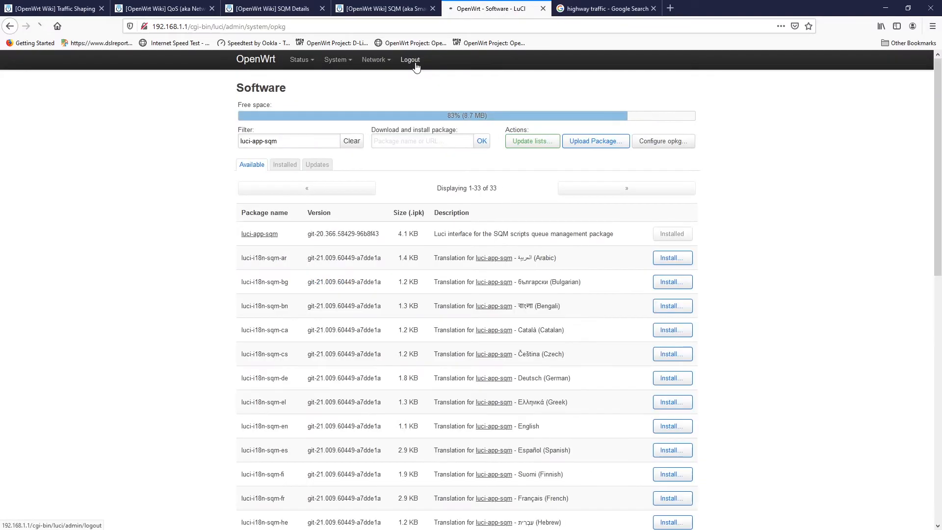
pyautogui.click(411, 60)
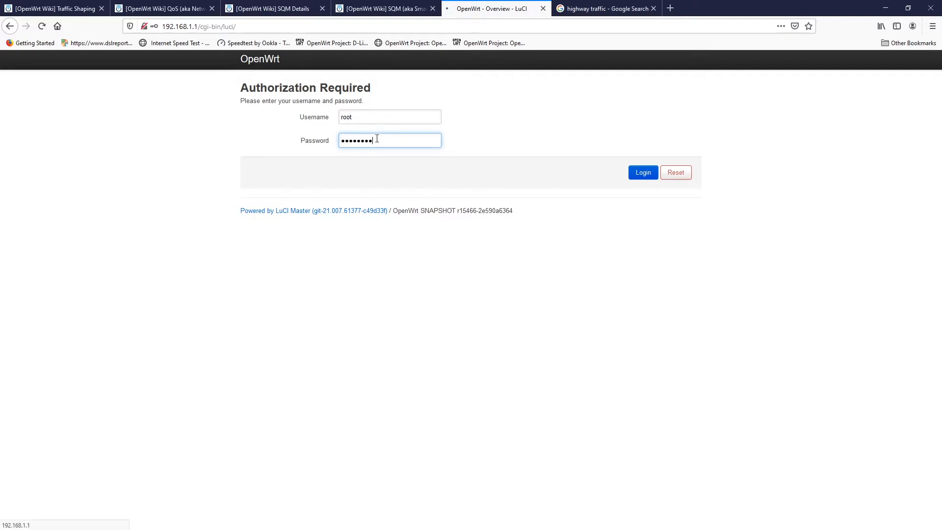
pyautogui.click(642, 173)
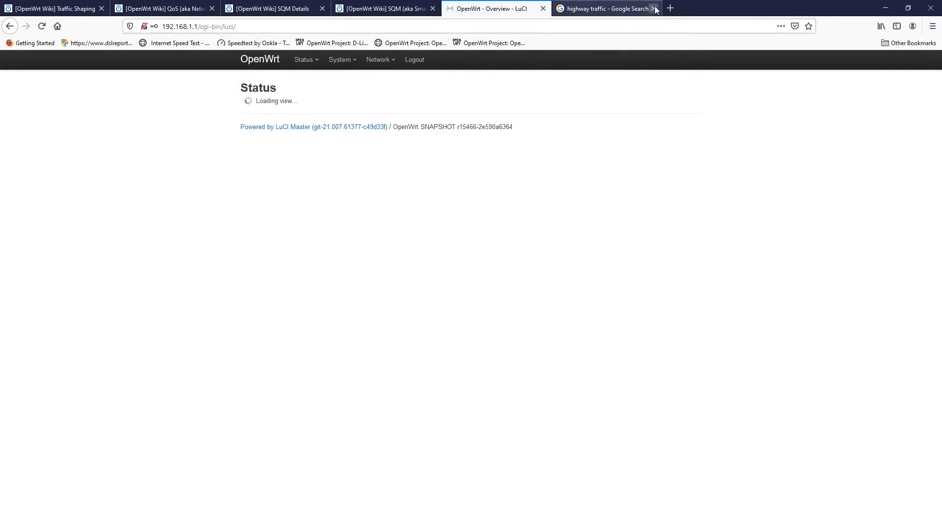
# Close the image search tab and check the Network menu for the new SQM QoS page.
pyautogui.click(655, 8)
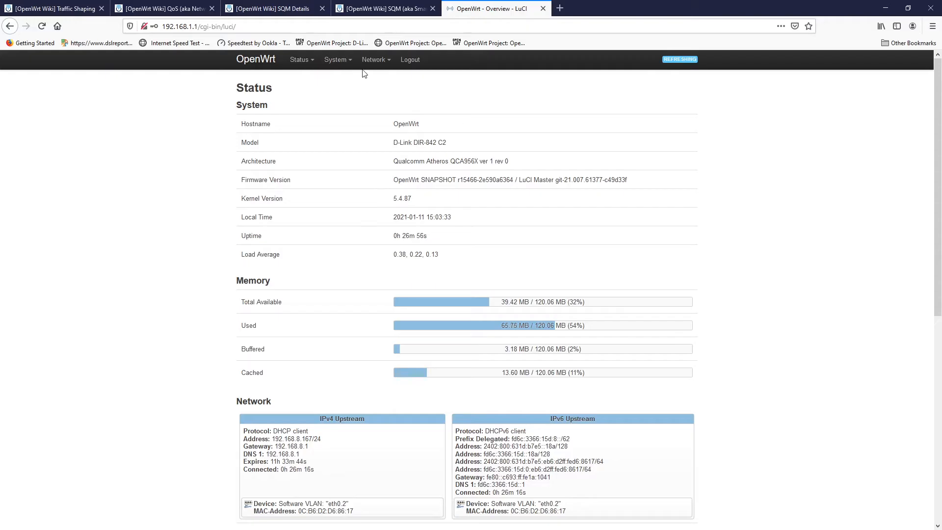
pyautogui.click(373, 60)
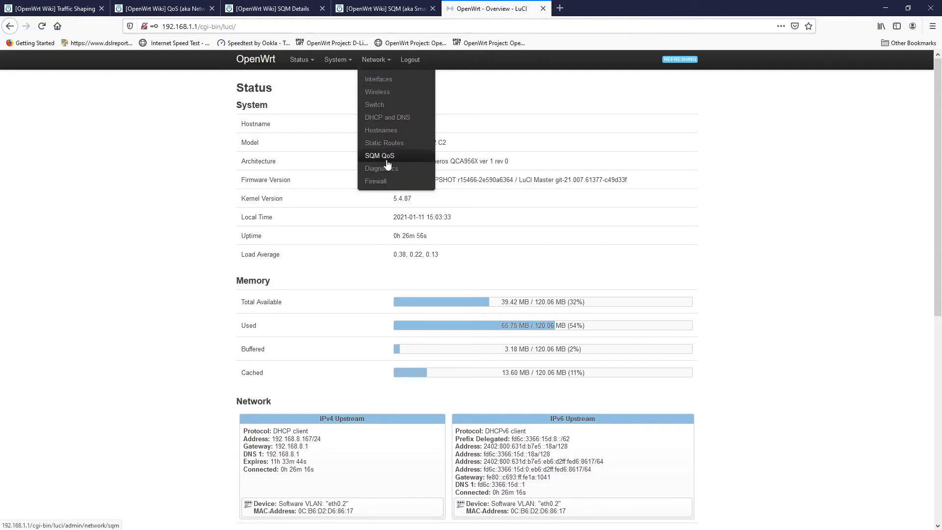
pyautogui.click(379, 156)
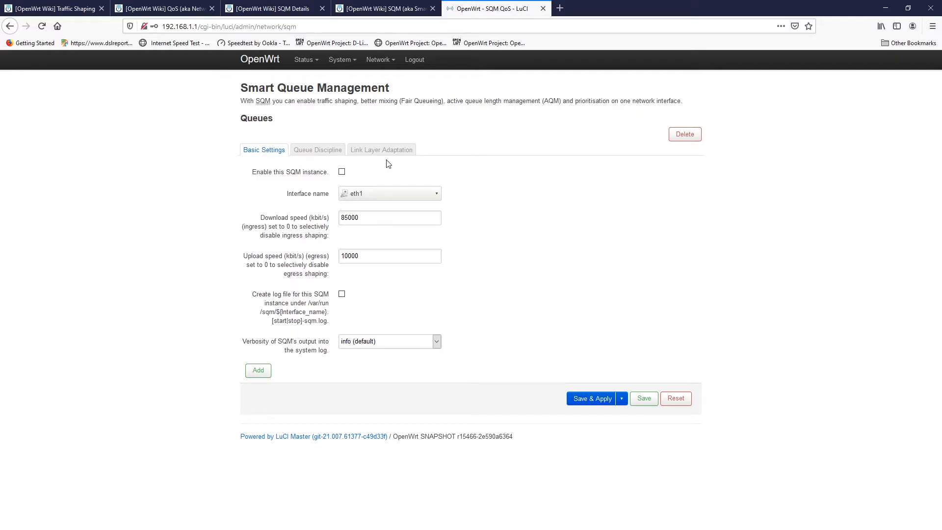
pyautogui.moveTo(320, 115)
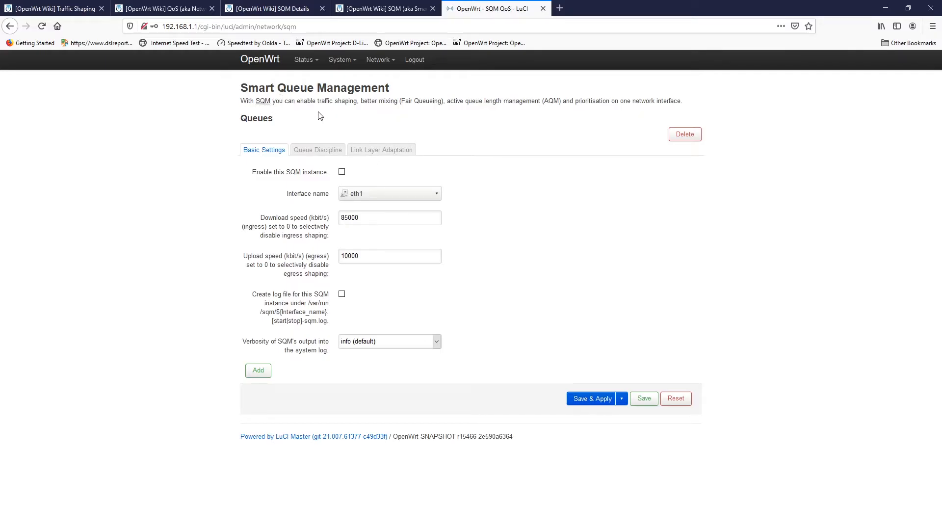
pyautogui.moveTo(404, 114)
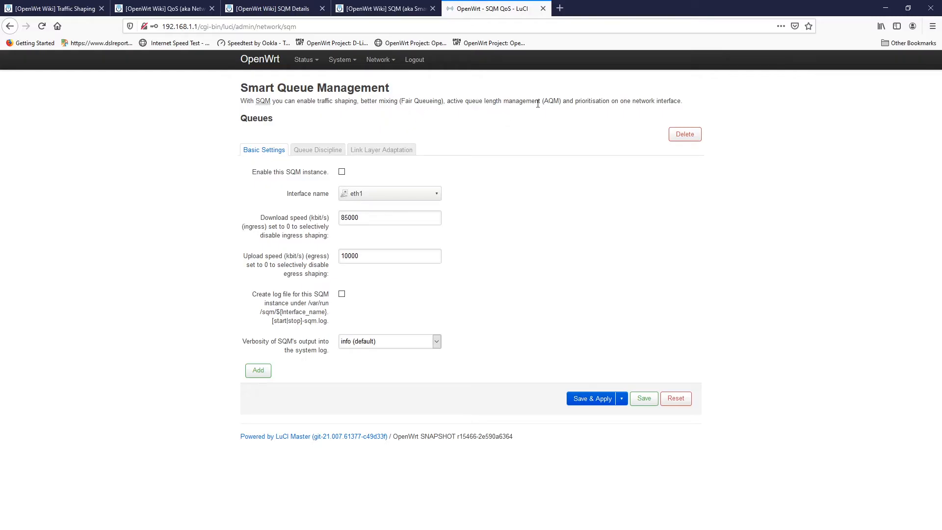
pyautogui.moveTo(563, 109)
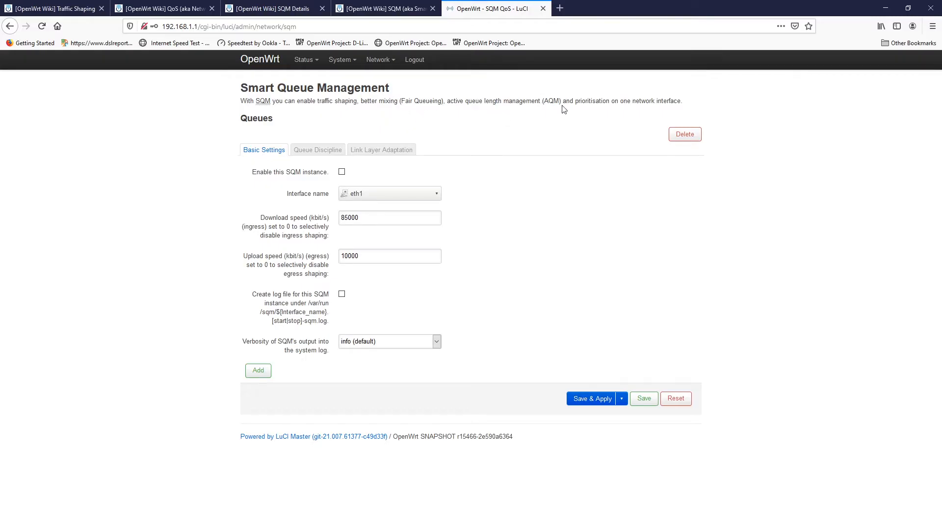
pyautogui.moveTo(264, 149)
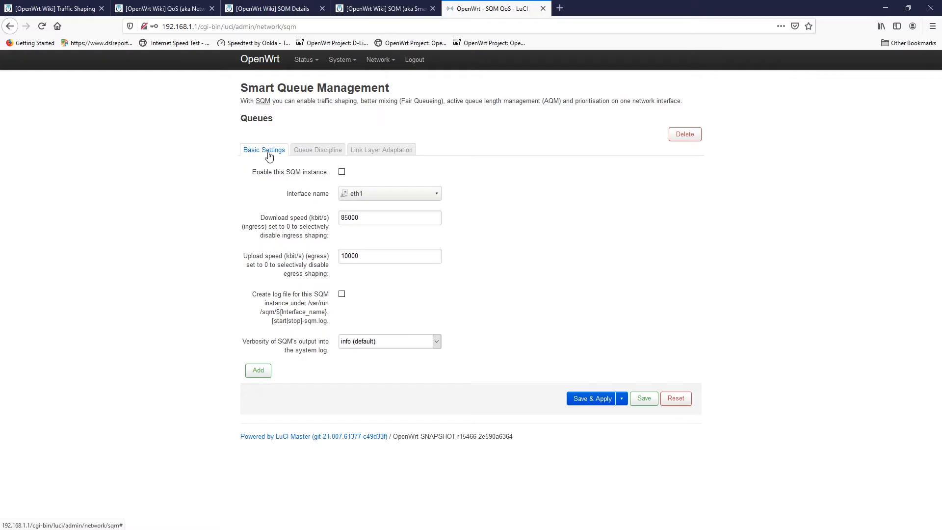
pyautogui.moveTo(370, 160)
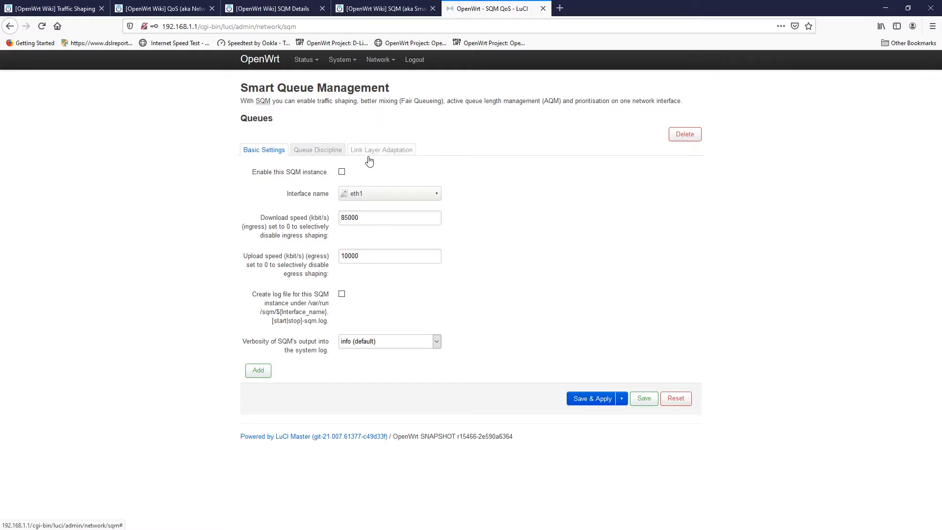
pyautogui.moveTo(270, 179)
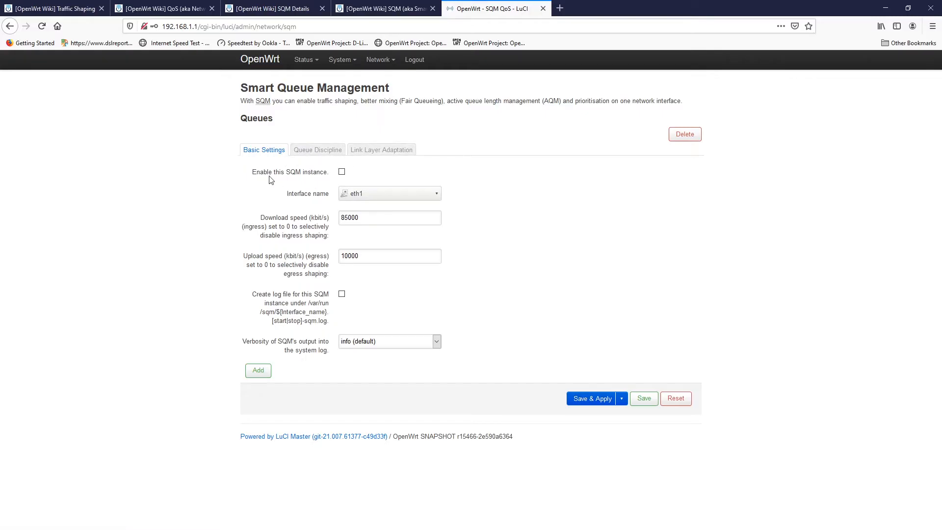
pyautogui.moveTo(371, 196)
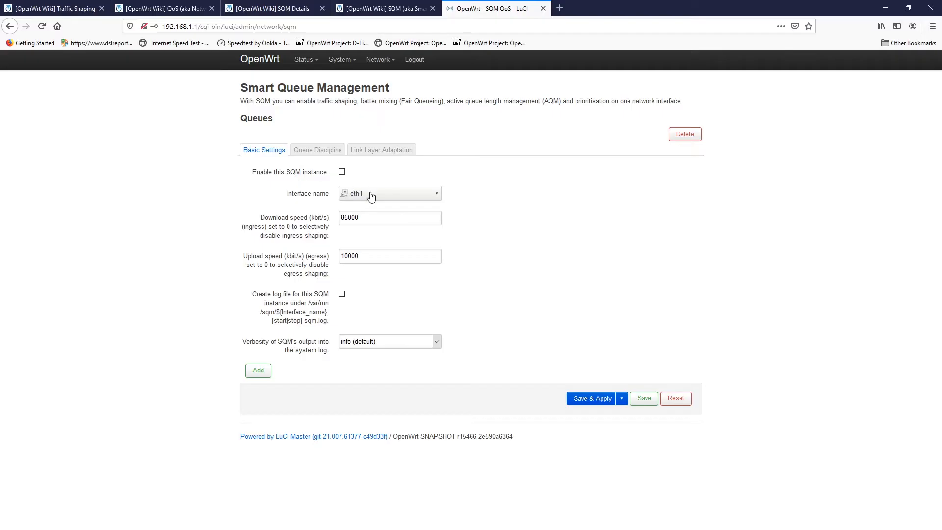
pyautogui.moveTo(382, 196)
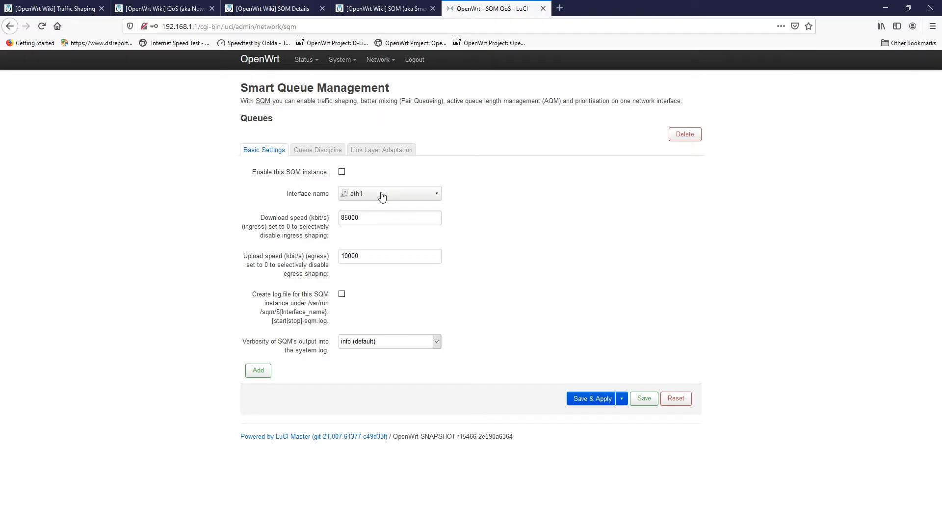
pyautogui.moveTo(304, 222)
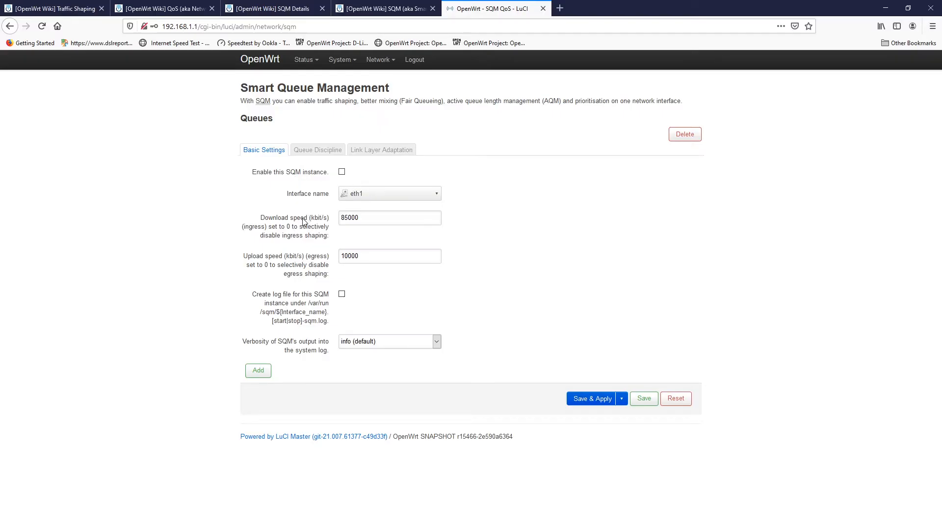
pyautogui.moveTo(323, 265)
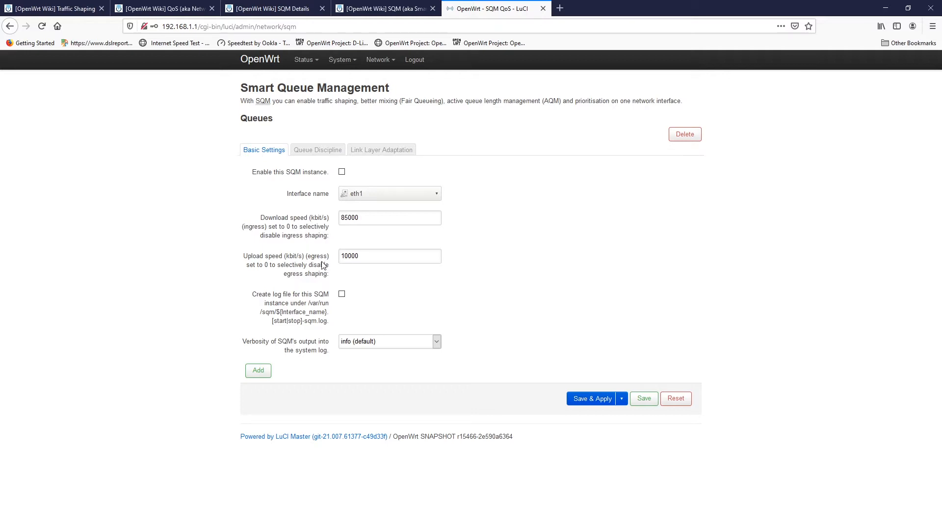
pyautogui.moveTo(384, 346)
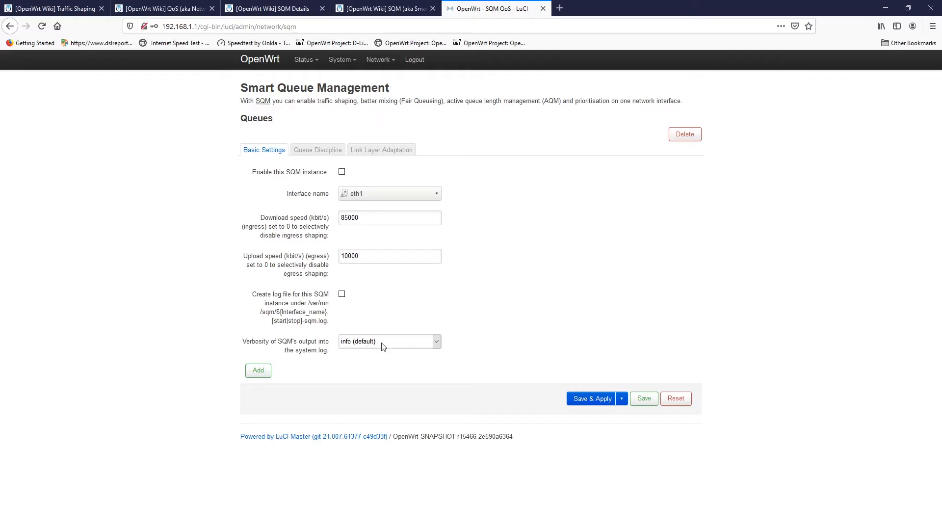
# Scroll the SQM Details wiki page to the 'SQM: Basic Settings Tab' section.
pyautogui.click(273, 9)
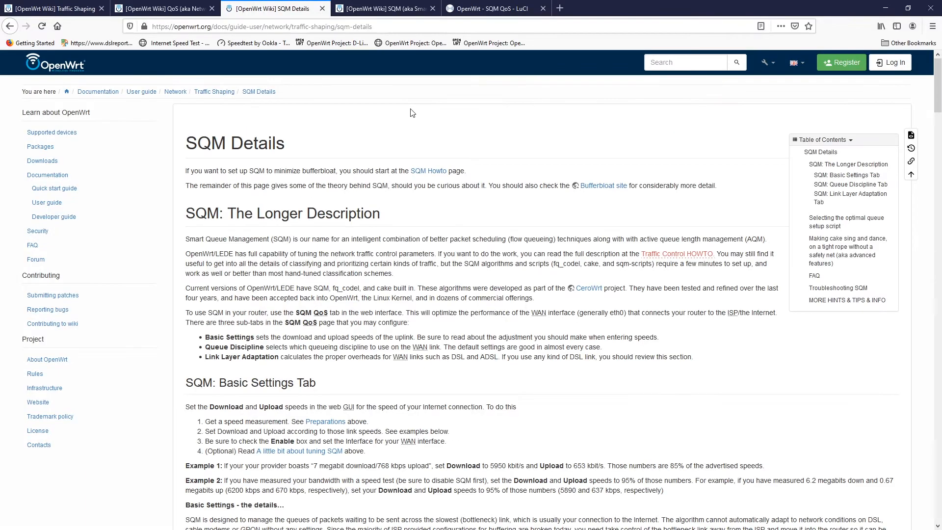
pyautogui.scroll(-3)
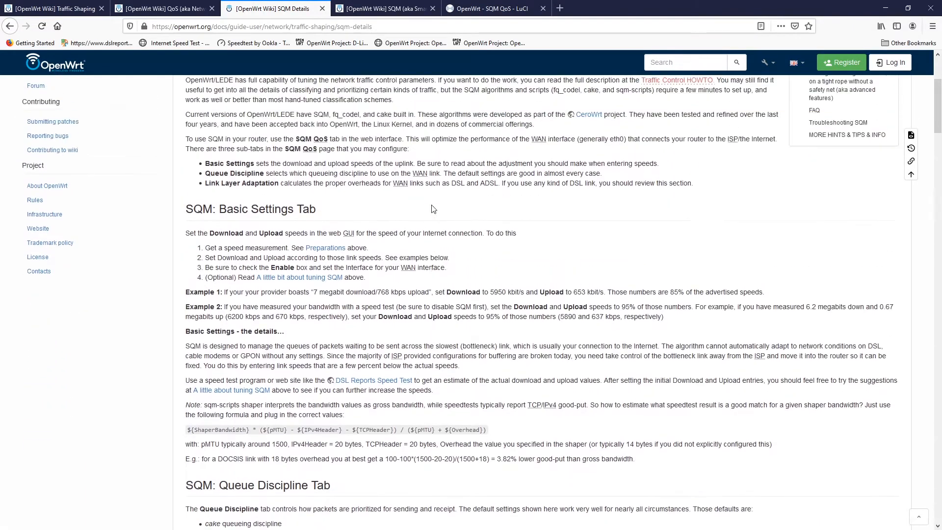
pyautogui.scroll(3)
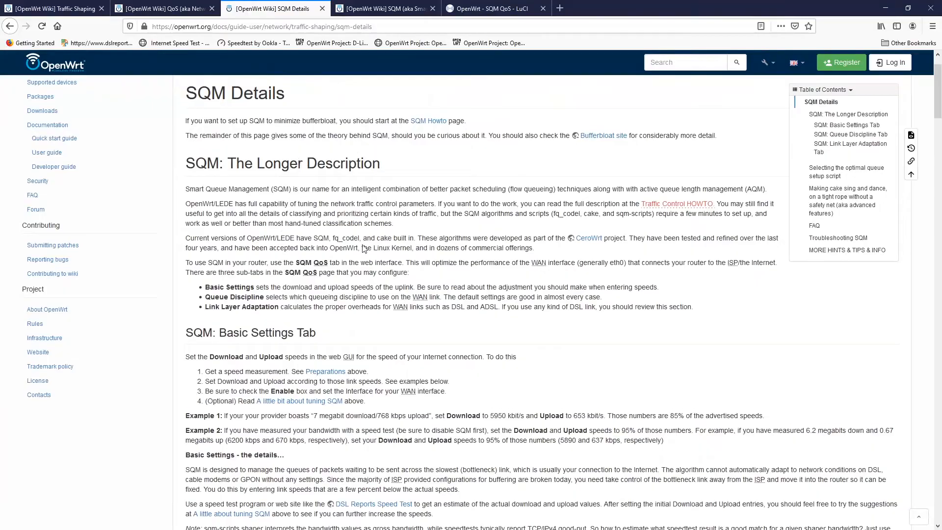
pyautogui.scroll(-3)
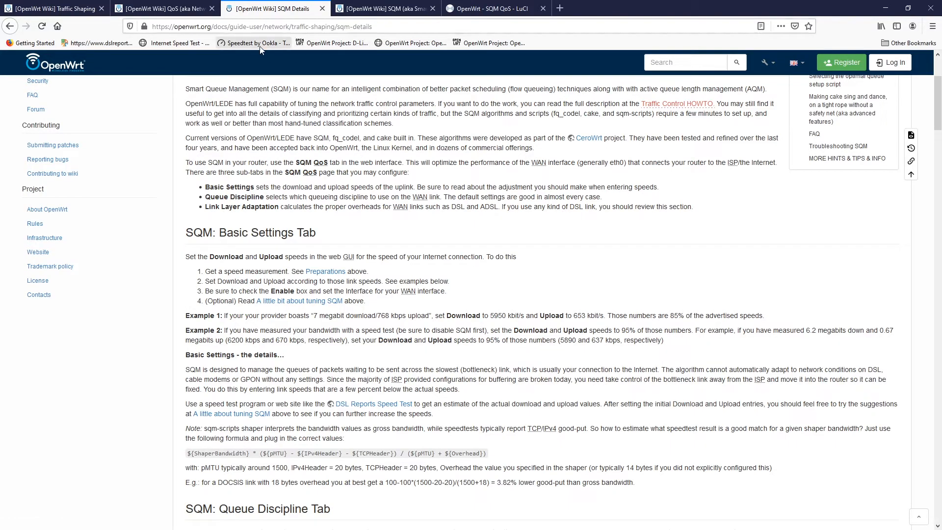
# Bring up Speedtest by Ookla, set the speed unit to Kbps and run a test.
pyautogui.click(668, 8)
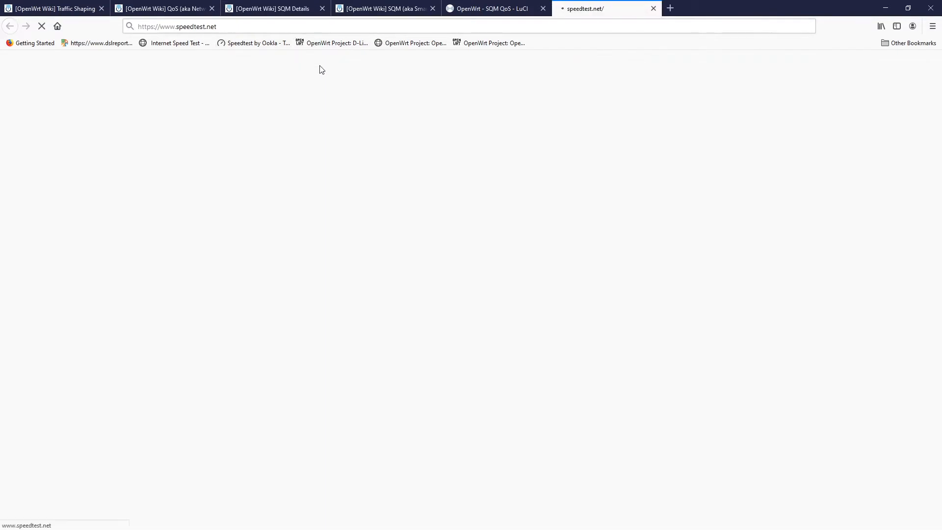
pyautogui.click(493, 9)
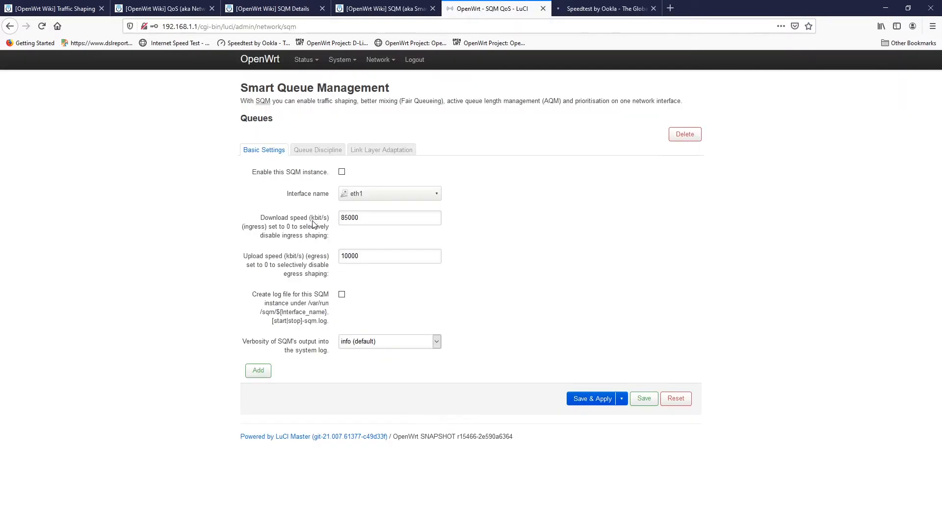
pyautogui.moveTo(315, 224)
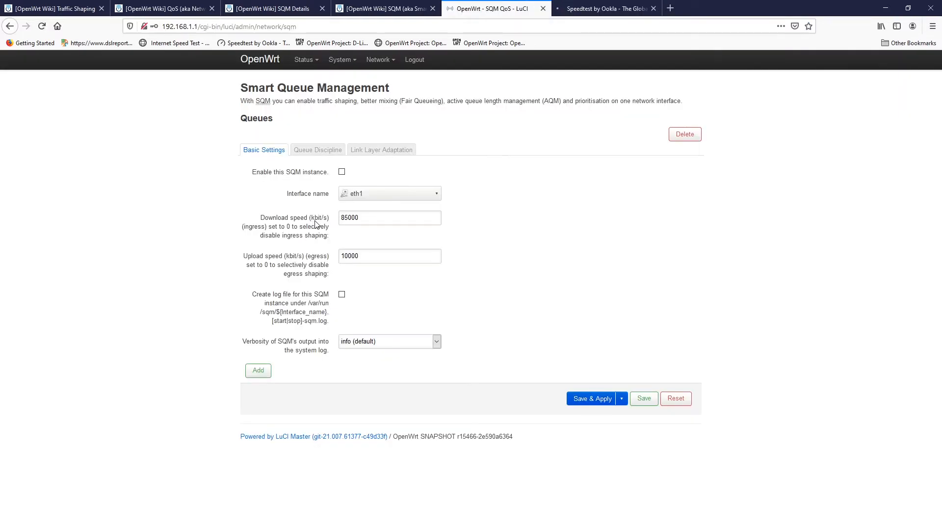
pyautogui.click(606, 9)
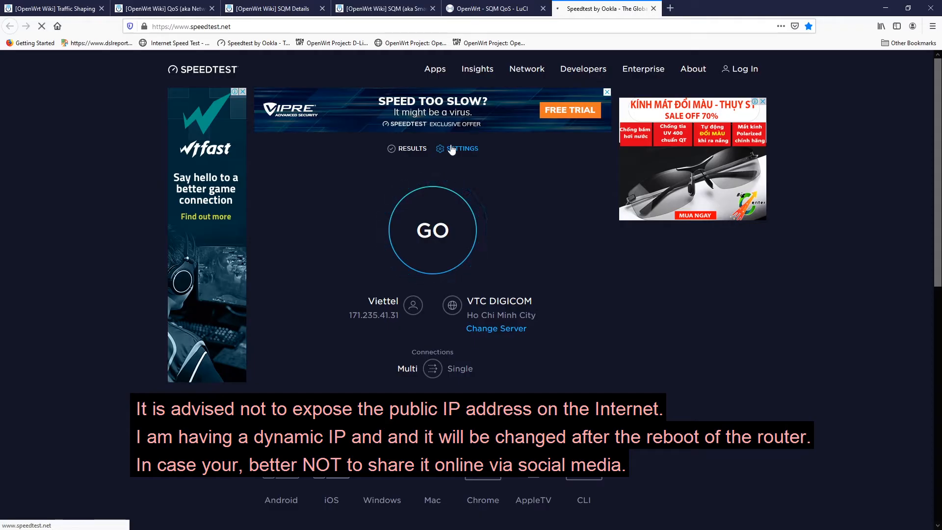
pyautogui.click(462, 149)
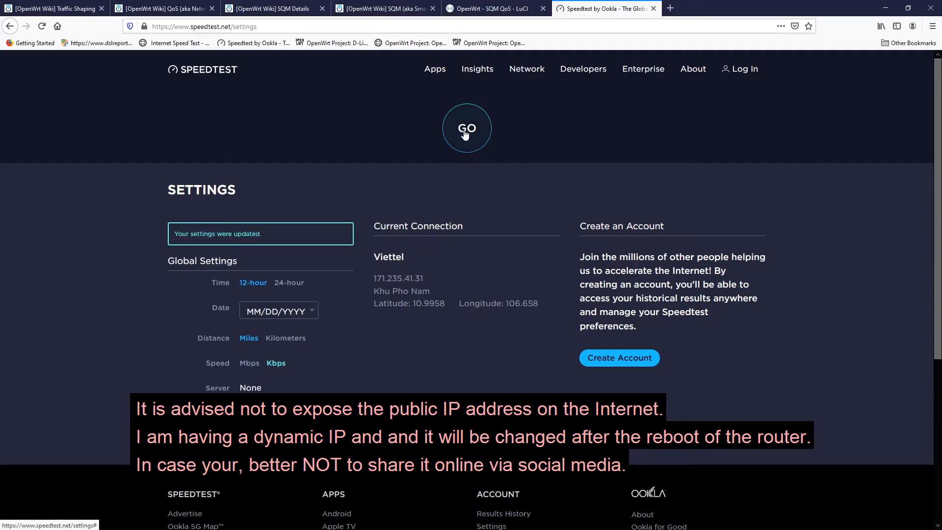
pyautogui.click(467, 128)
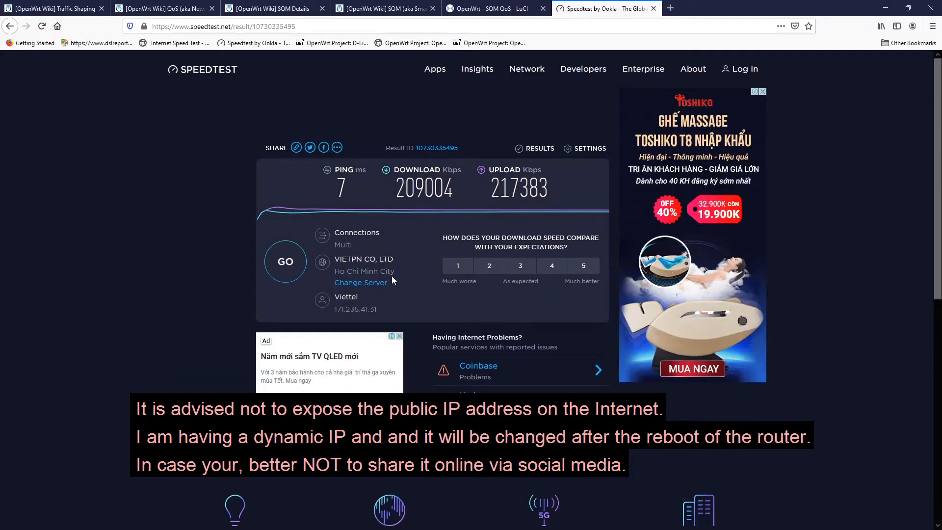
# Retest against the Viettel Network server, then return to the SQM Details wiki page.
pyautogui.click(360, 283)
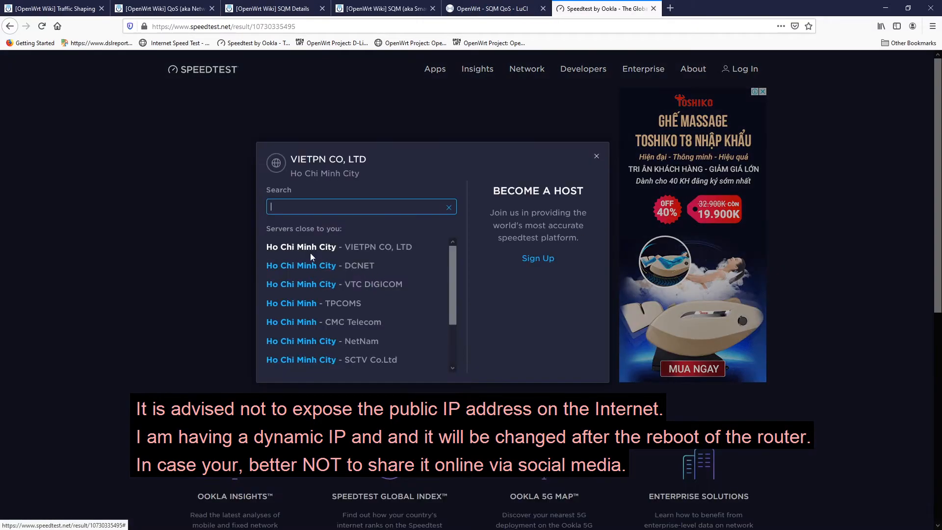
pyautogui.scroll(-3)
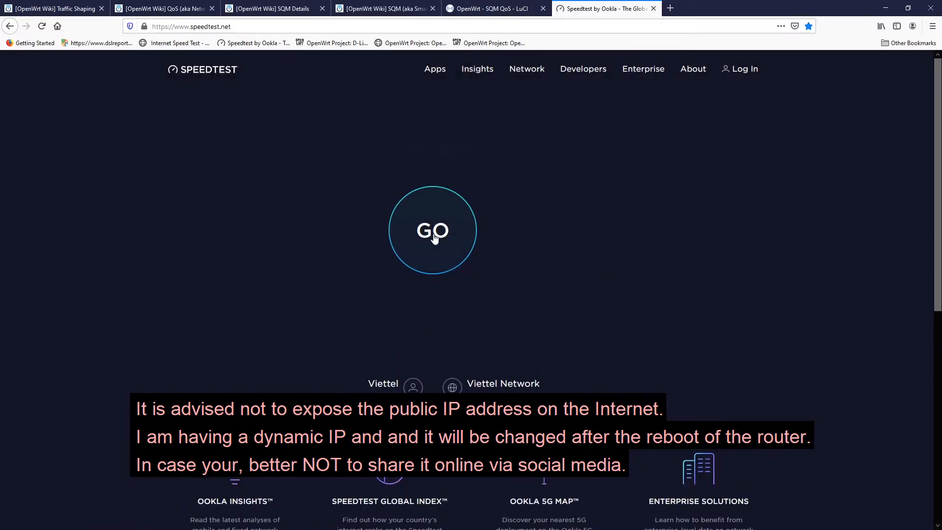
pyautogui.click(431, 230)
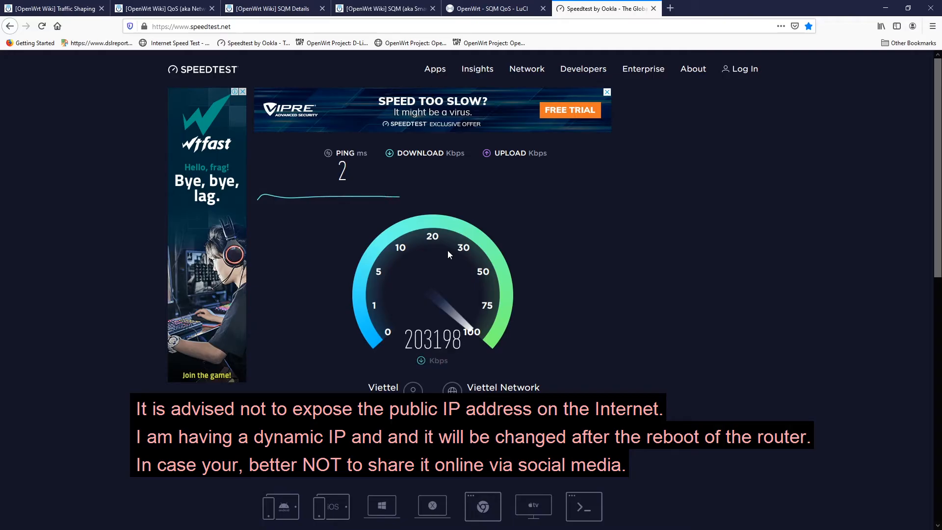
pyautogui.click(273, 9)
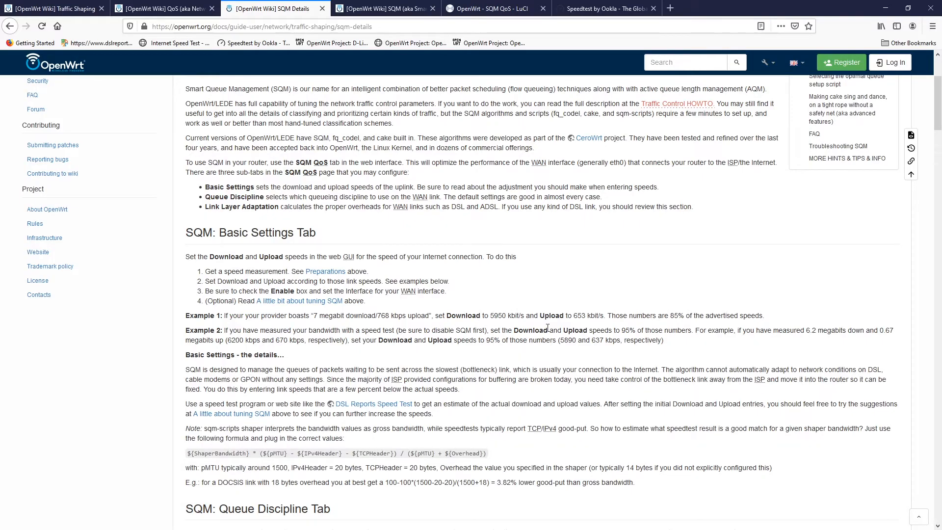
pyautogui.moveTo(663, 315)
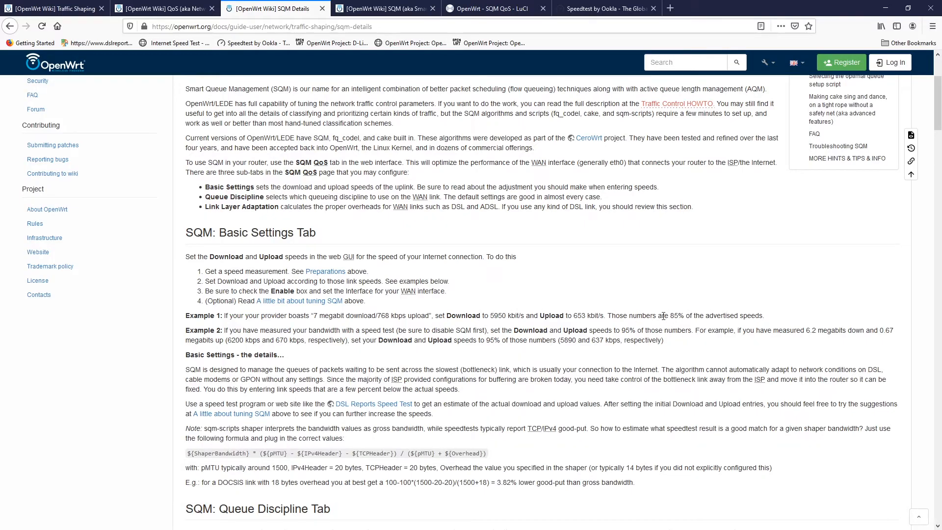
# Highlight Example 1's '85% of the advertised speeds' advice, then return to the speed test results.
pyautogui.doubleClick(697, 315)
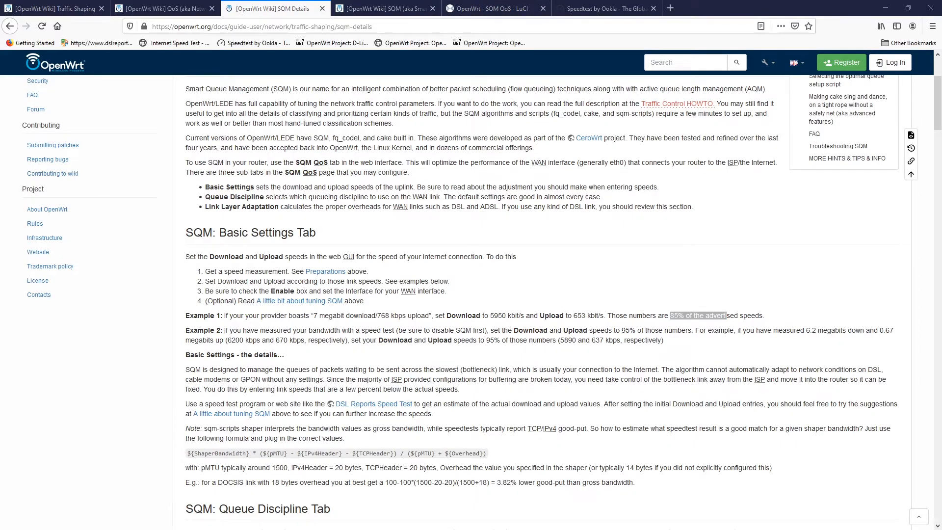
pyautogui.click(607, 9)
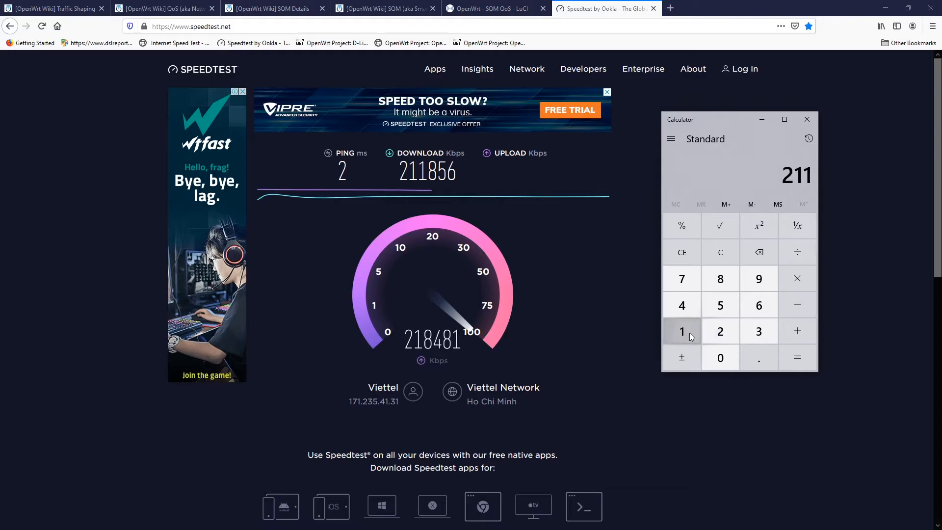
# Compute 211856 × 0.95 = 201,263.2 in Calculator and close it.
pyautogui.click(759, 305)
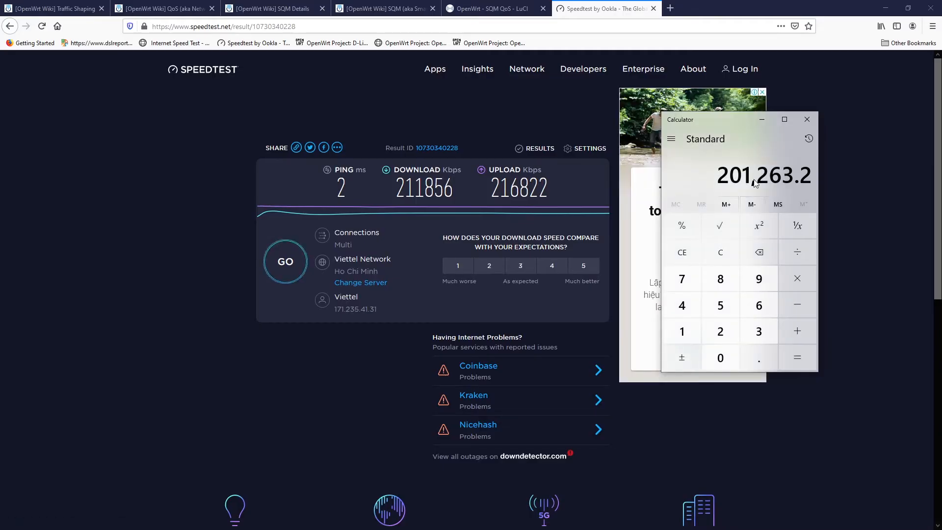
pyautogui.click(807, 119)
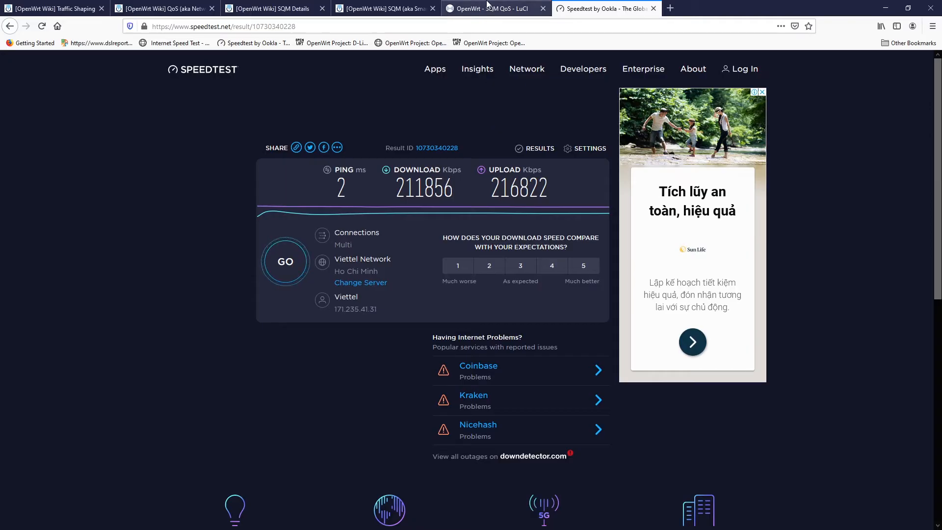
# Enter 201000 kbit/s for both the SQM download and upload speeds.
pyautogui.click(494, 9)
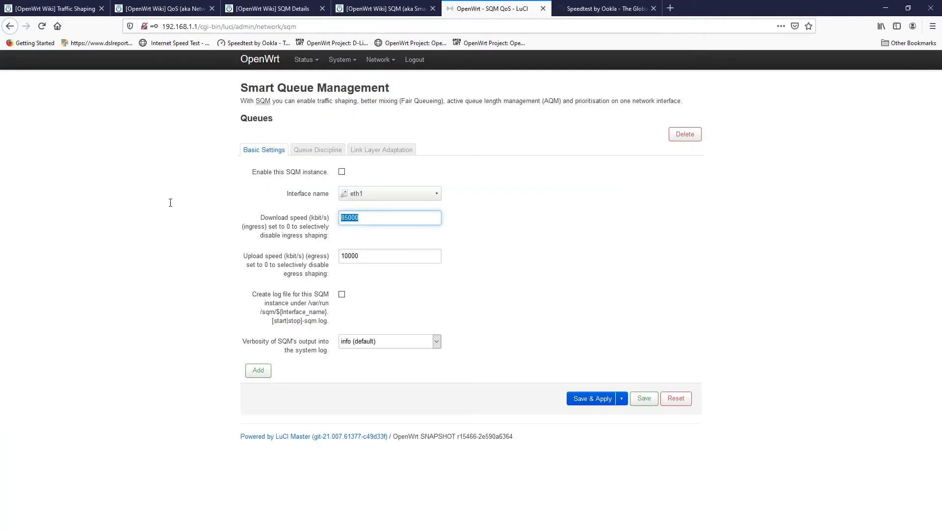
pyautogui.write('2')
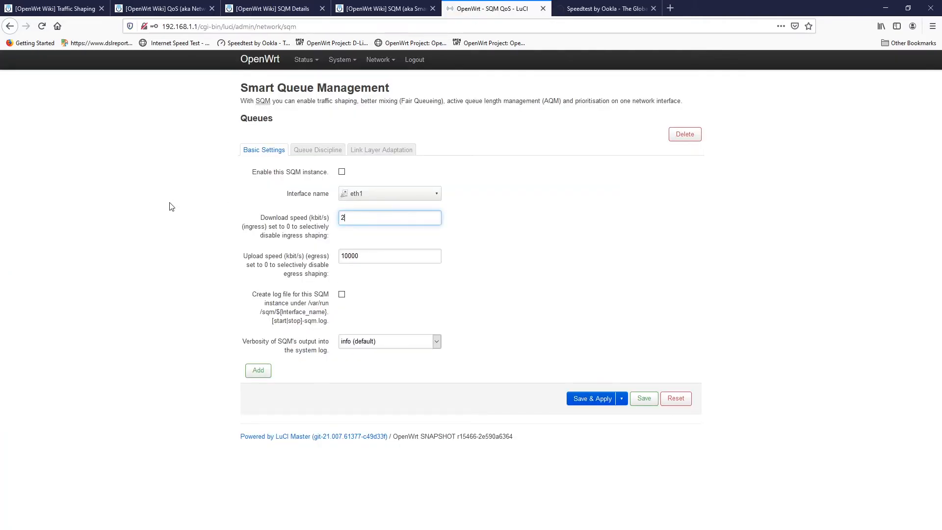
pyautogui.write('0')
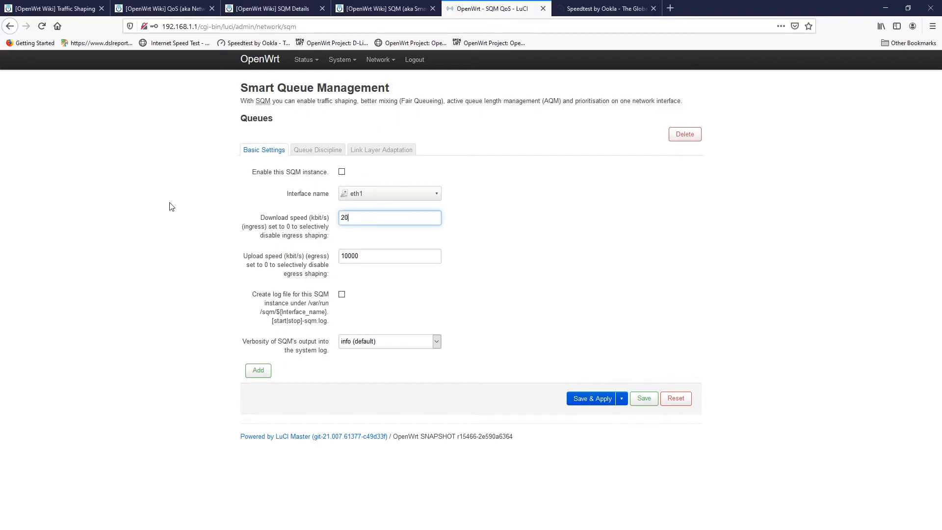
pyautogui.write('1000')
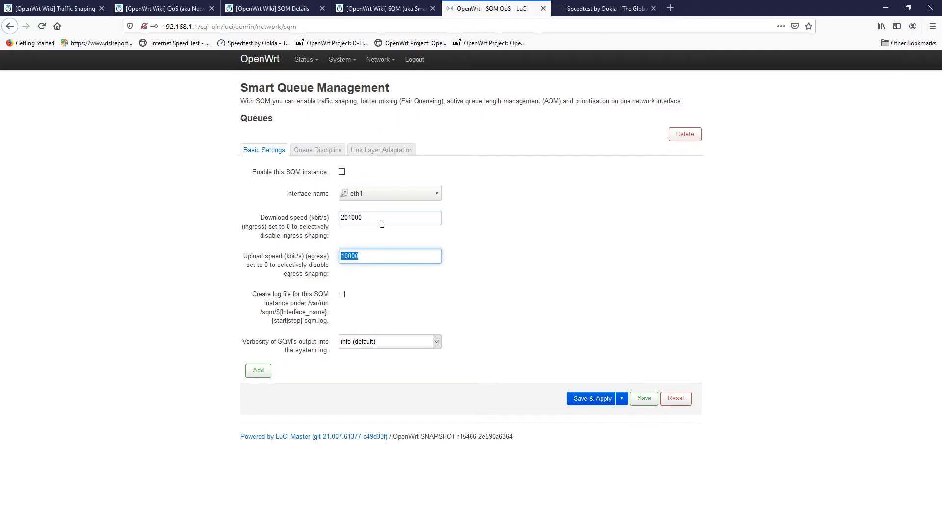
pyautogui.click(389, 255)
pyautogui.write('201000')
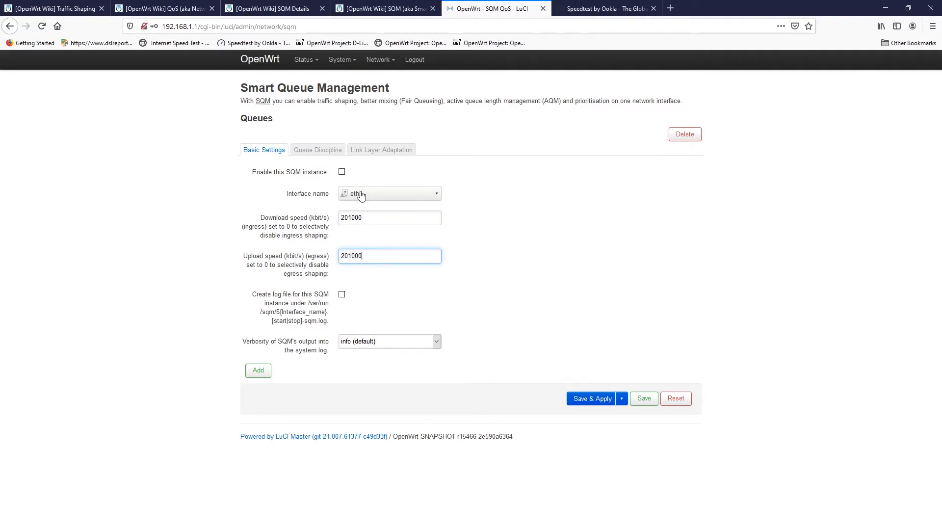
# Check the choices in the Interface name dropdown.
pyautogui.click(389, 194)
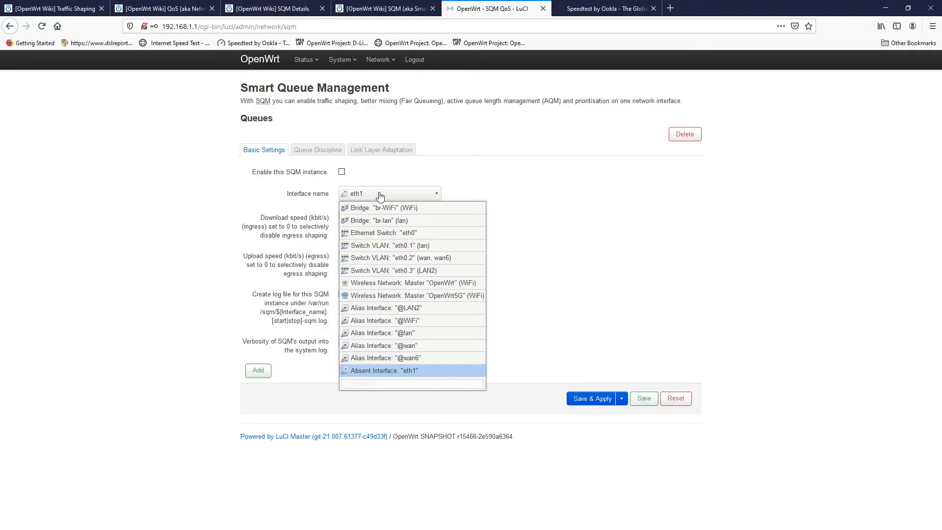
pyautogui.moveTo(418, 245)
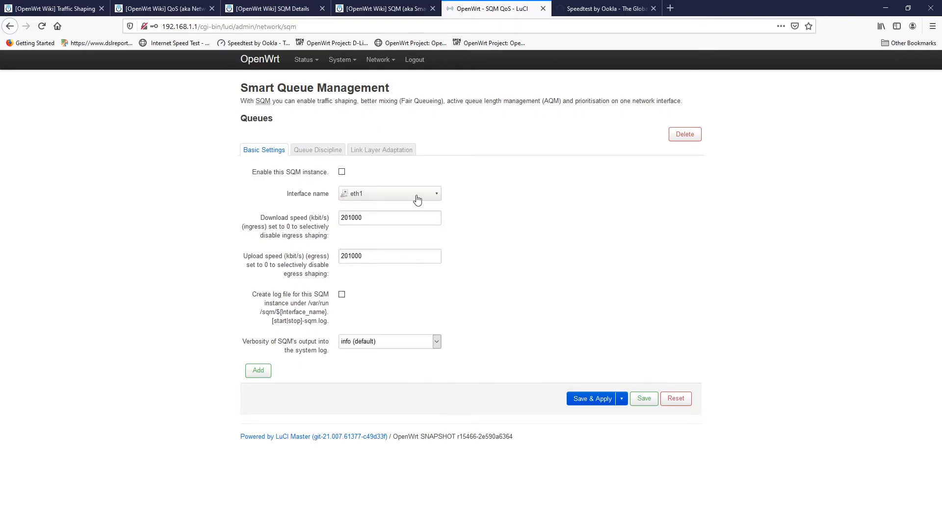
pyautogui.moveTo(368, 198)
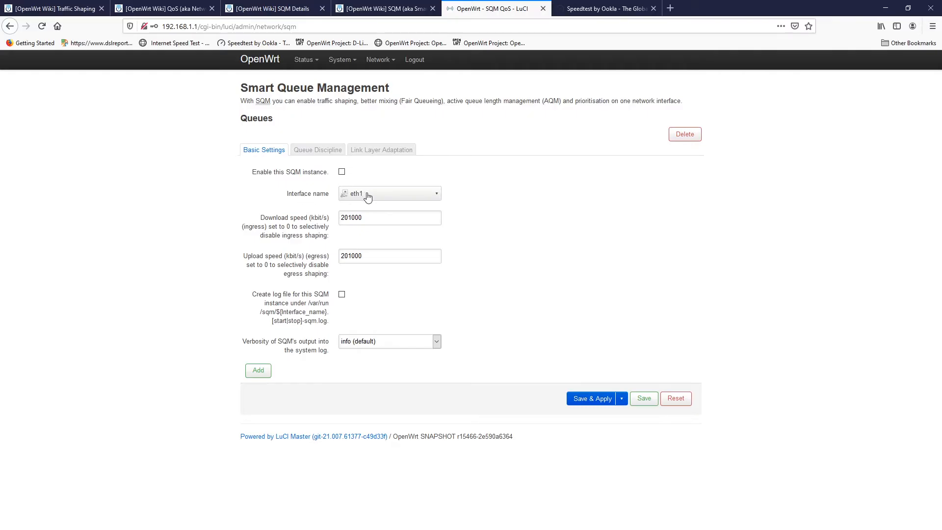
pyautogui.moveTo(374, 196)
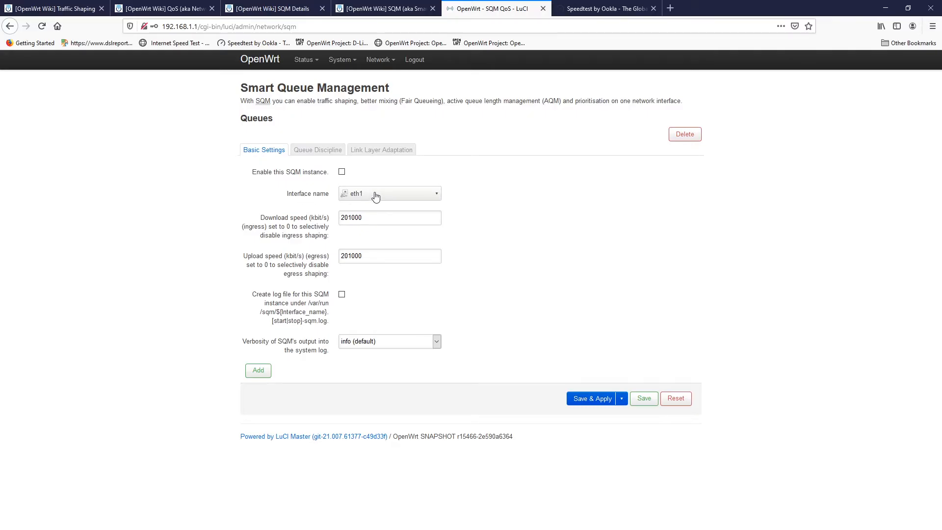
pyautogui.click(590, 399)
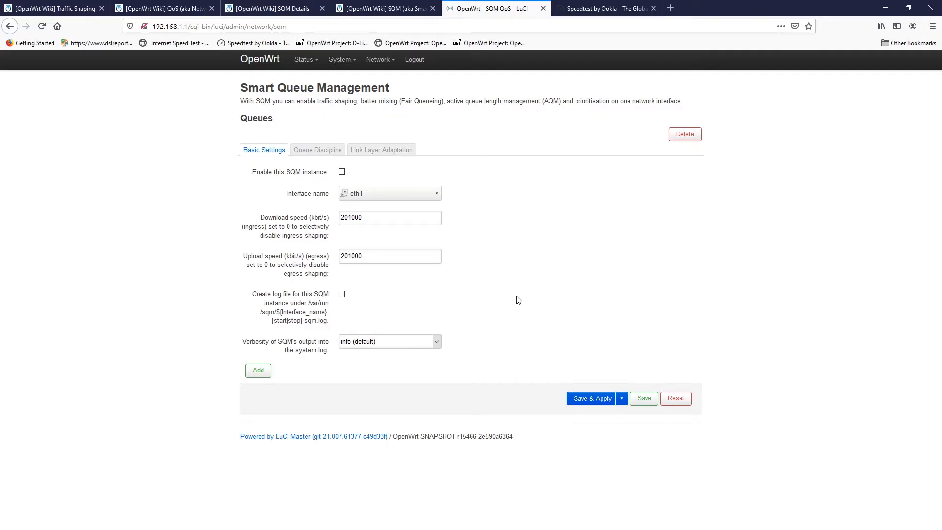
# Review the Switch VLAN configuration, then go to the Interfaces overview.
pyautogui.click(379, 60)
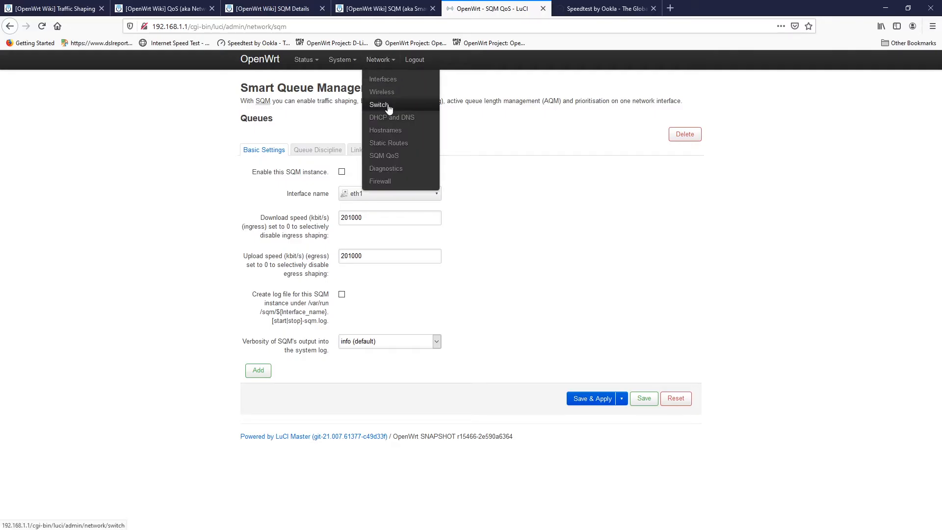
pyautogui.click(379, 105)
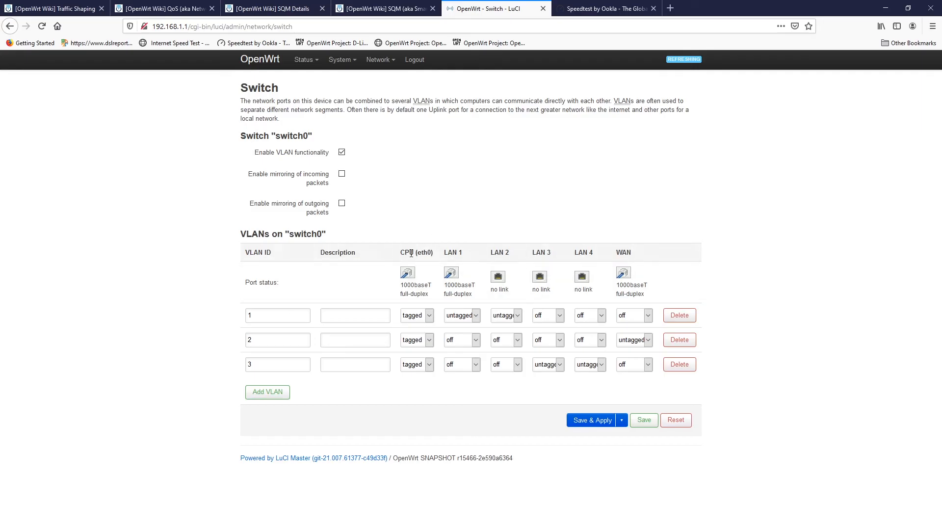
pyautogui.moveTo(454, 306)
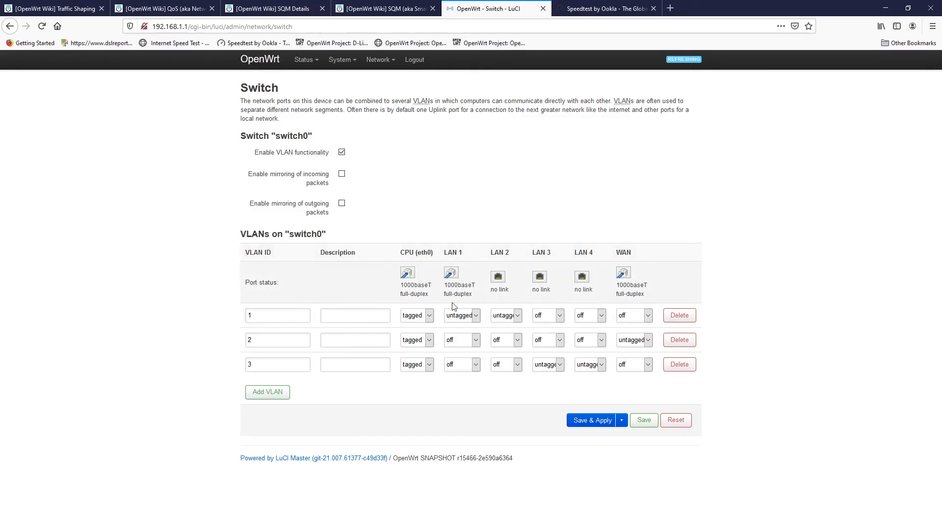
pyautogui.click(380, 60)
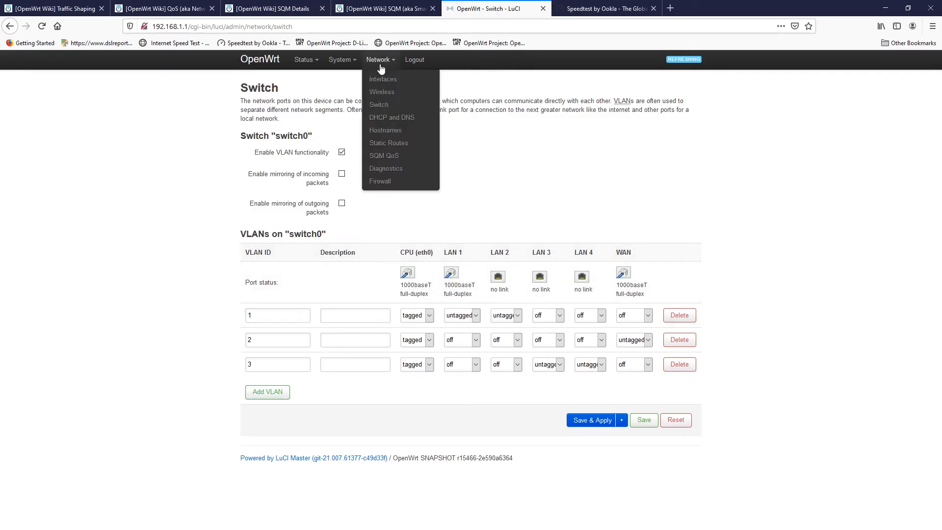
pyautogui.click(383, 79)
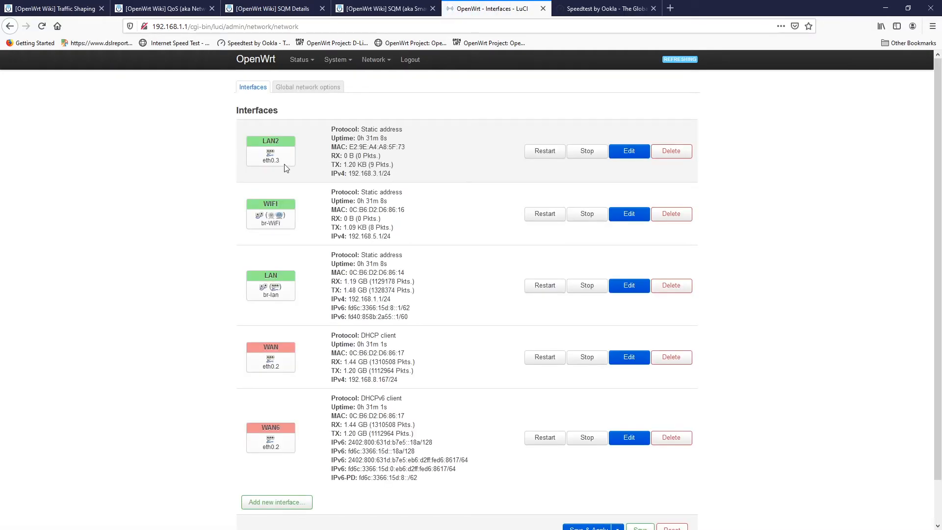
pyautogui.doubleClick(270, 160)
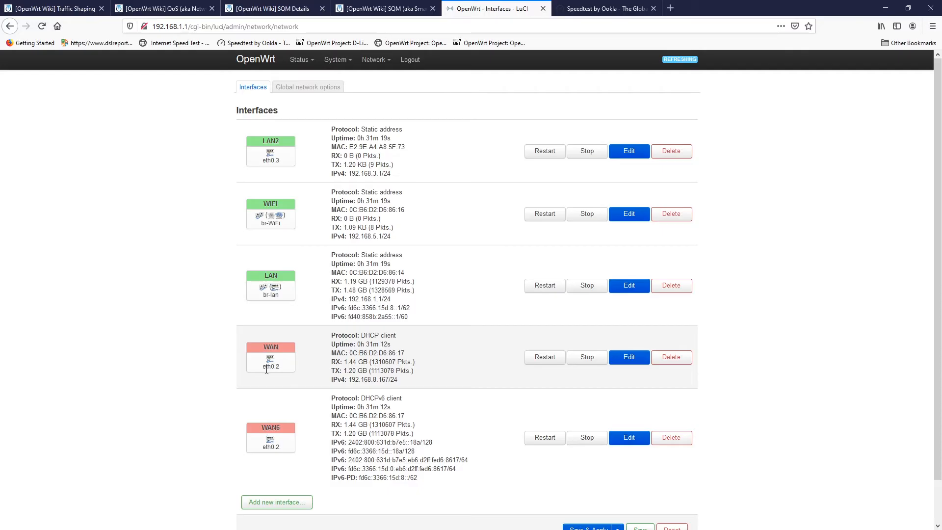
pyautogui.moveTo(280, 371)
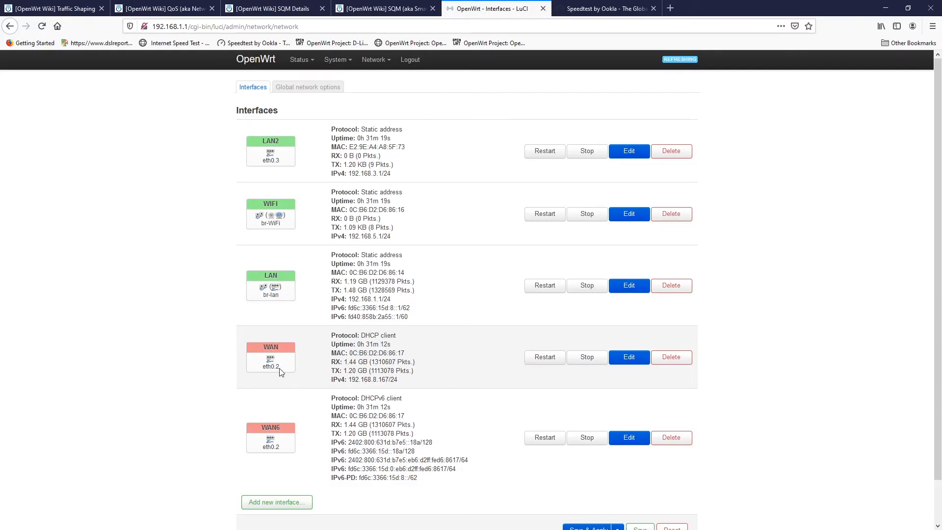
pyautogui.moveTo(629, 357)
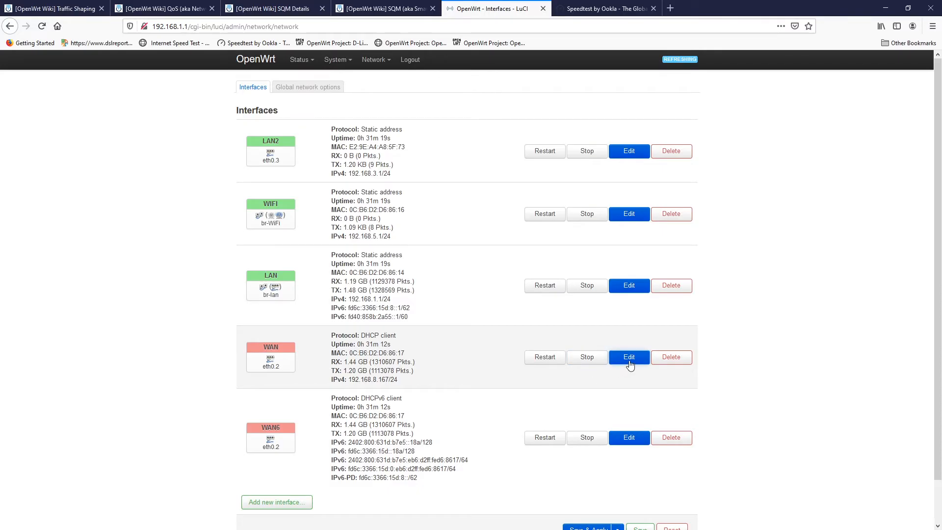
# Edit the WAN interface to confirm it uses device eth0.2, glancing at the wiki and Speedtest tabs.
pyautogui.click(628, 357)
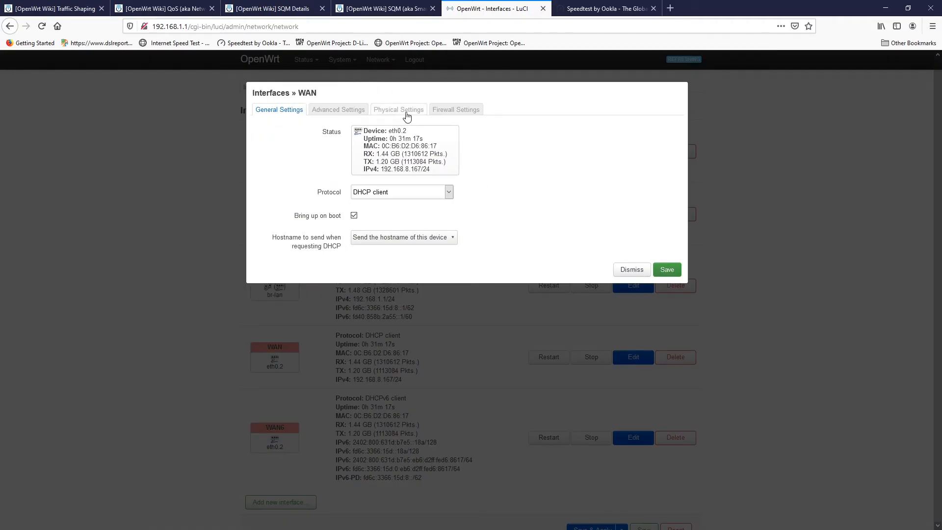
pyautogui.click(397, 109)
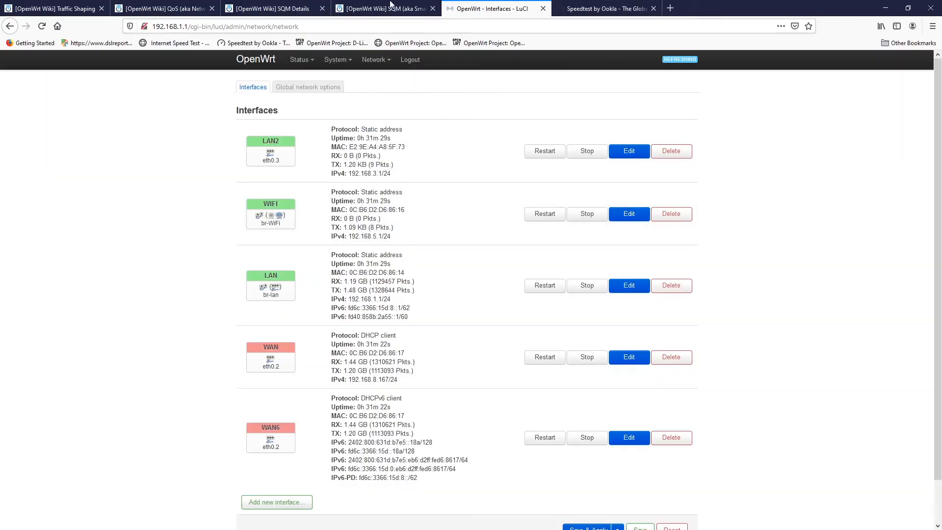
pyautogui.click(385, 9)
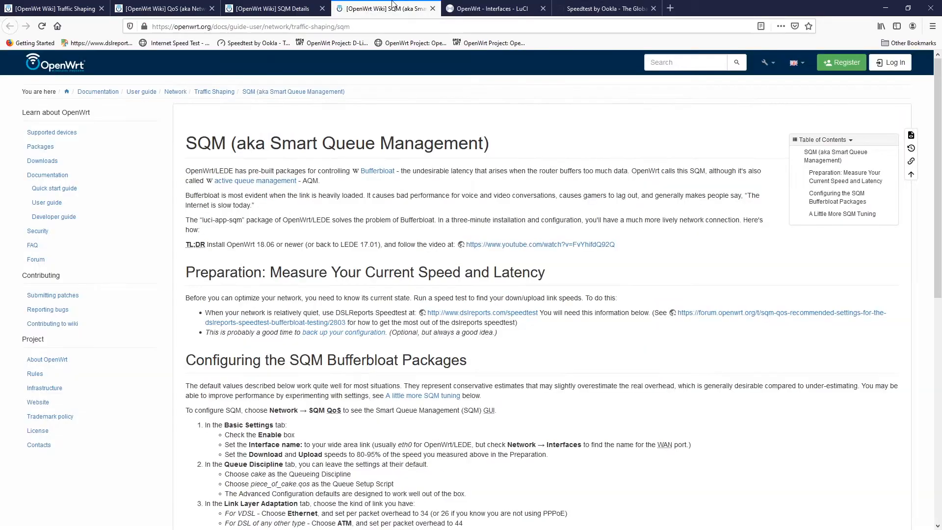
pyautogui.click(606, 9)
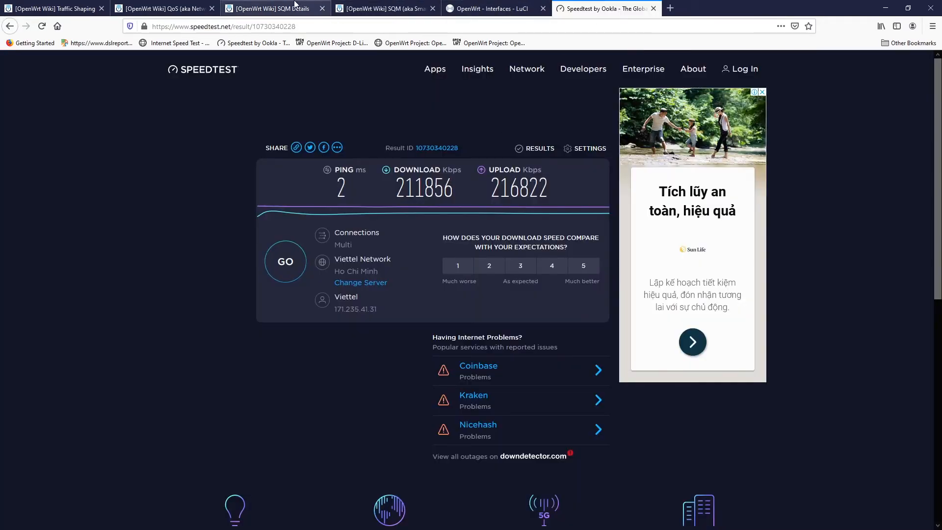
pyautogui.click(493, 9)
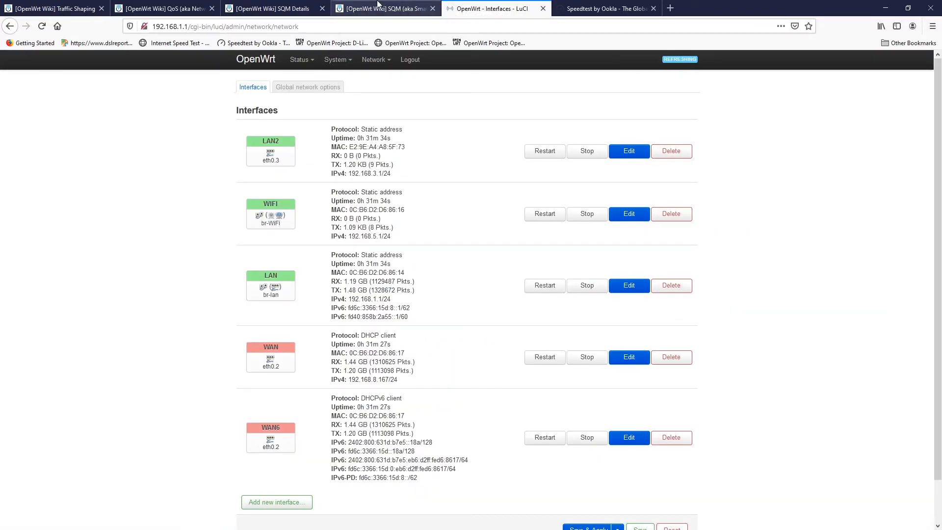
# On Network > SQM QoS, choose Switch VLAN eth0.2 (wan, wan6) as the queue's interface.
pyautogui.click(375, 58)
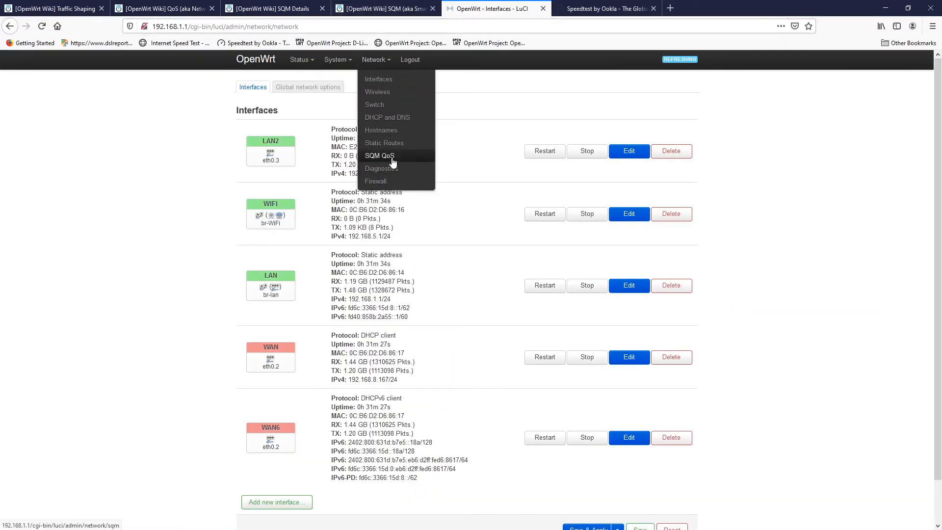
pyautogui.click(379, 156)
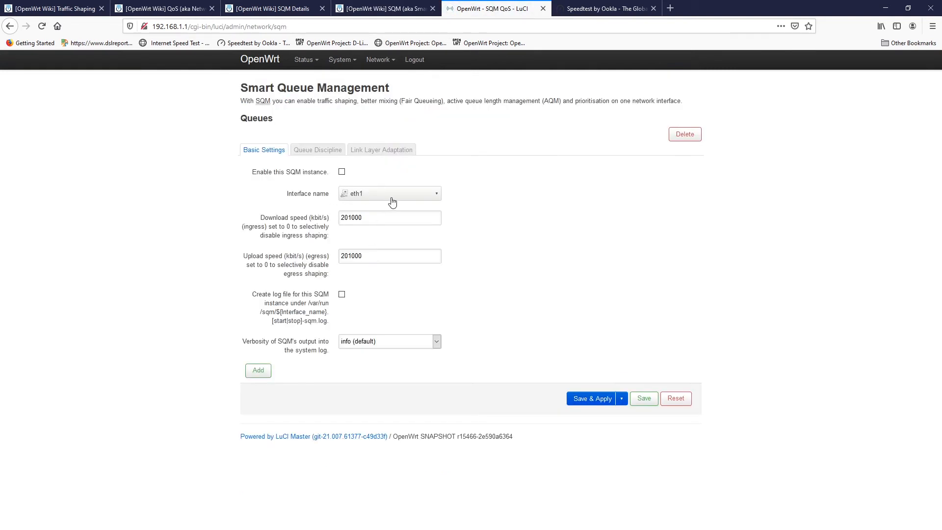
pyautogui.click(389, 193)
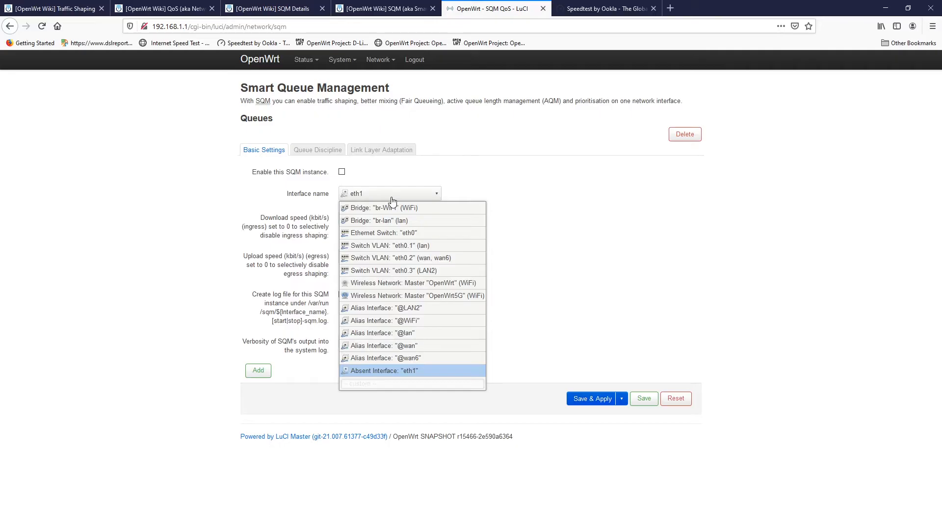
pyautogui.moveTo(400, 258)
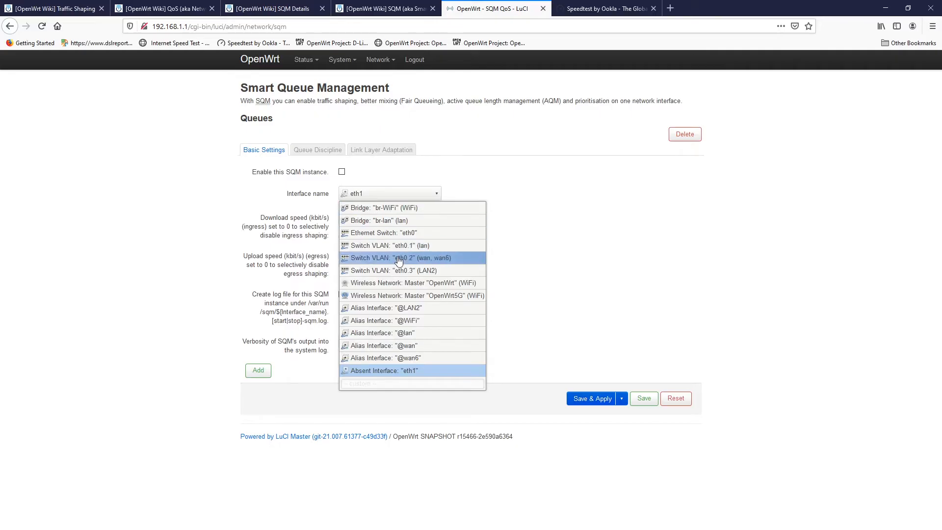
pyautogui.click(401, 257)
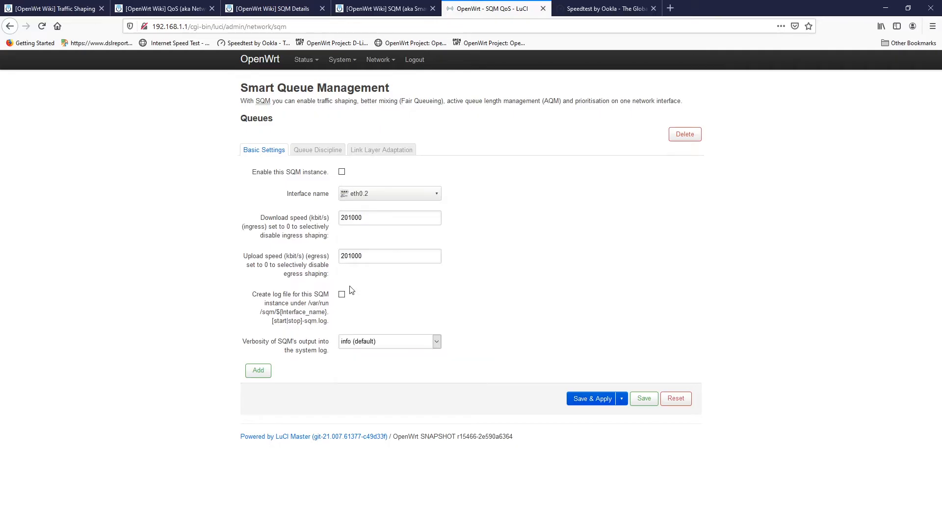
pyautogui.moveTo(303, 201)
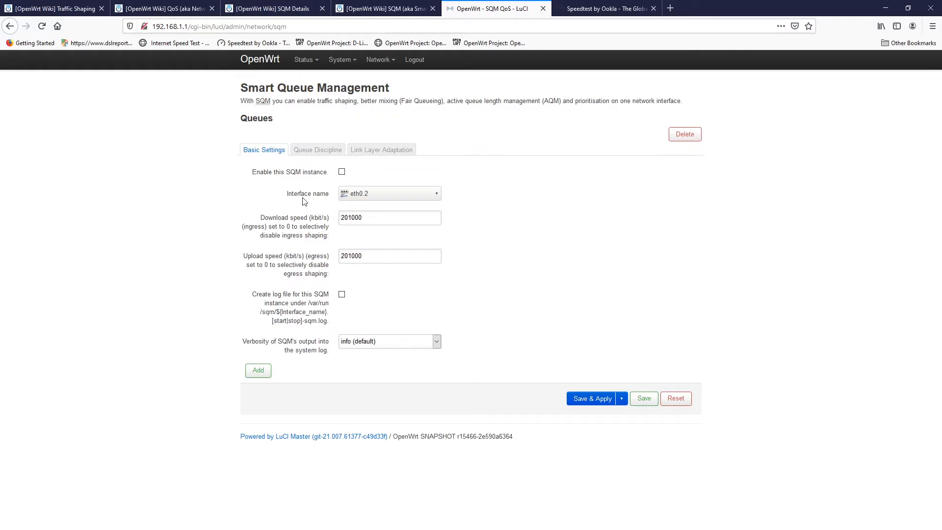
pyautogui.moveTo(578, 378)
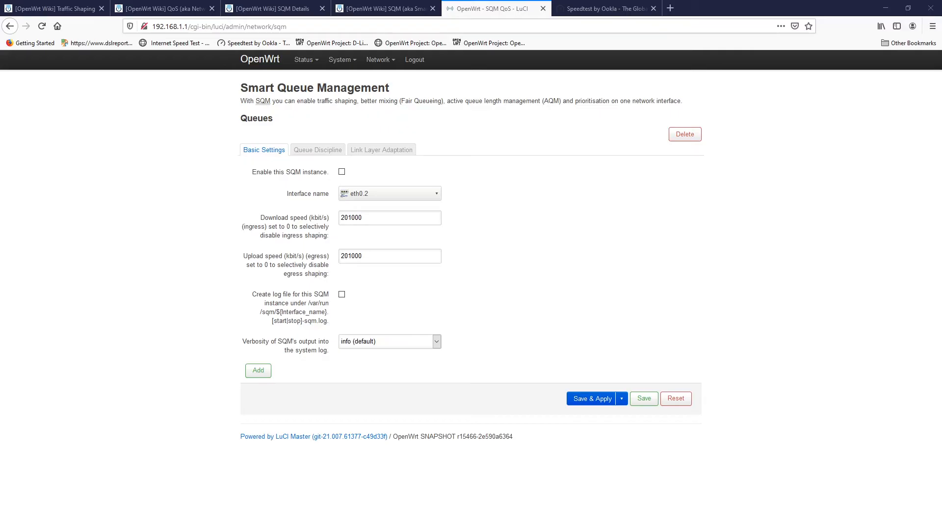
pyautogui.moveTo(431, 177)
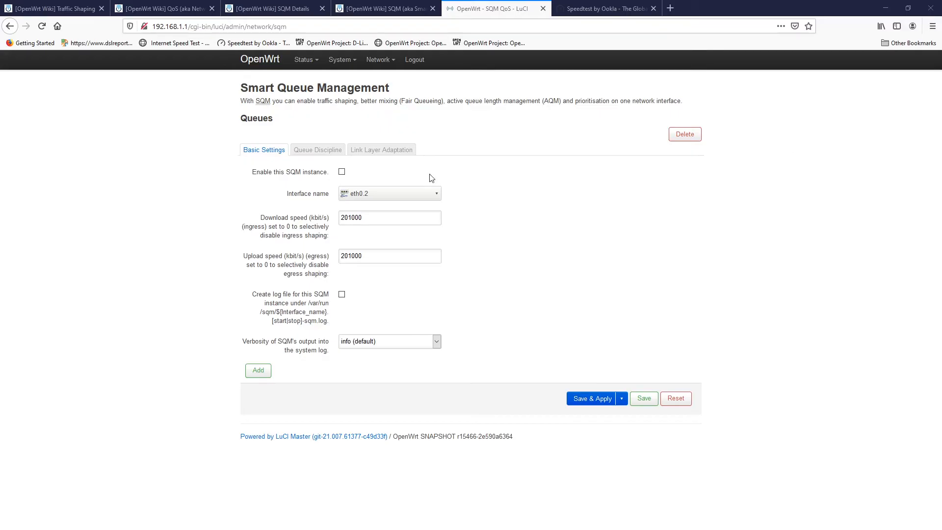
# View the Queue Discipline settings showing cake with the piece_of_cake.qos script.
pyautogui.click(317, 149)
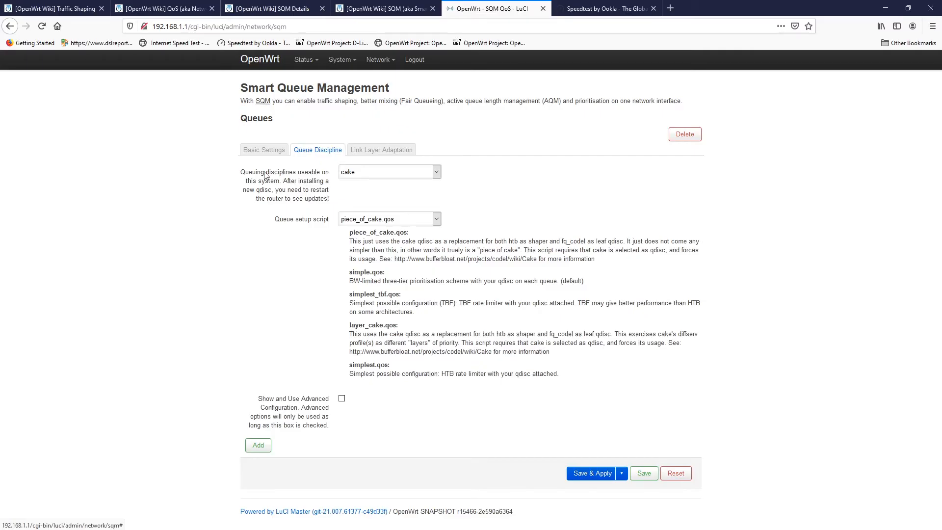
pyautogui.moveTo(324, 179)
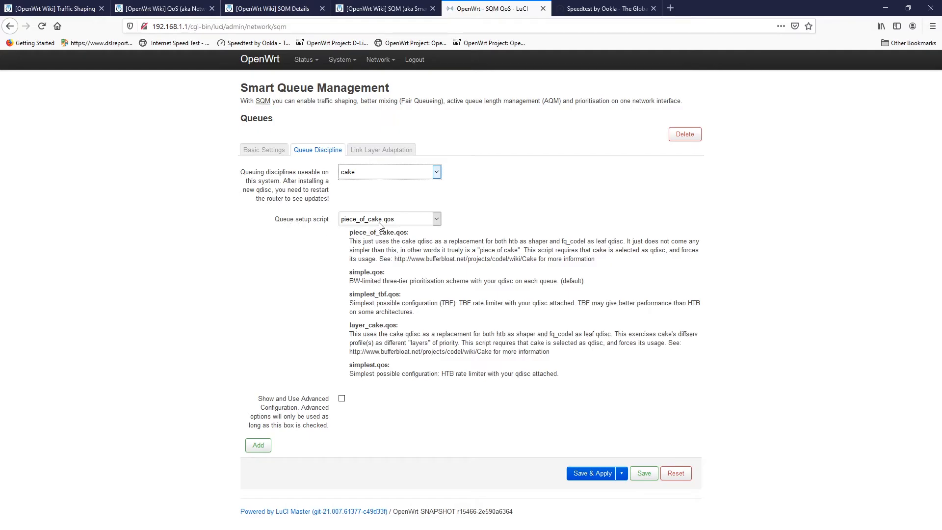
pyautogui.moveTo(407, 250)
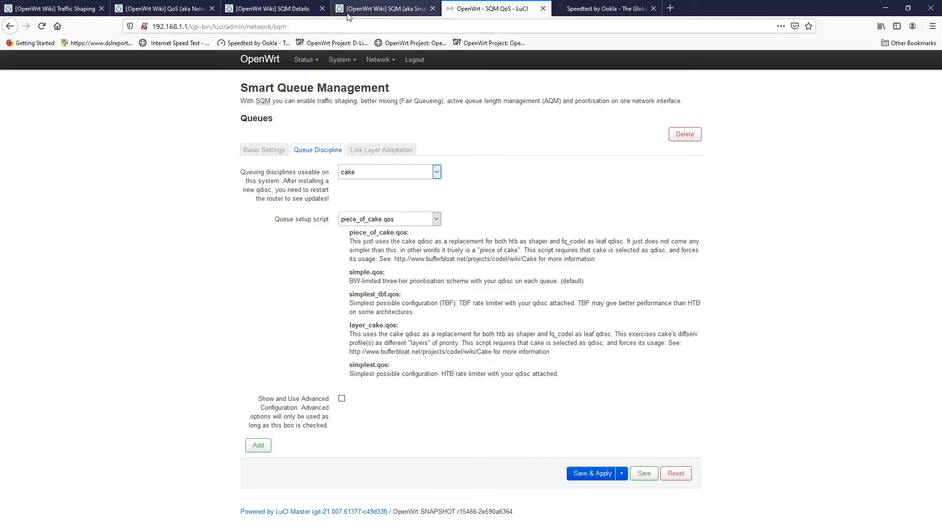
# Show the SQM Details wiki's 'SQM: Queue Discipline Tab' guidance section.
pyautogui.click(271, 8)
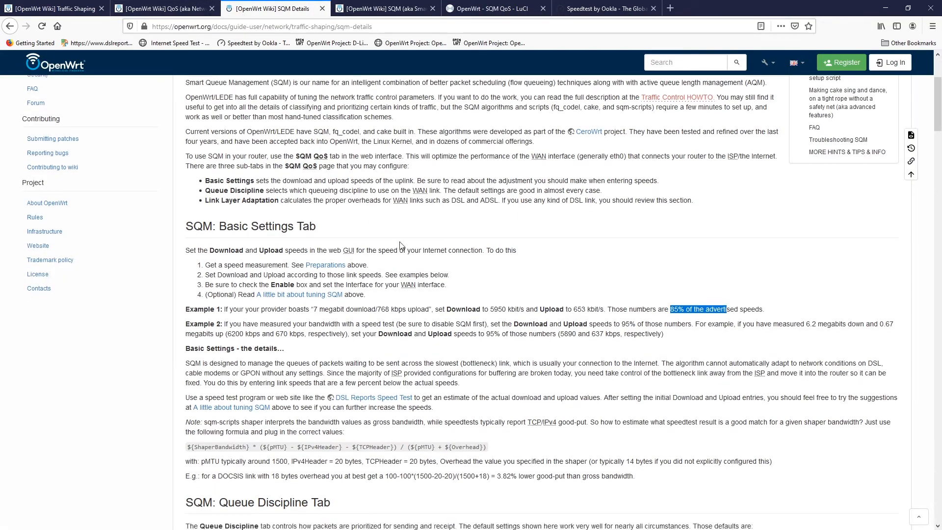
pyautogui.scroll(-3)
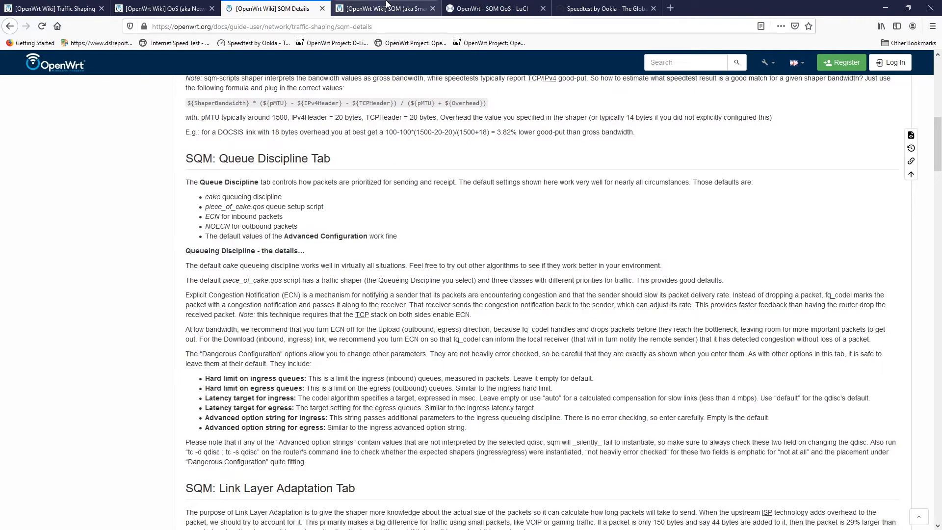
# Turn on 'Show and Use Advanced Configuration', keeping SQUASH, Ignore, ECN and NOECN defaults.
pyautogui.click(493, 9)
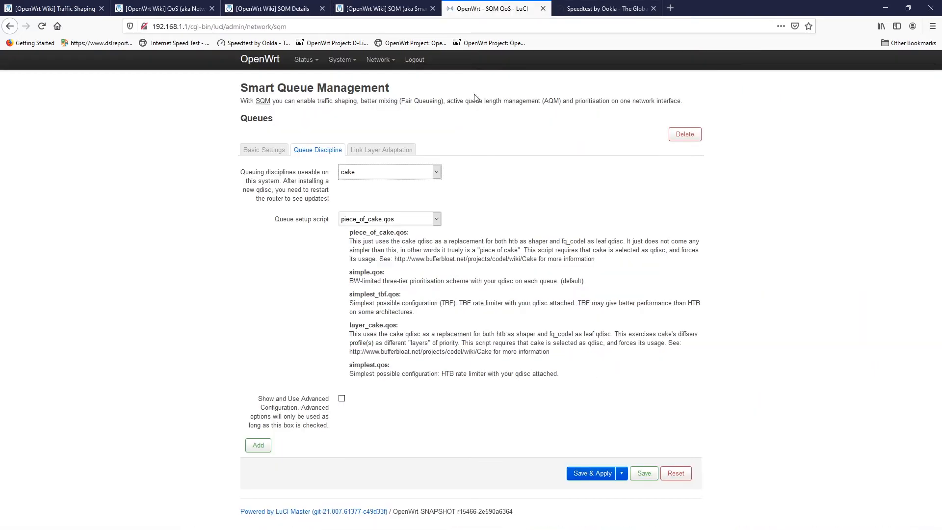
pyautogui.moveTo(255, 401)
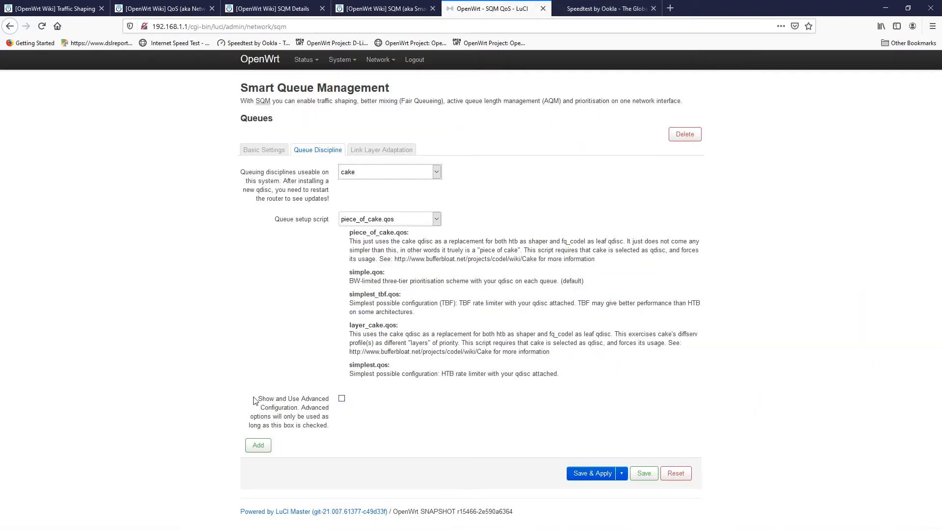
pyautogui.click(342, 398)
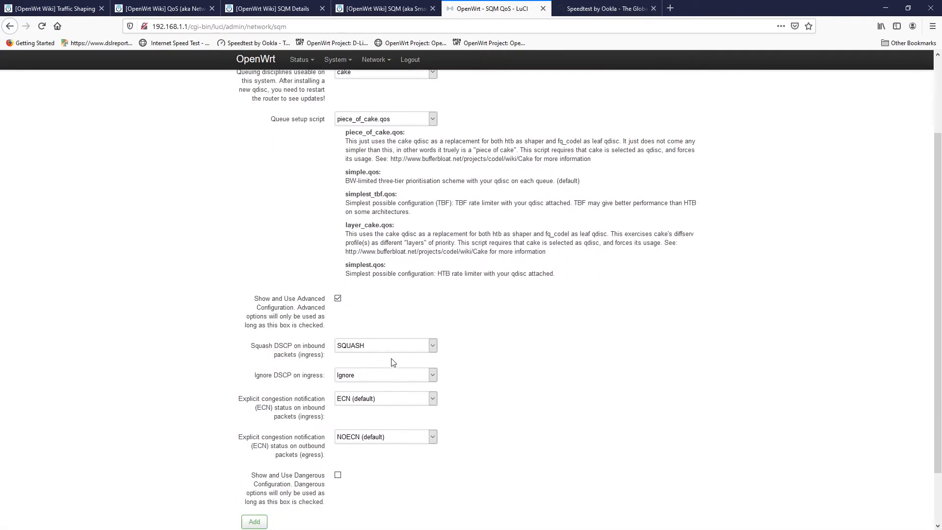
pyautogui.scroll(-3)
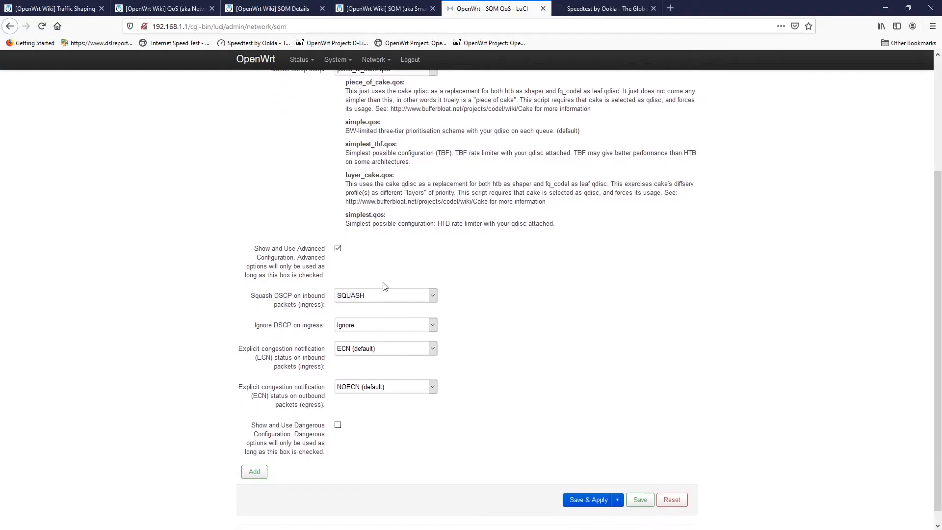
pyautogui.moveTo(282, 357)
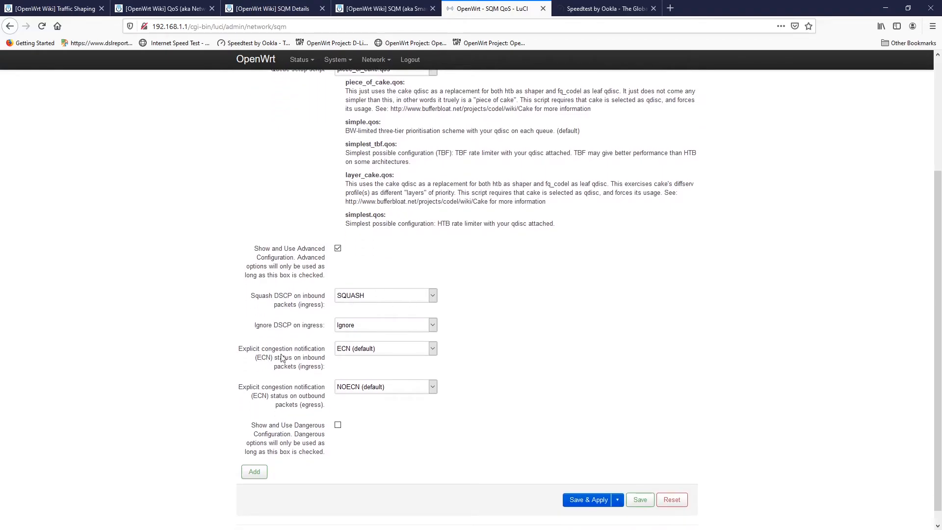
pyautogui.moveTo(315, 362)
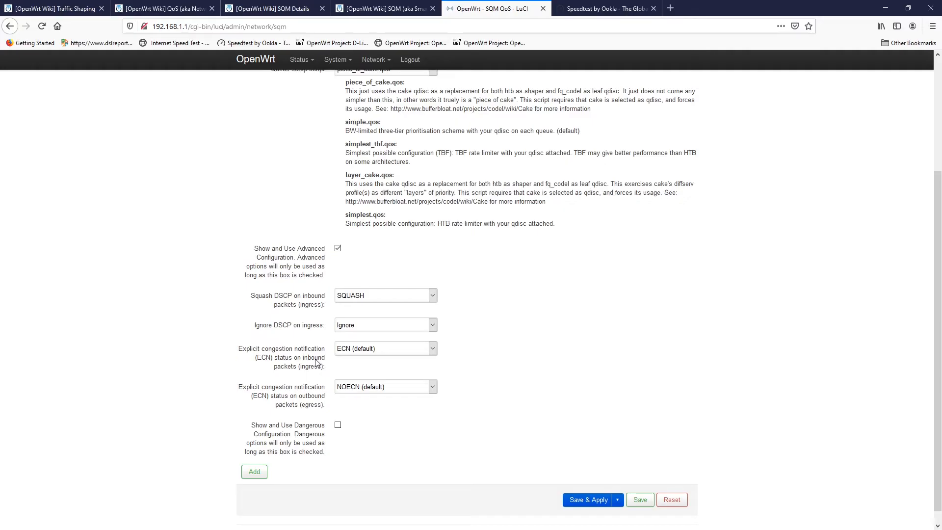
pyautogui.moveTo(325, 408)
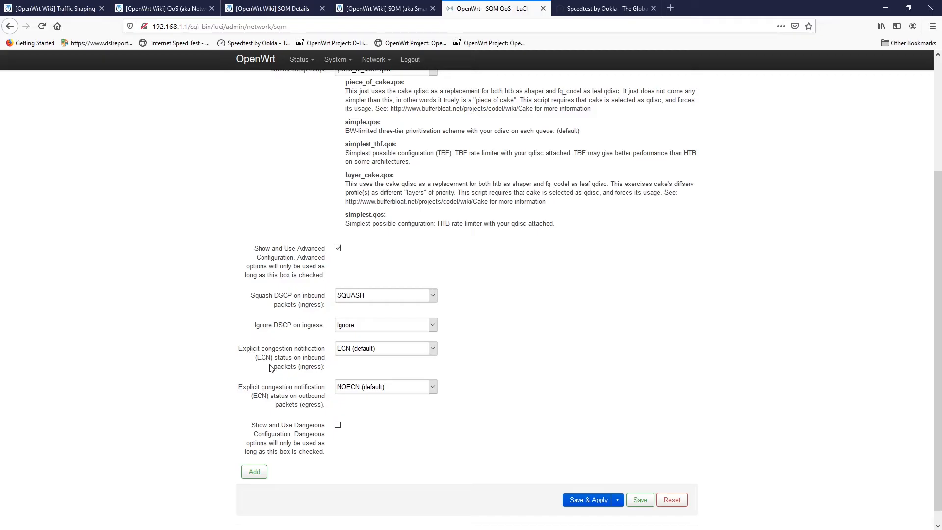
pyautogui.moveTo(362, 381)
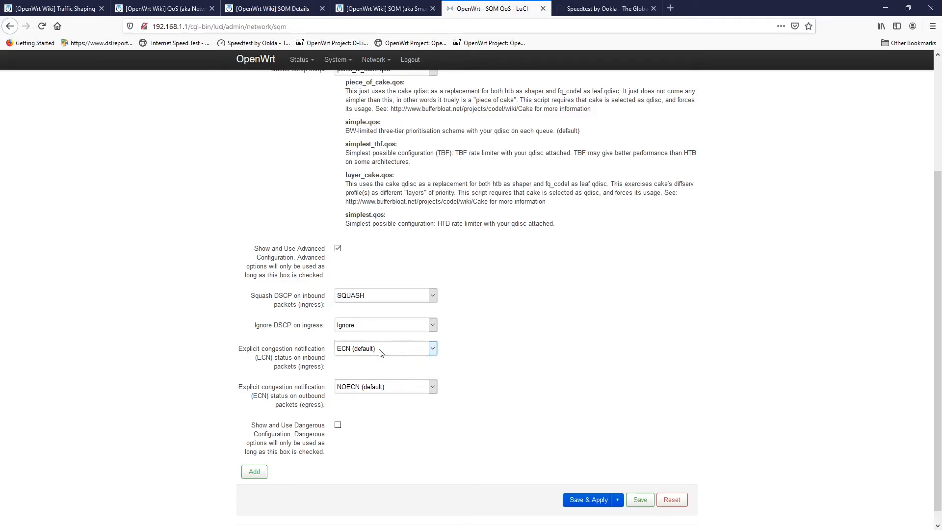
pyautogui.moveTo(378, 362)
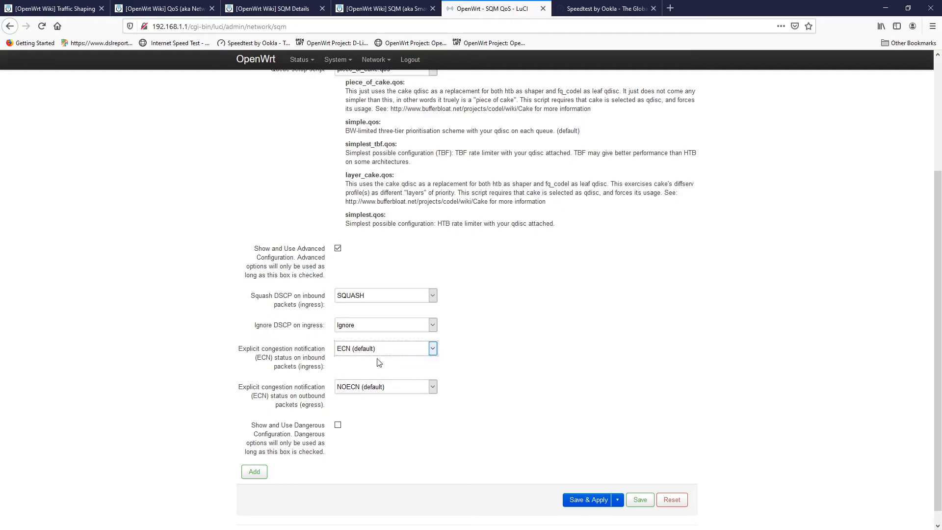
pyautogui.moveTo(416, 341)
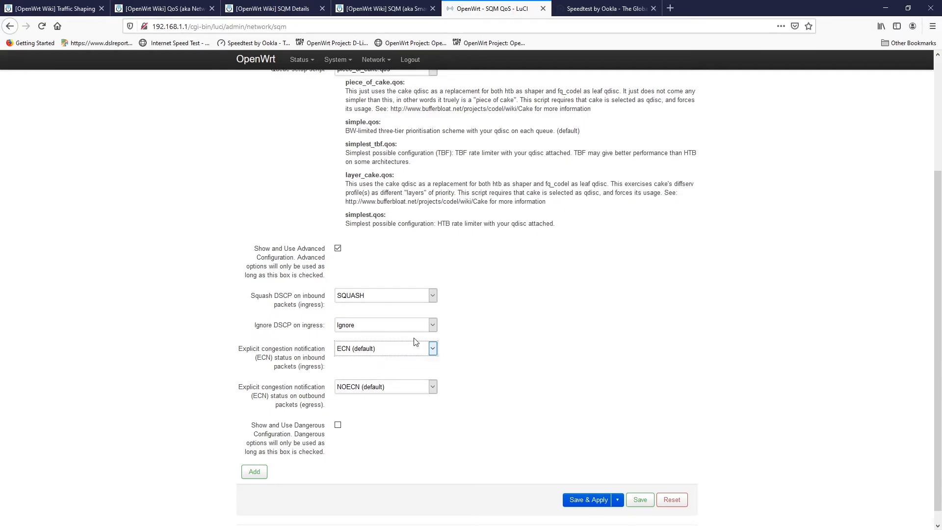
pyautogui.moveTo(411, 351)
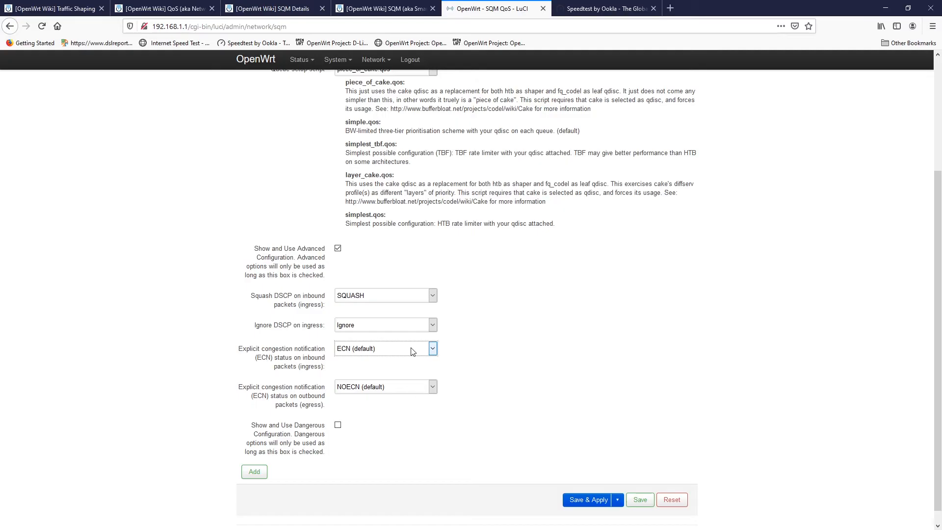
pyautogui.scroll(-3)
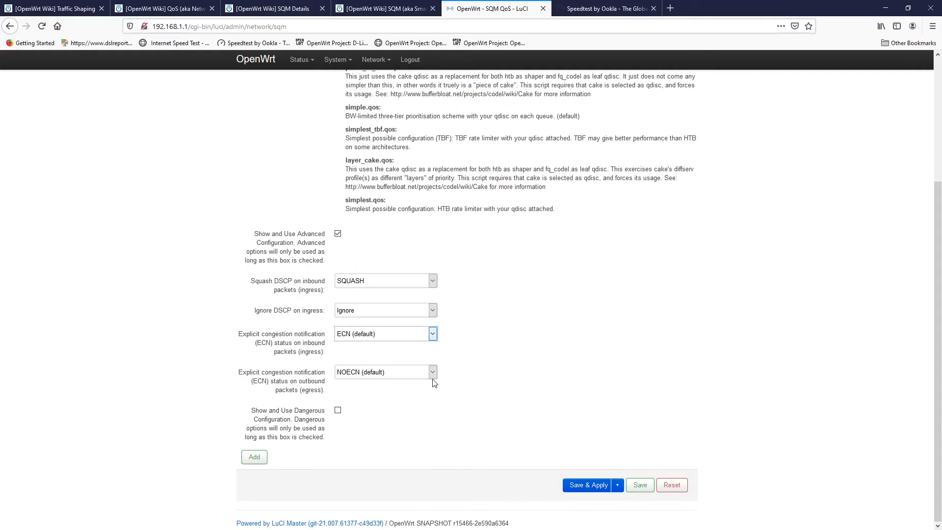
pyautogui.scroll(3)
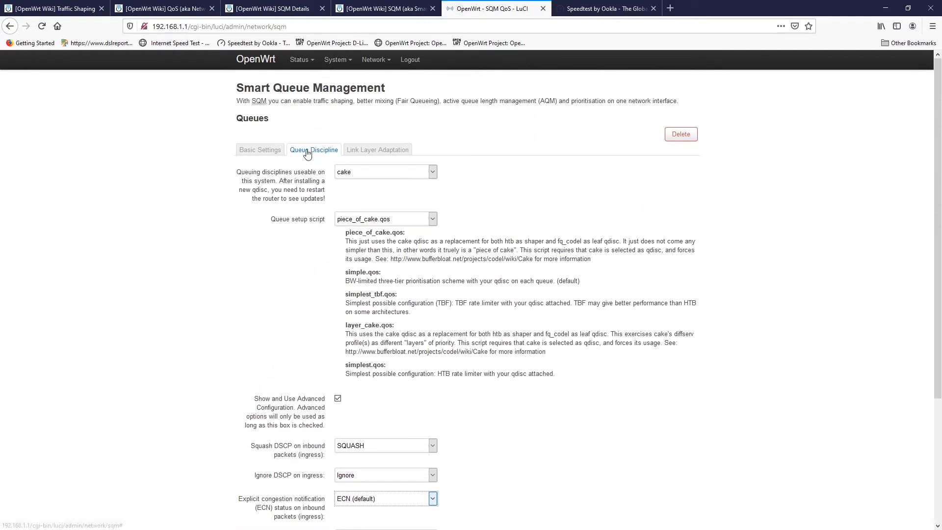
# View the Link Layer Adaptation settings, link layer reading none (default).
pyautogui.click(378, 149)
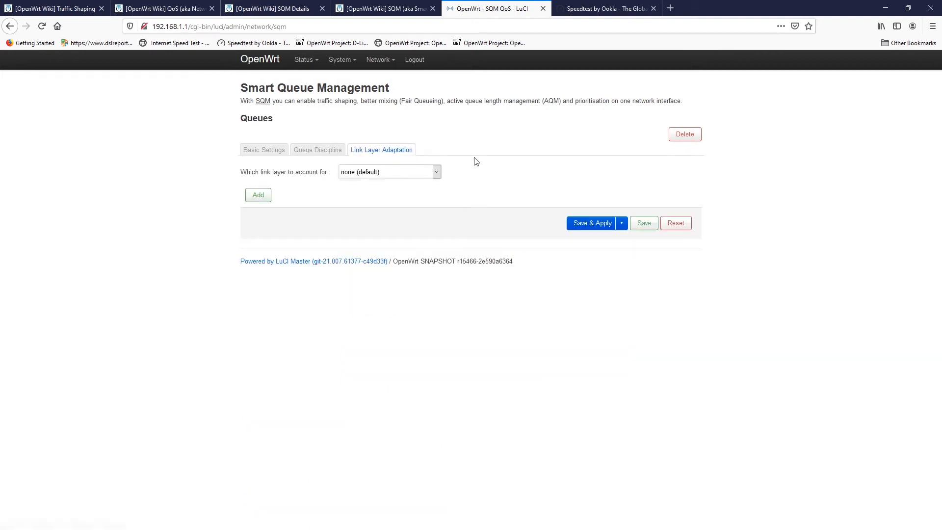
pyautogui.moveTo(496, 166)
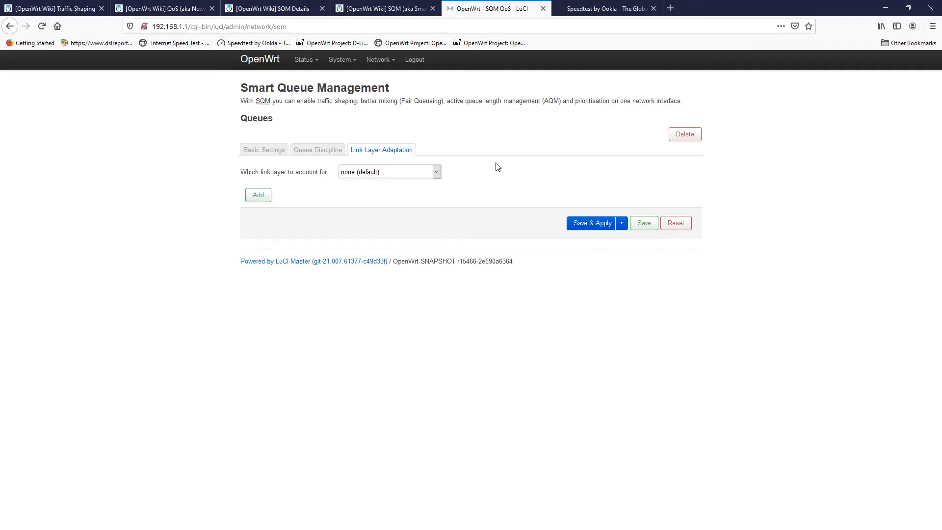
pyautogui.moveTo(709, 255)
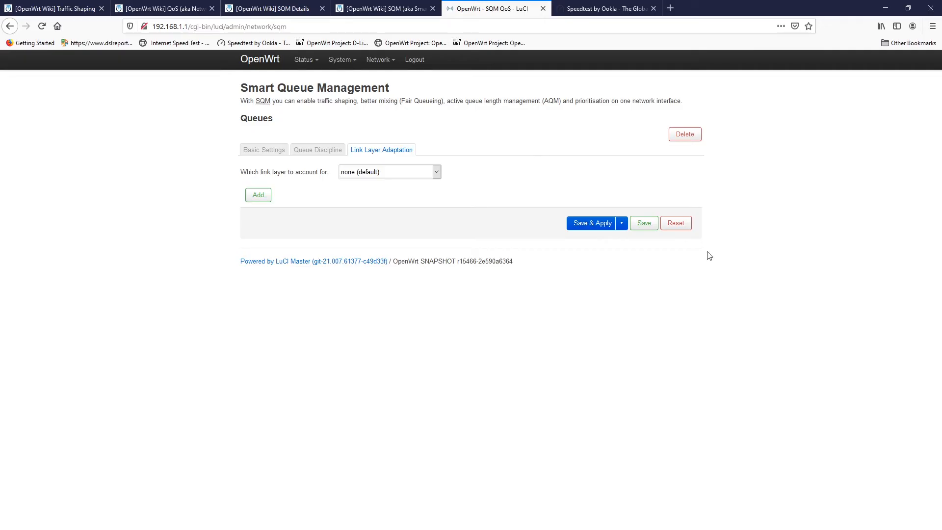
pyautogui.moveTo(505, 354)
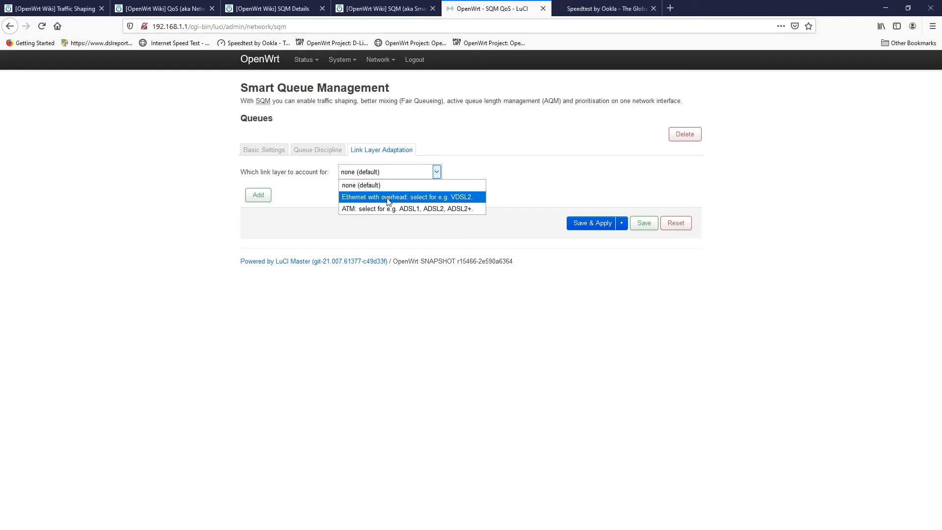
pyautogui.moveTo(456, 204)
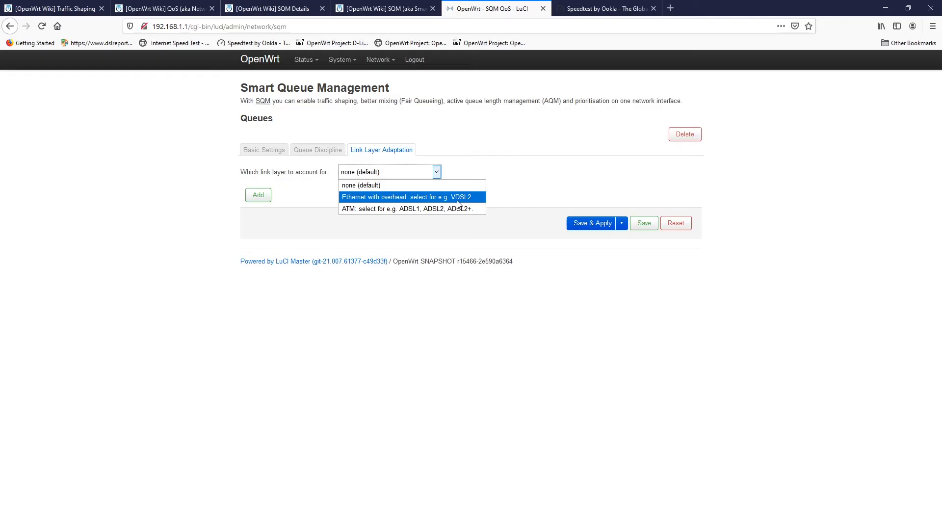
pyautogui.moveTo(465, 208)
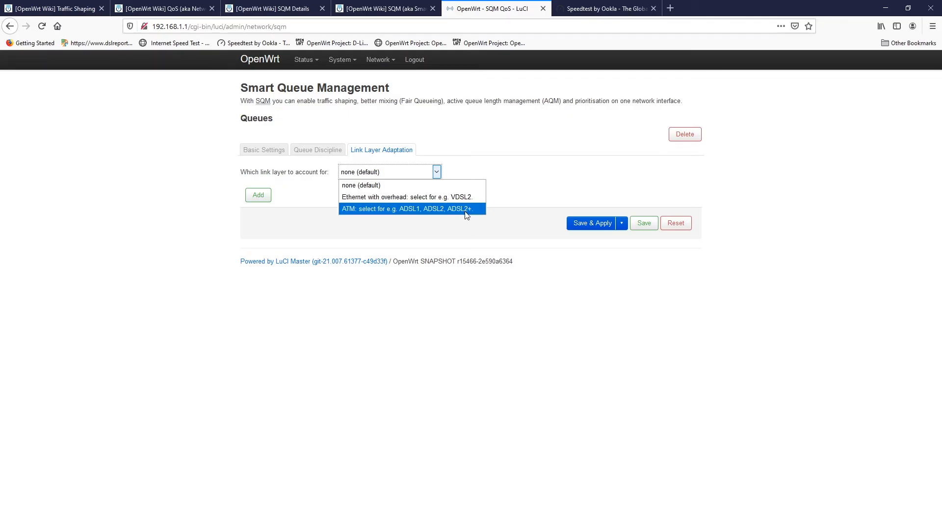
pyautogui.moveTo(470, 208)
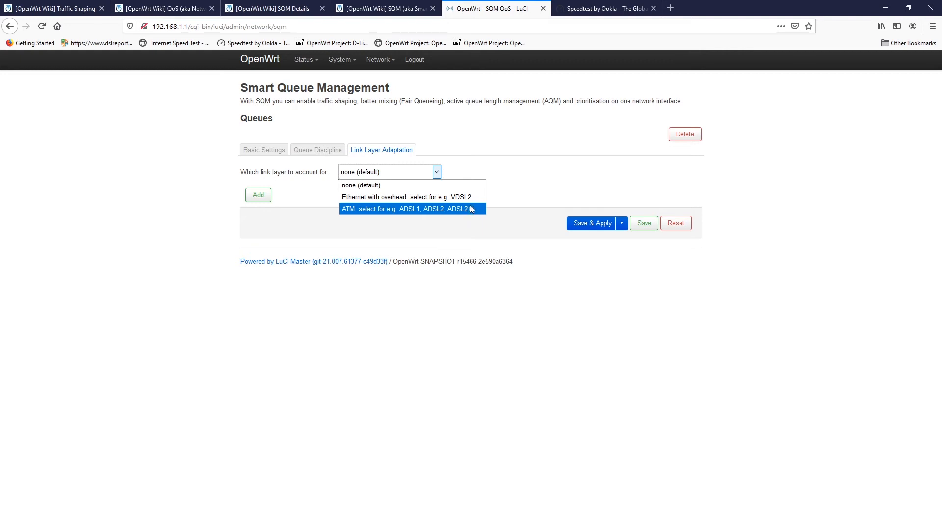
# Set link layer to Ethernet with overhead, per-packet overhead 44, and show advanced linklayer options.
pyautogui.click(407, 196)
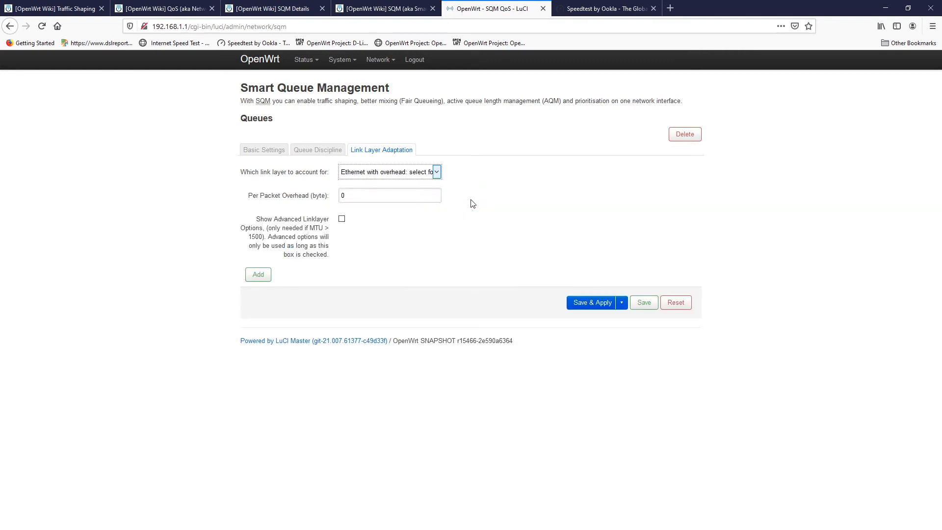
pyautogui.click(389, 194)
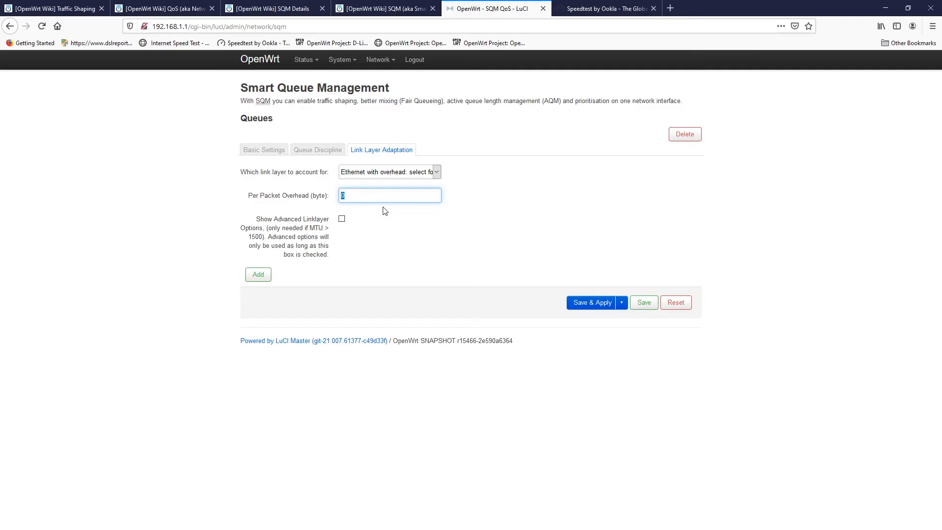
pyautogui.write('44')
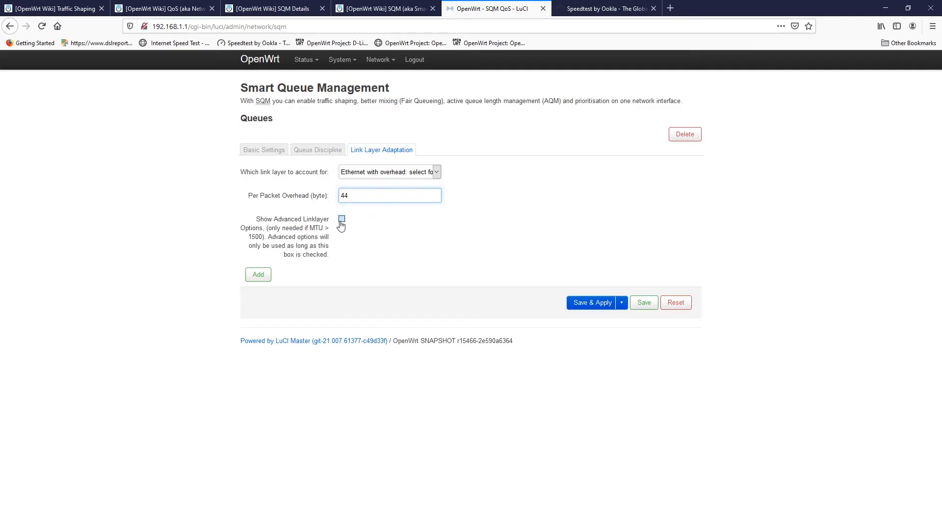
pyautogui.click(341, 219)
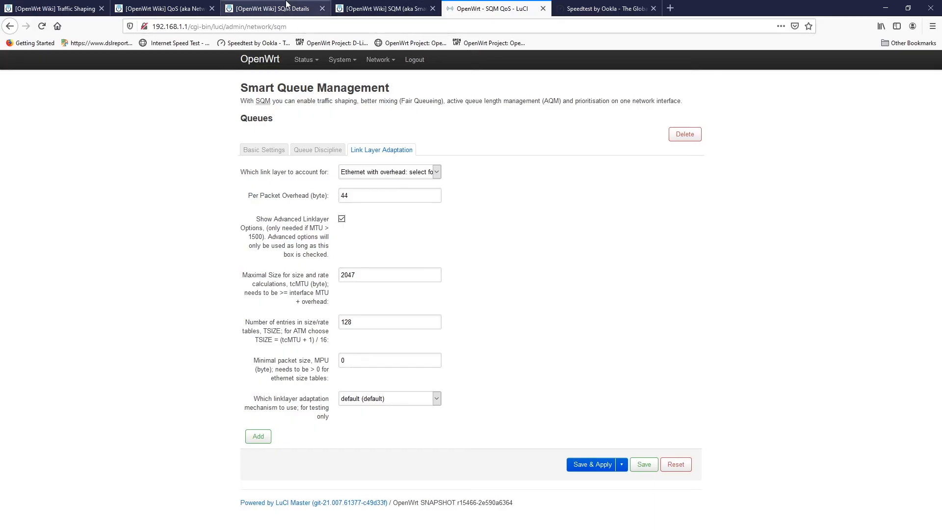
# Show the SQM Details wiki's 'SQM: Link Layer Adaptation Tab' overhead guidance.
pyautogui.click(273, 8)
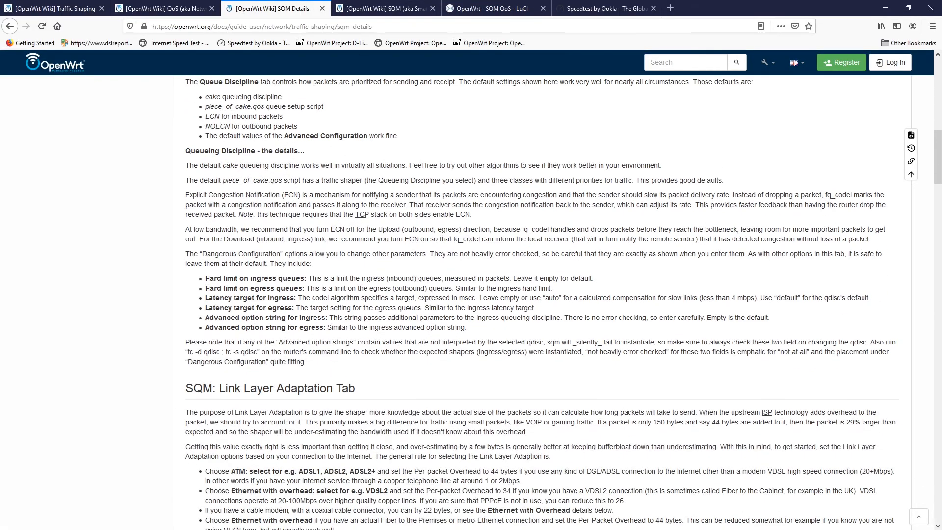
pyautogui.scroll(-3)
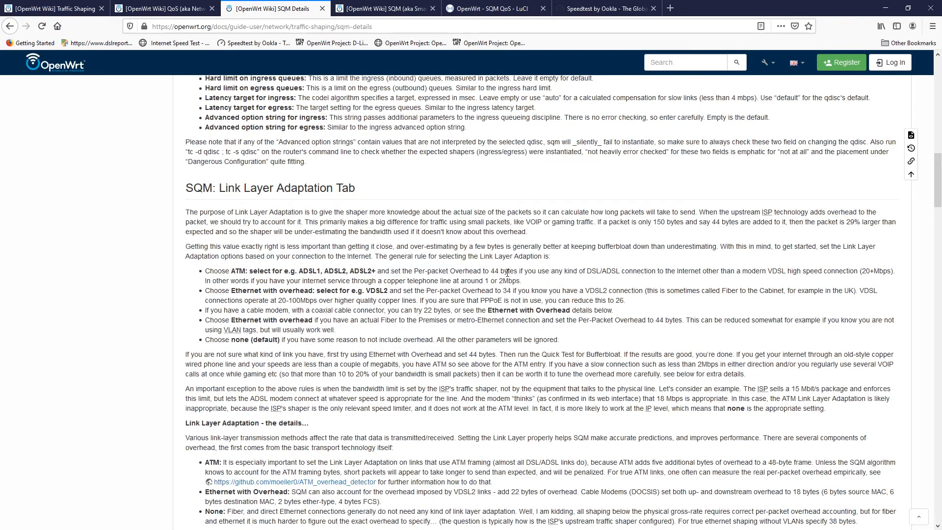
pyautogui.moveTo(613, 272)
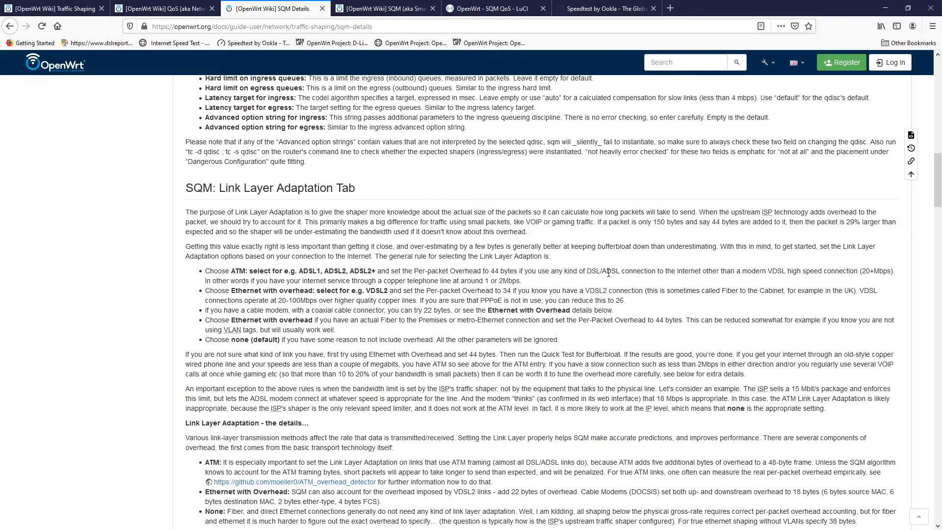
pyautogui.moveTo(595, 300)
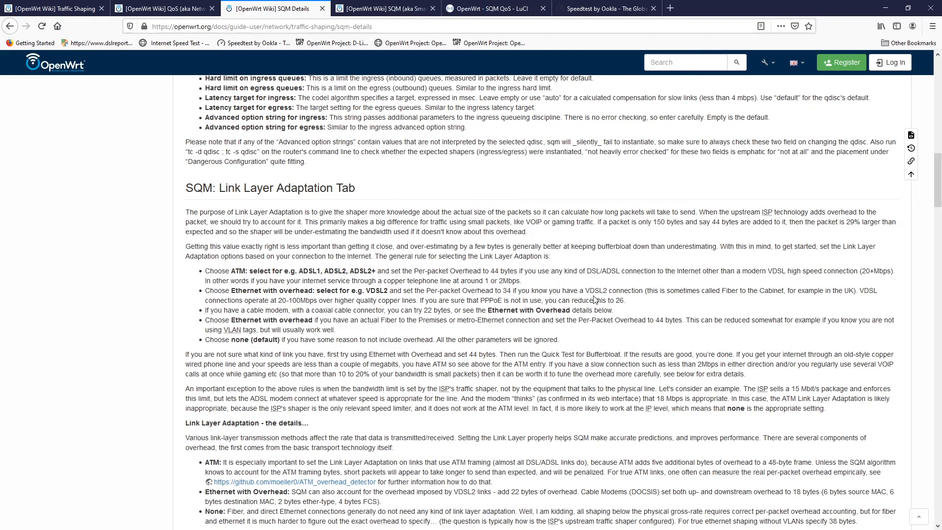
pyautogui.moveTo(537, 292)
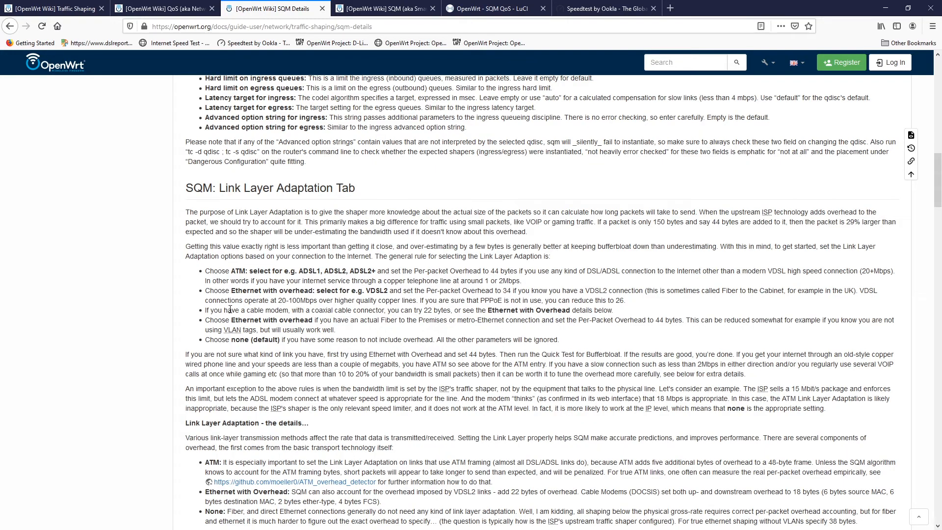
pyautogui.moveTo(326, 313)
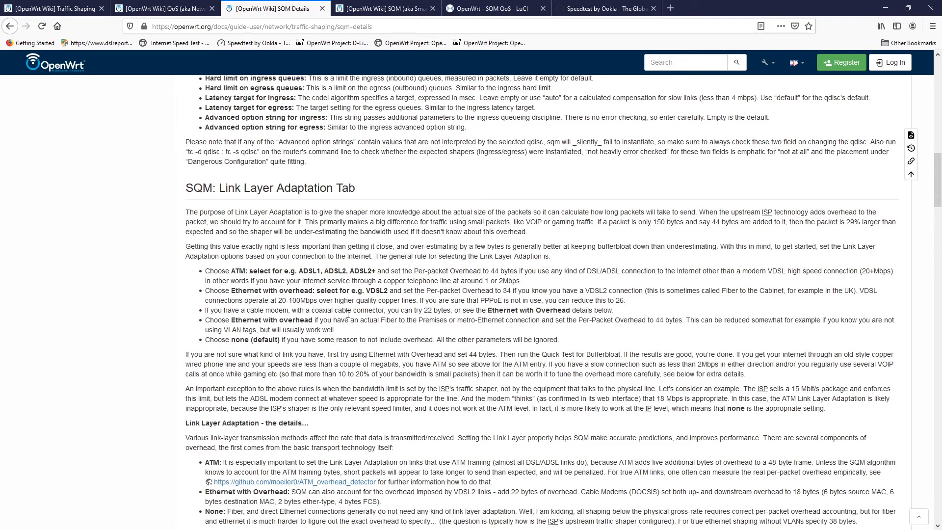
pyautogui.moveTo(526, 333)
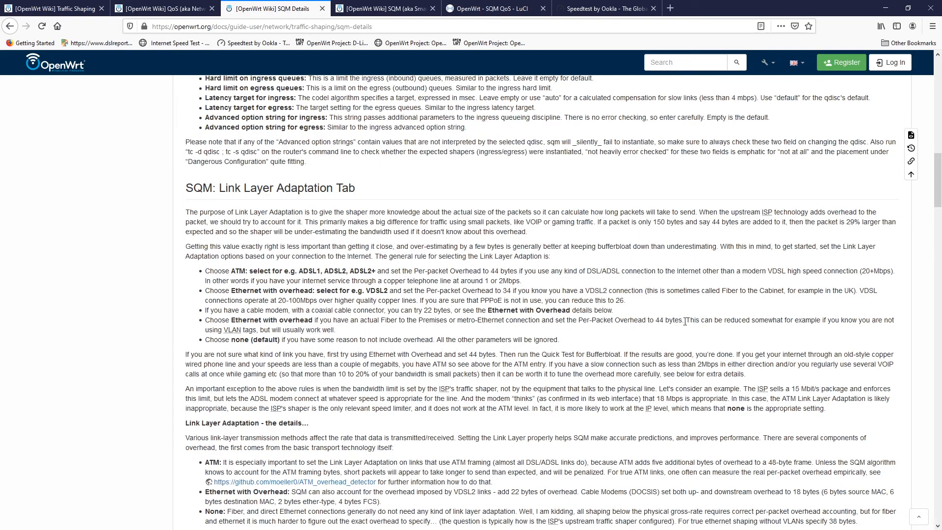
pyautogui.moveTo(623, 317)
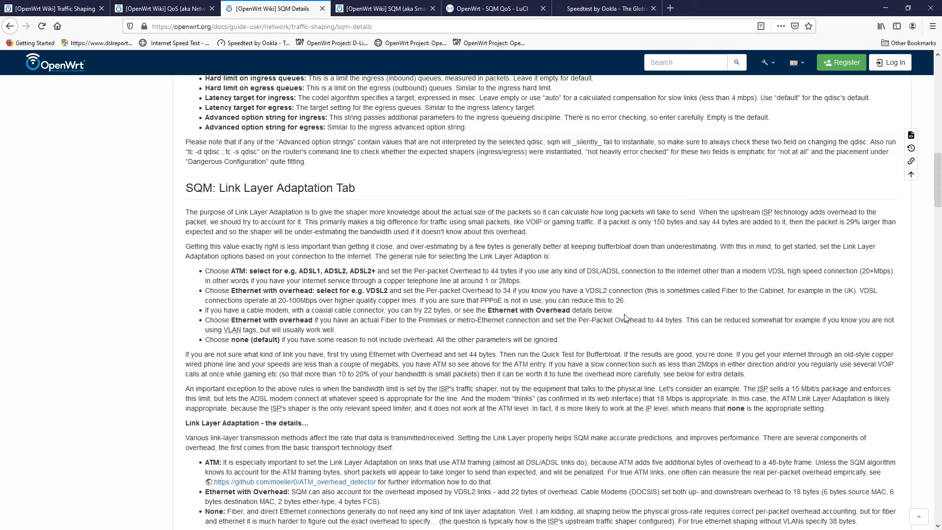
pyautogui.moveTo(490, 307)
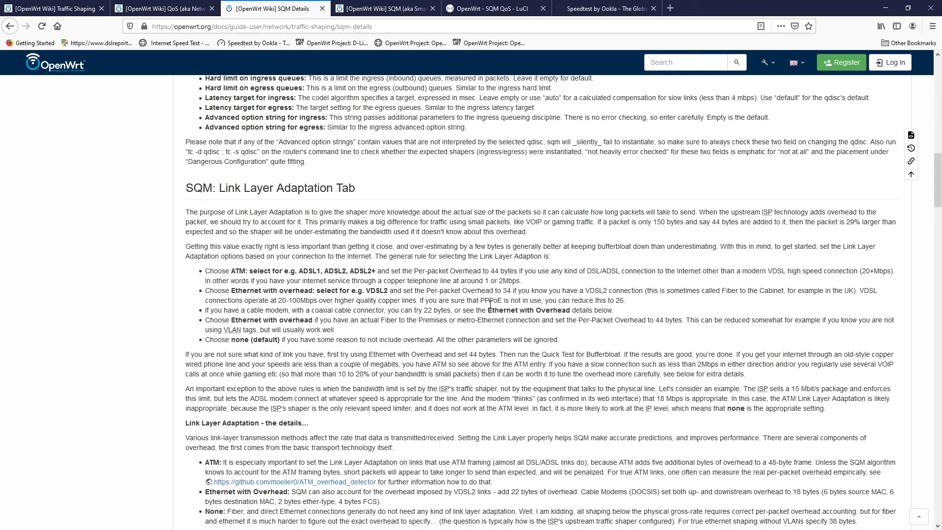
pyautogui.scroll(-3)
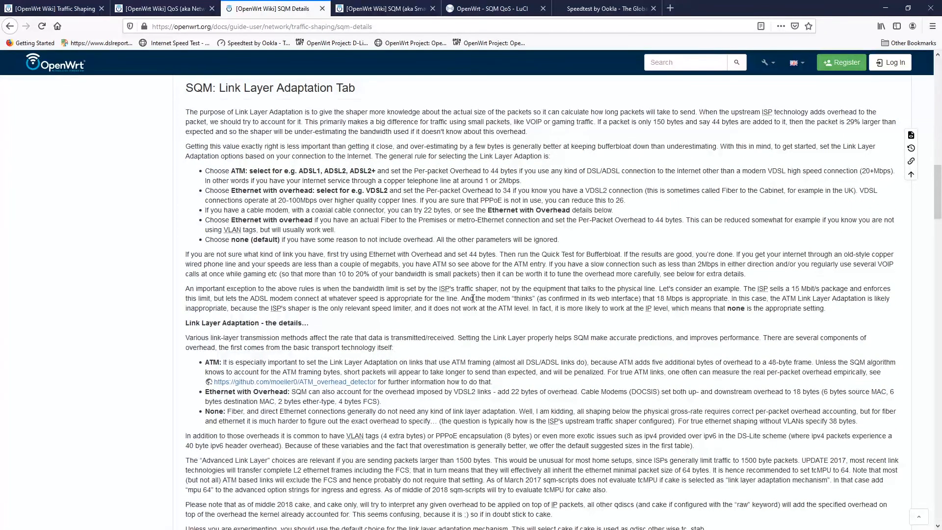
# After reviewing Queue Discipline, tick 'Enable this SQM instance' on Basic Settings for eth0.2.
pyautogui.click(493, 9)
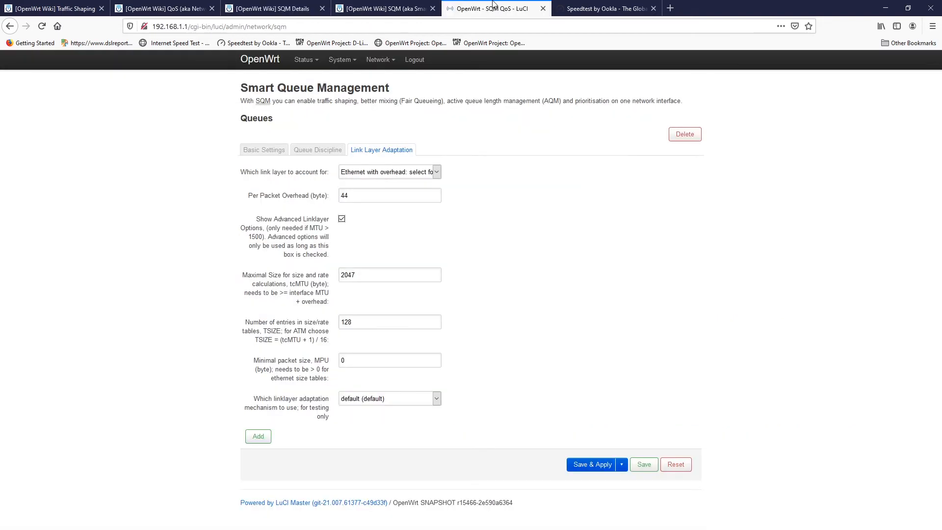
pyautogui.moveTo(453, 204)
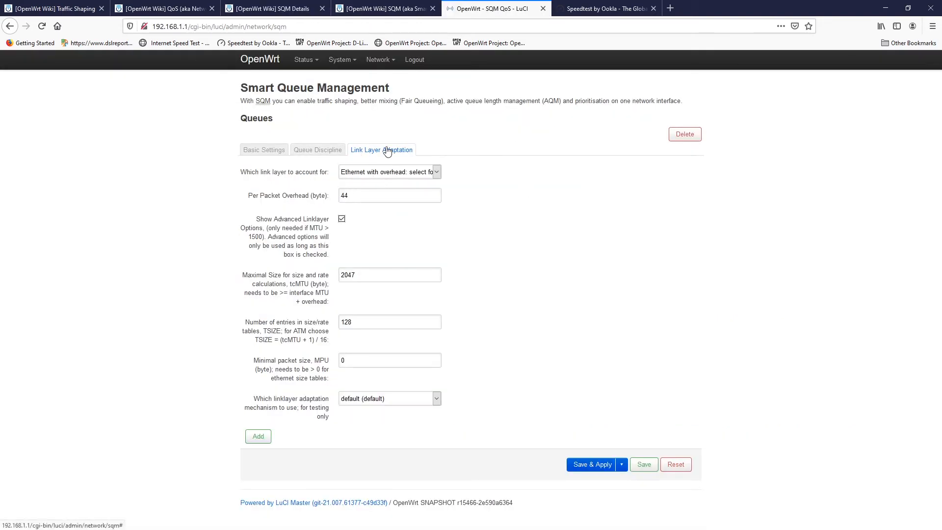
pyautogui.click(314, 149)
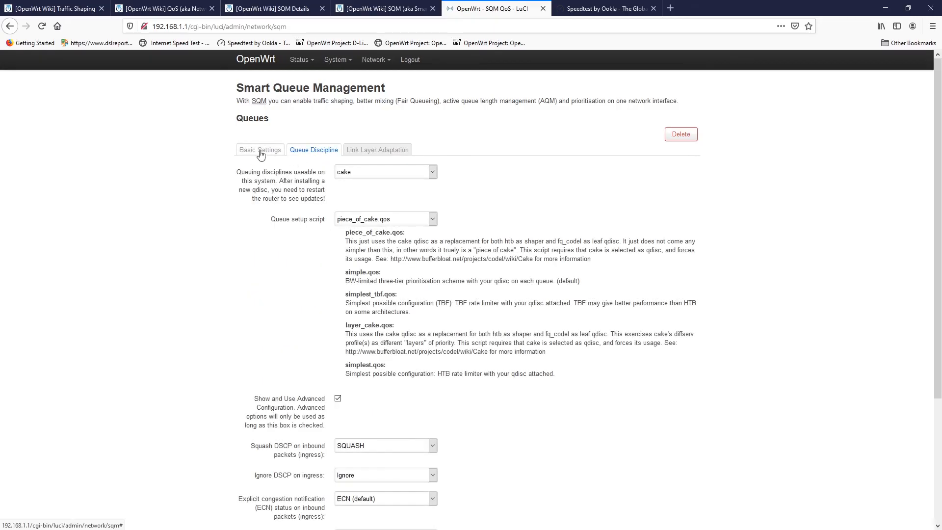
pyautogui.click(259, 150)
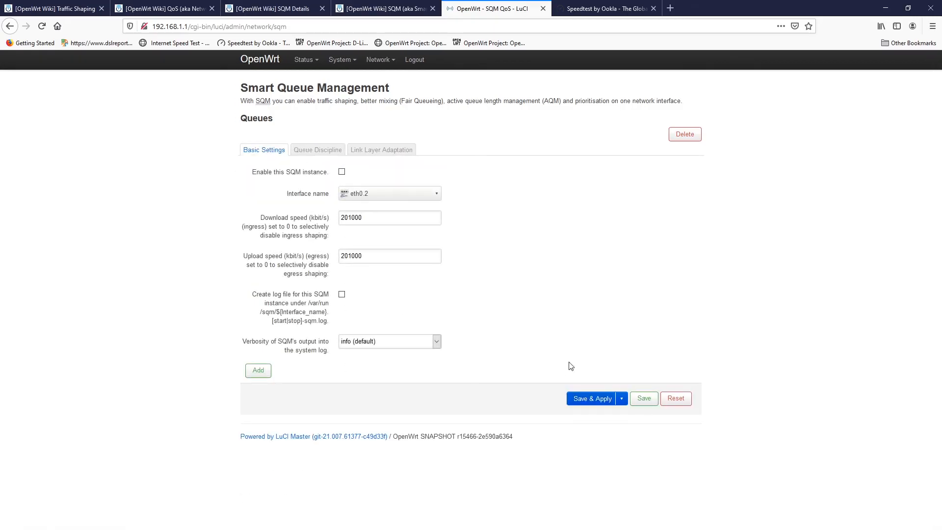
pyautogui.click(591, 399)
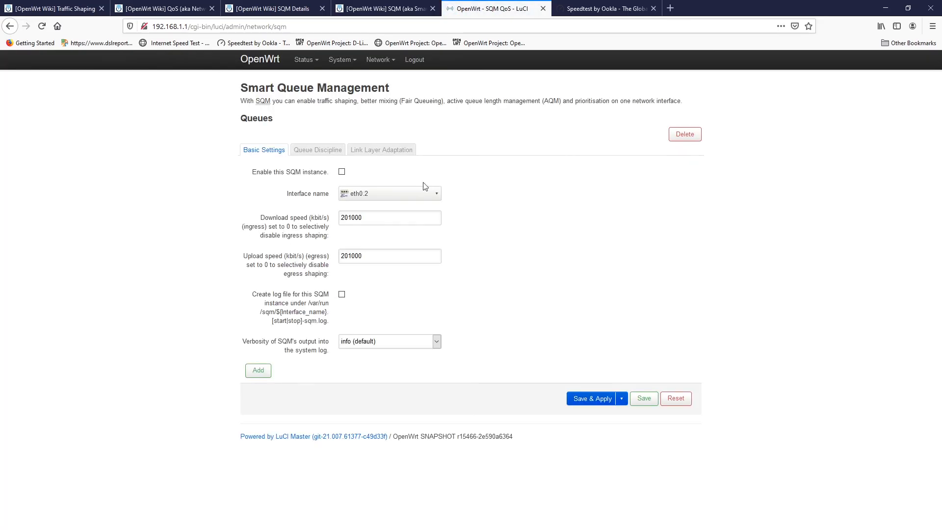
pyautogui.click(341, 171)
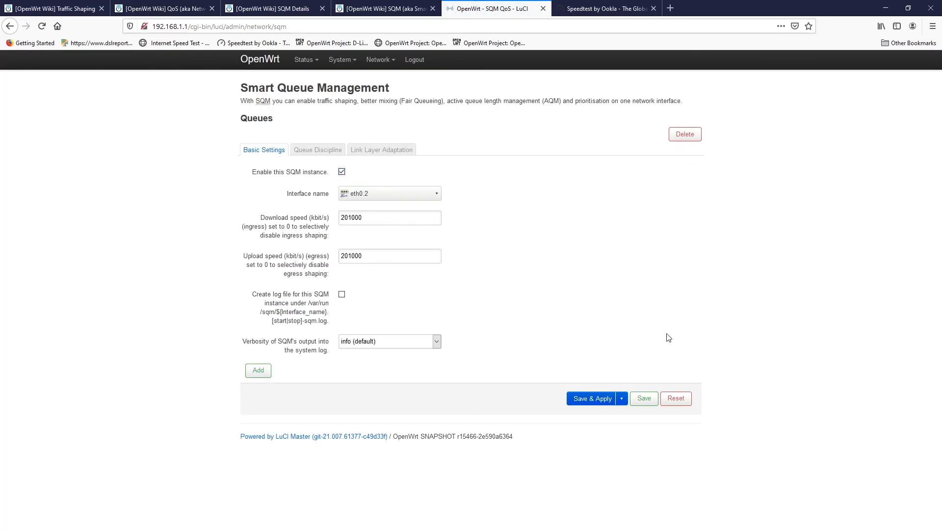
pyautogui.click(590, 398)
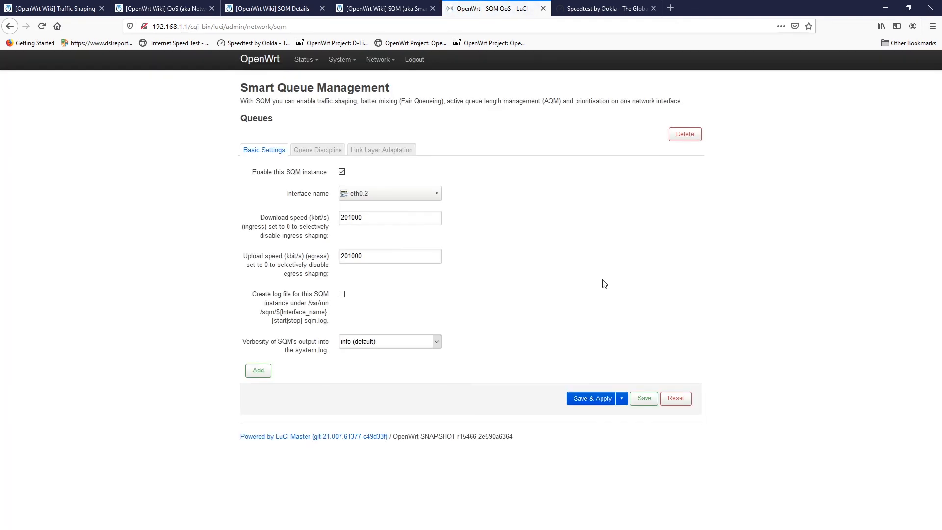
# On System > Startup, confirm the sqm service is enabled to start at boot.
pyautogui.click(340, 60)
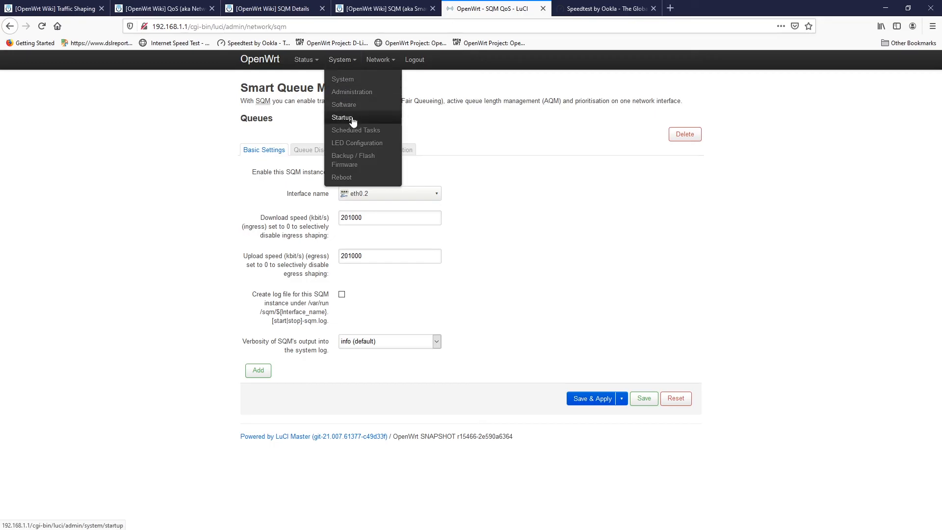
pyautogui.click(342, 117)
pyautogui.write('sqm')
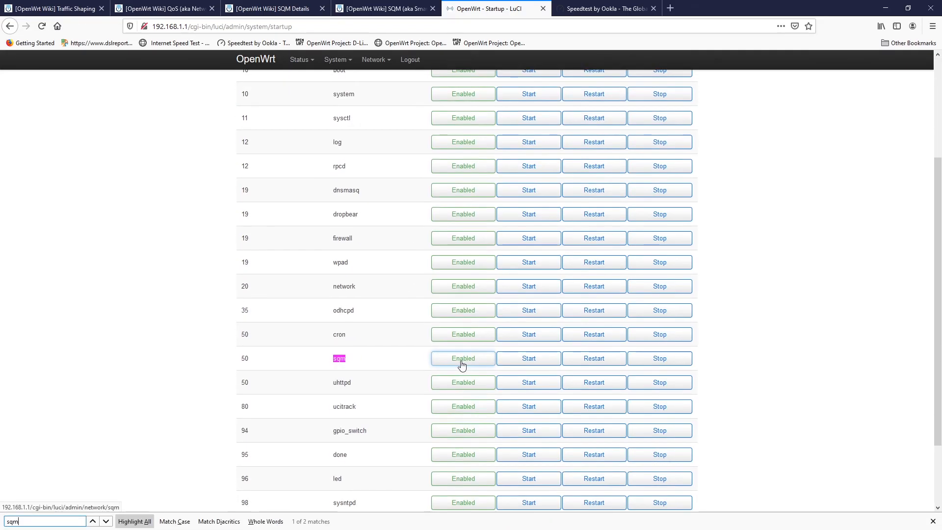
pyautogui.click(339, 359)
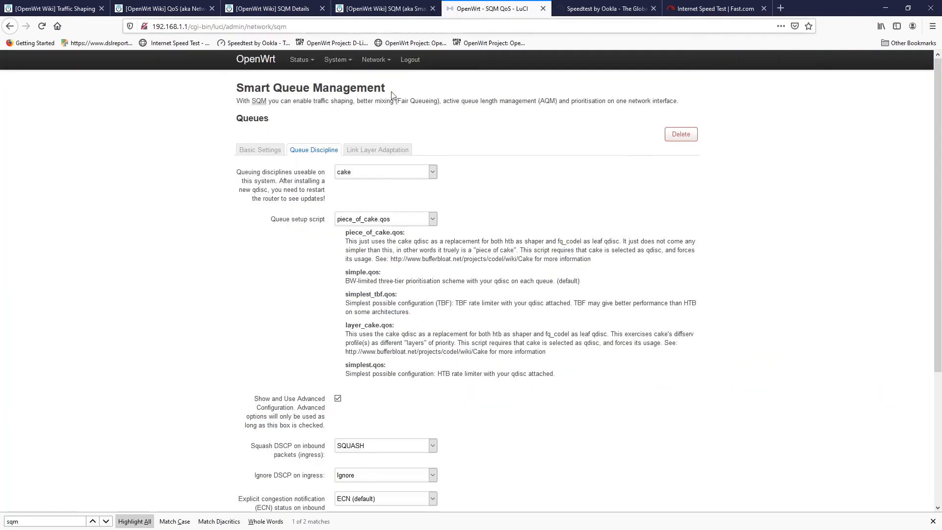
# Show Basic Settings with the eth0.2 queue enabled and 201000 kbit/s download speed.
pyautogui.click(260, 149)
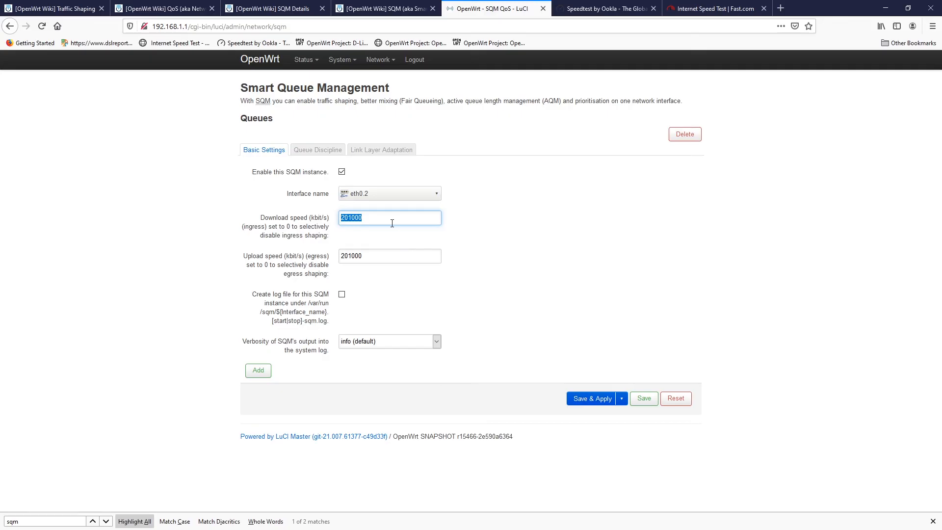
pyautogui.moveTo(307, 217)
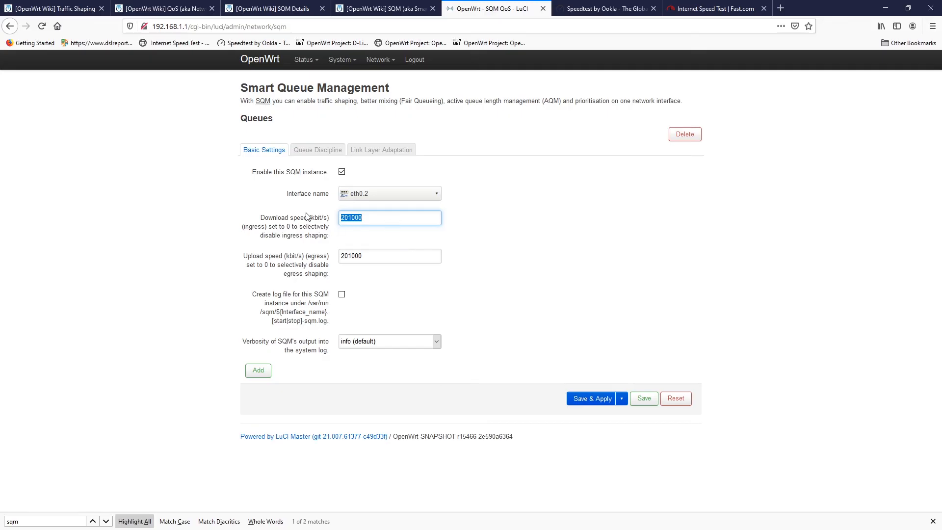
pyautogui.moveTo(413, 234)
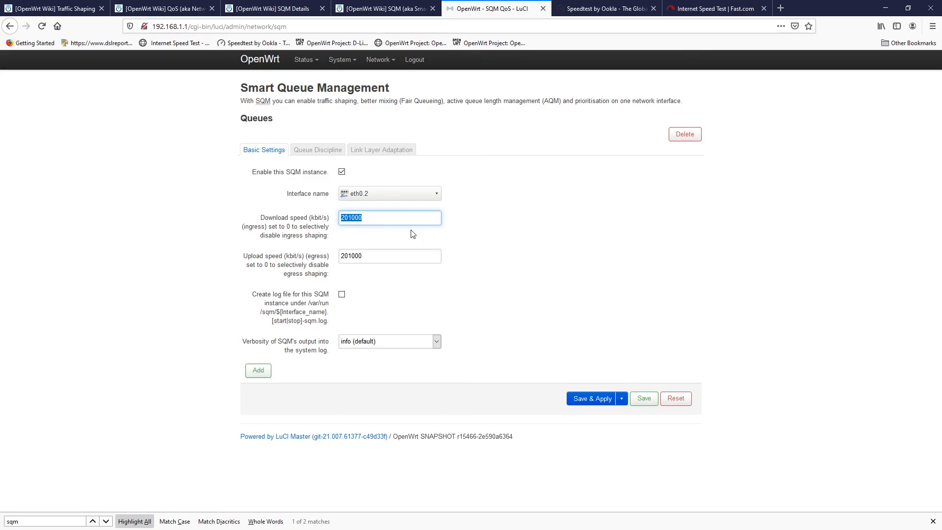
pyautogui.moveTo(294, 236)
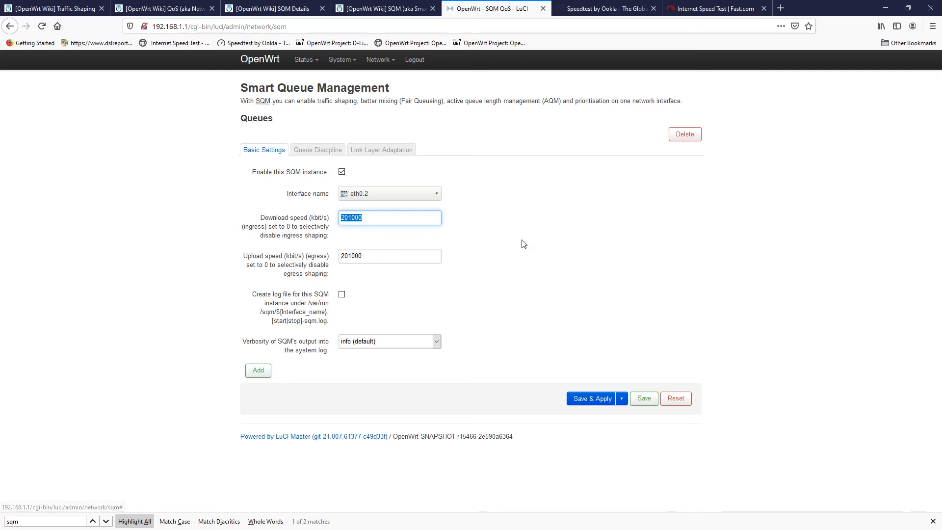
pyautogui.moveTo(563, 259)
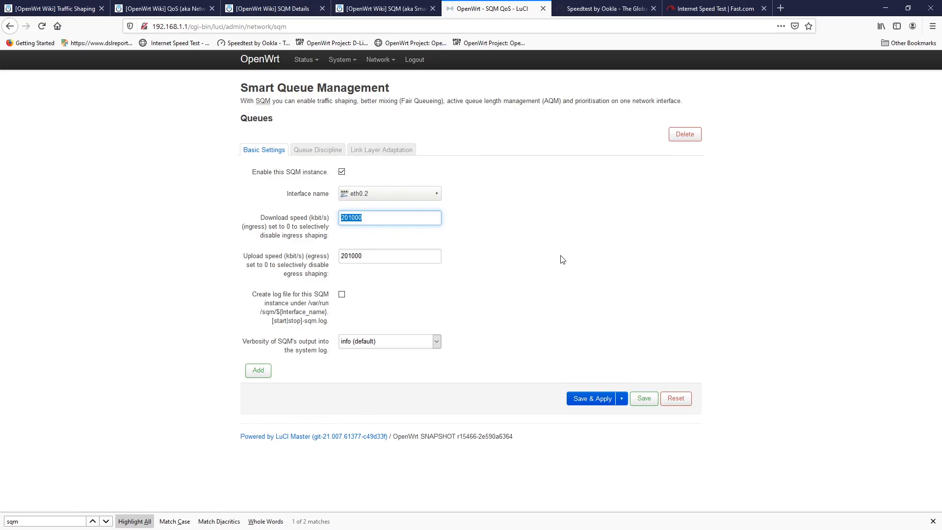
pyautogui.moveTo(552, 146)
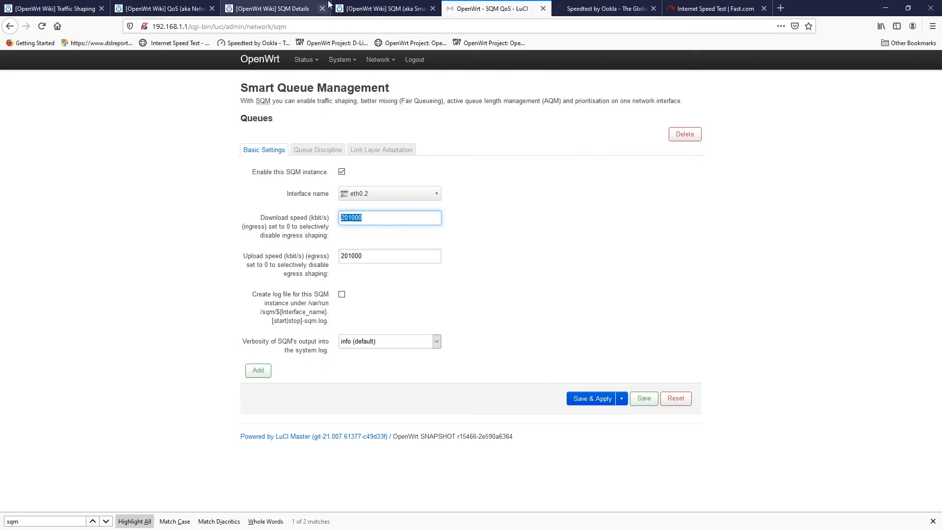
pyautogui.click(274, 9)
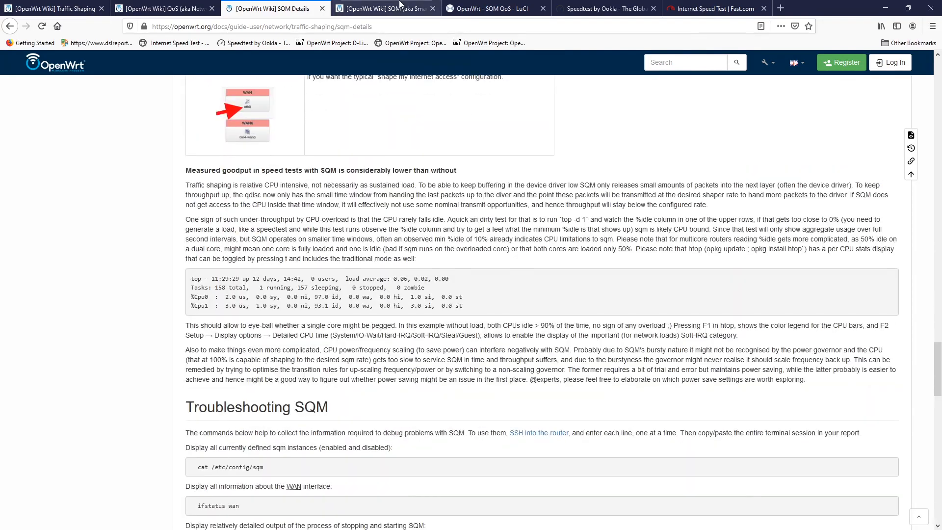
pyautogui.click(383, 8)
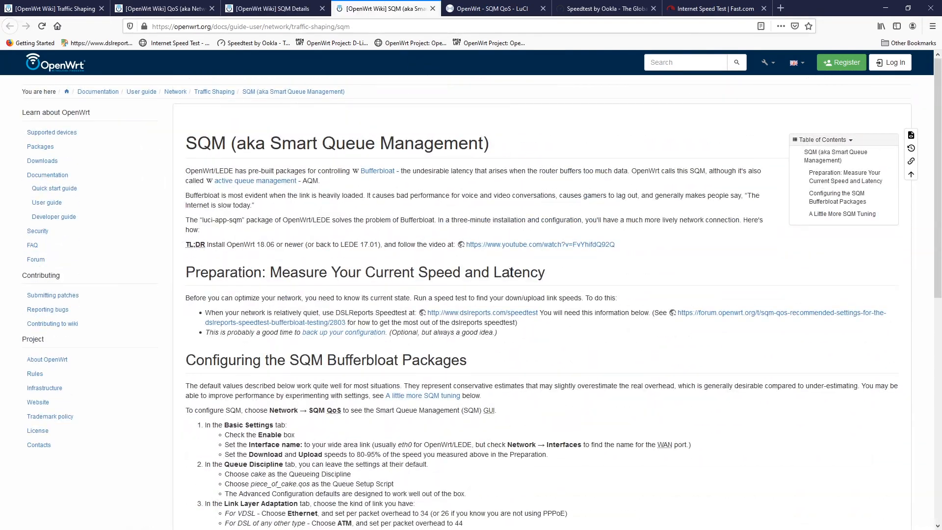
pyautogui.click(493, 9)
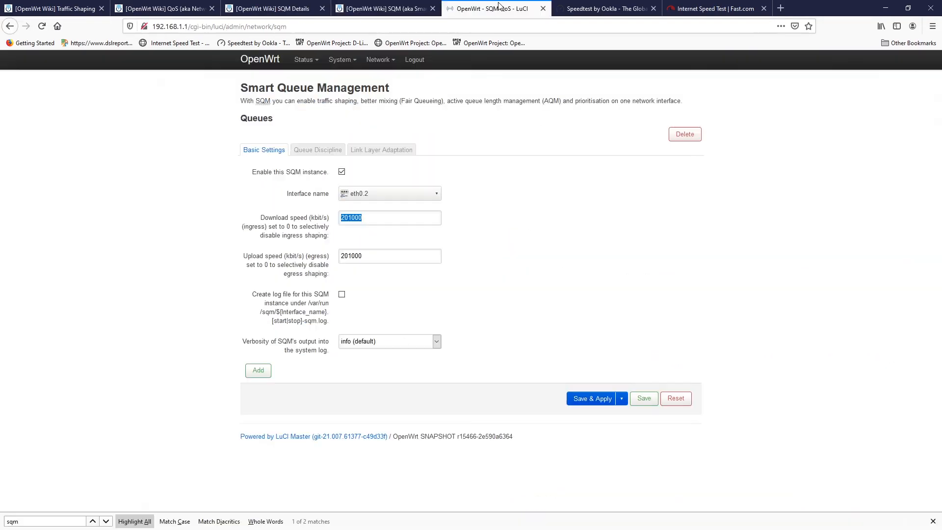